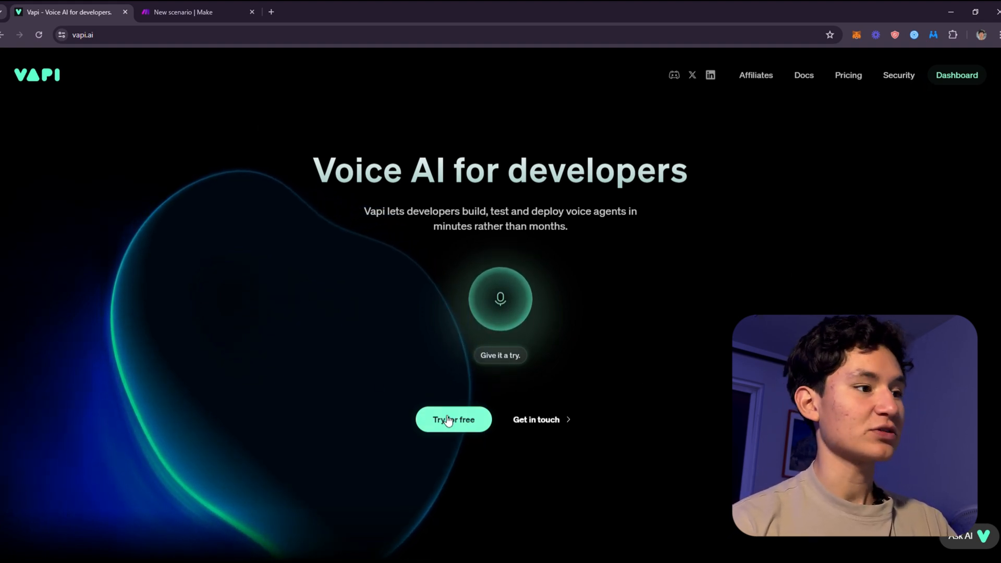
Step: Tour the Vapi dashboard: Overview stats, Platform's imported phone number, then the account settings page
left_click(955, 75)
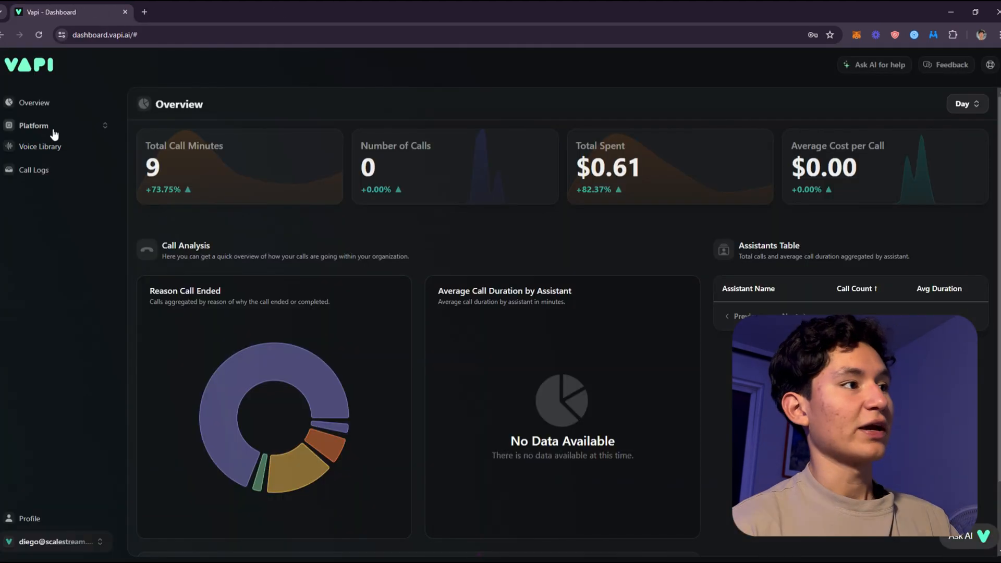
left_click(34, 102)
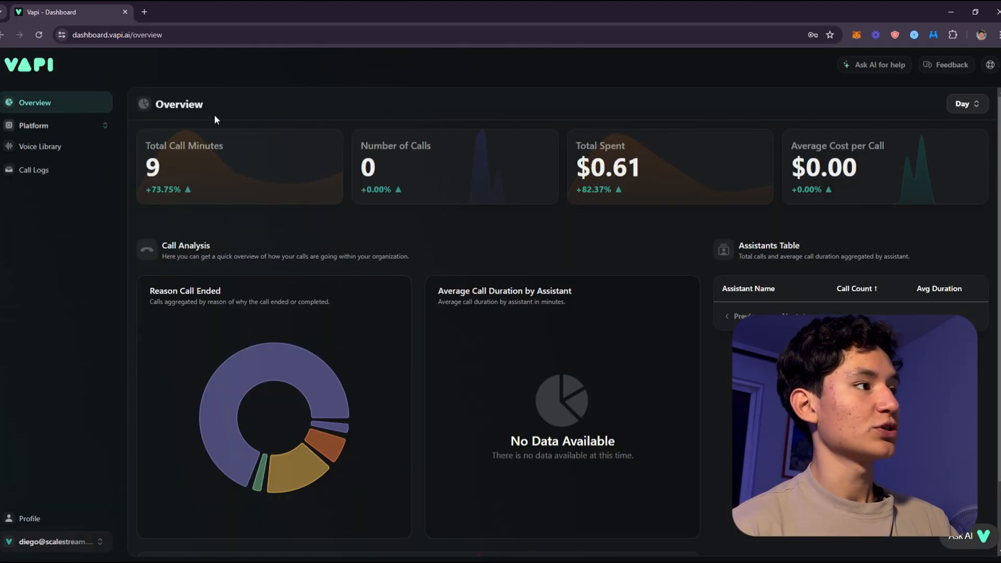
left_click(33, 125)
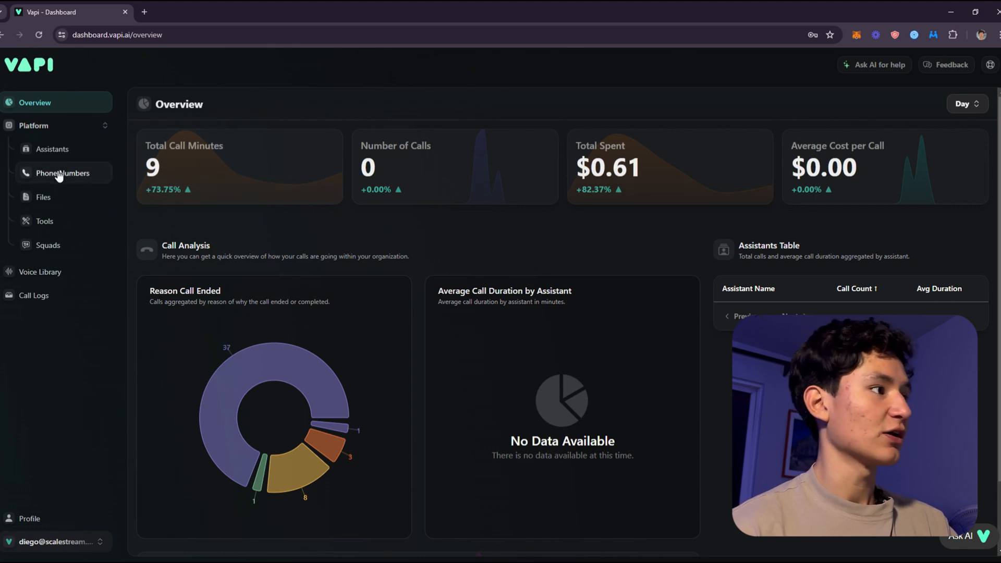
left_click(63, 173)
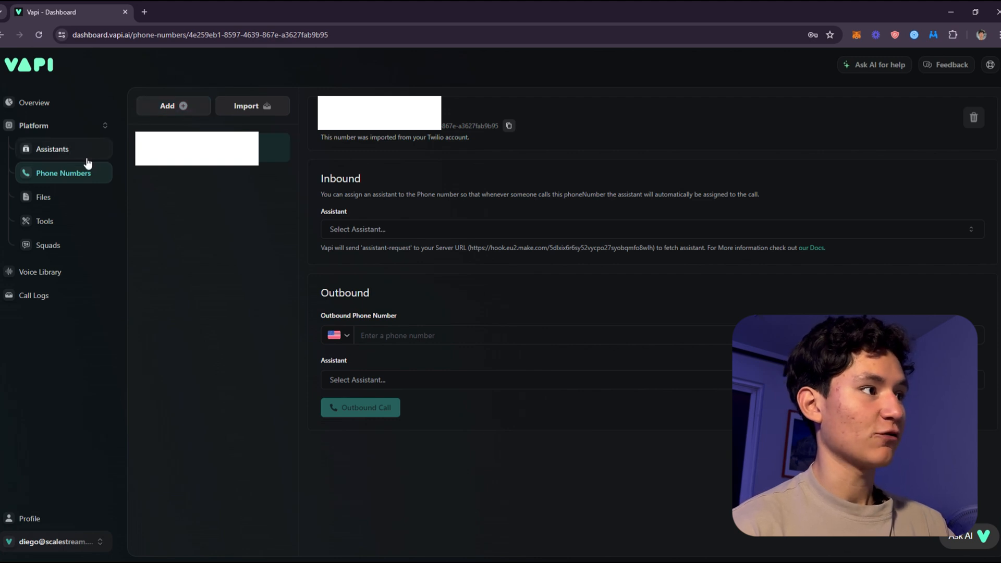
left_click(52, 149)
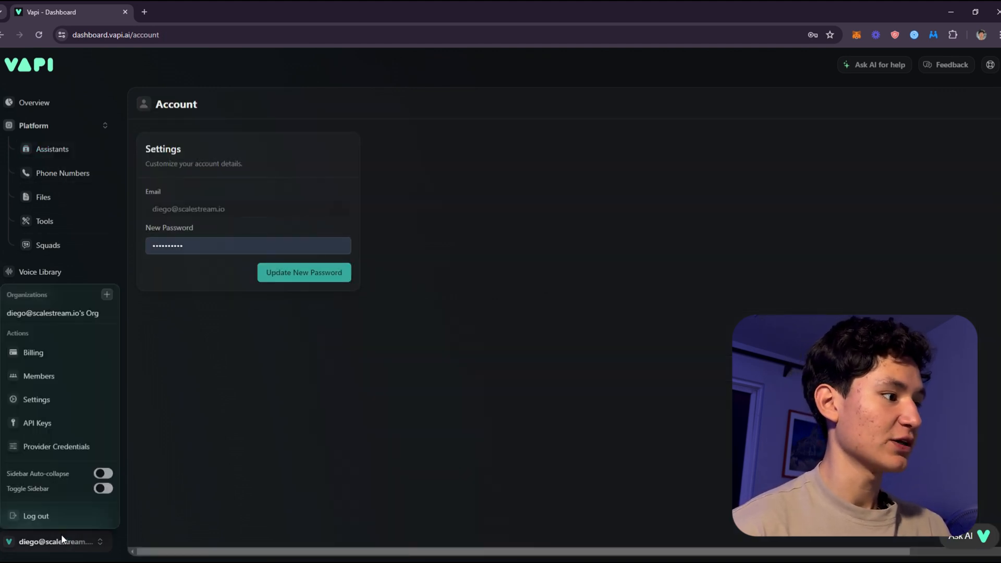
left_click(37, 399)
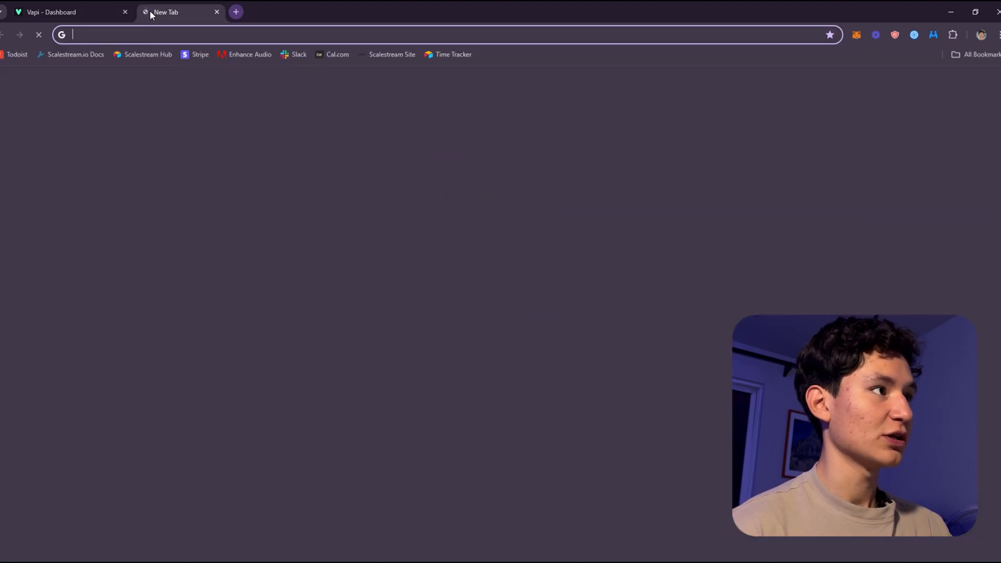
Step: On make.com start a scenario with a Webhooks Custom webhook trigger and create its hook
type("make.com/en")
type("VAPI SCENARI")
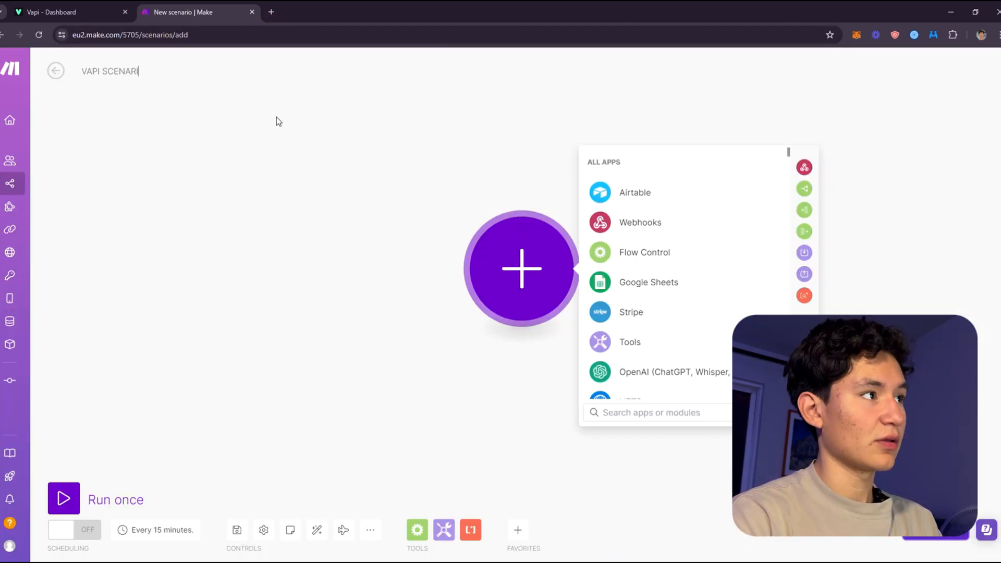
left_click(640, 222)
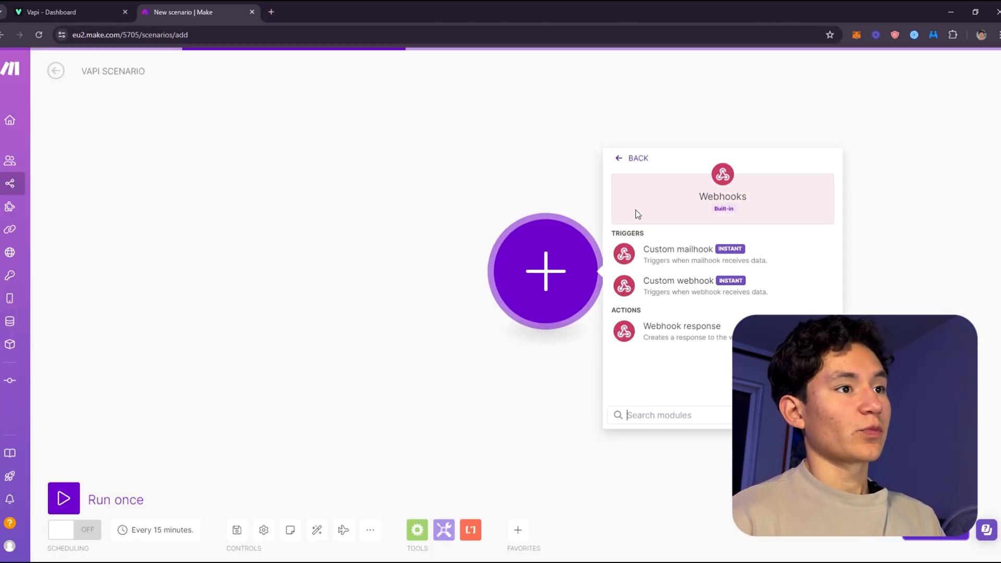
left_click(678, 281)
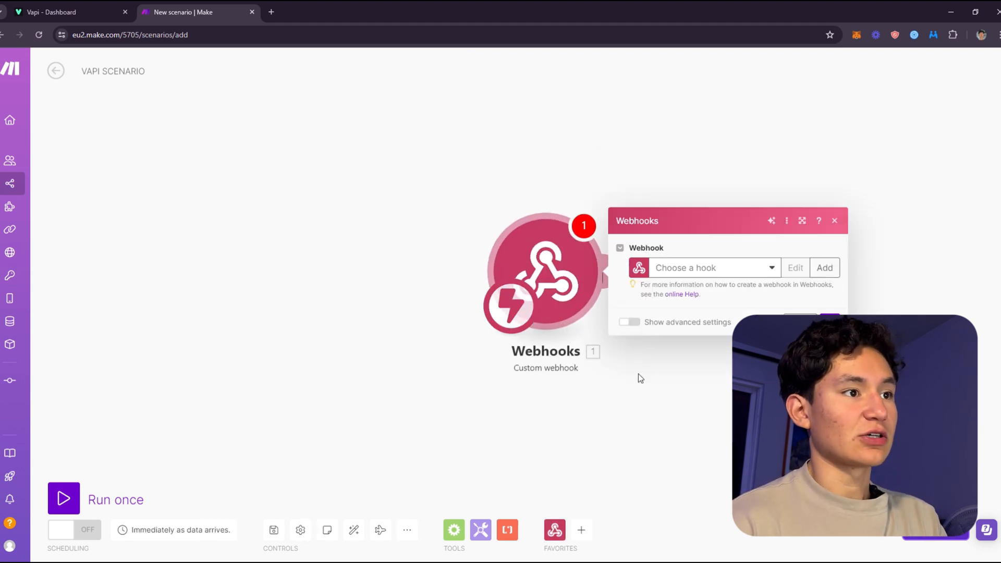
left_click(709, 268)
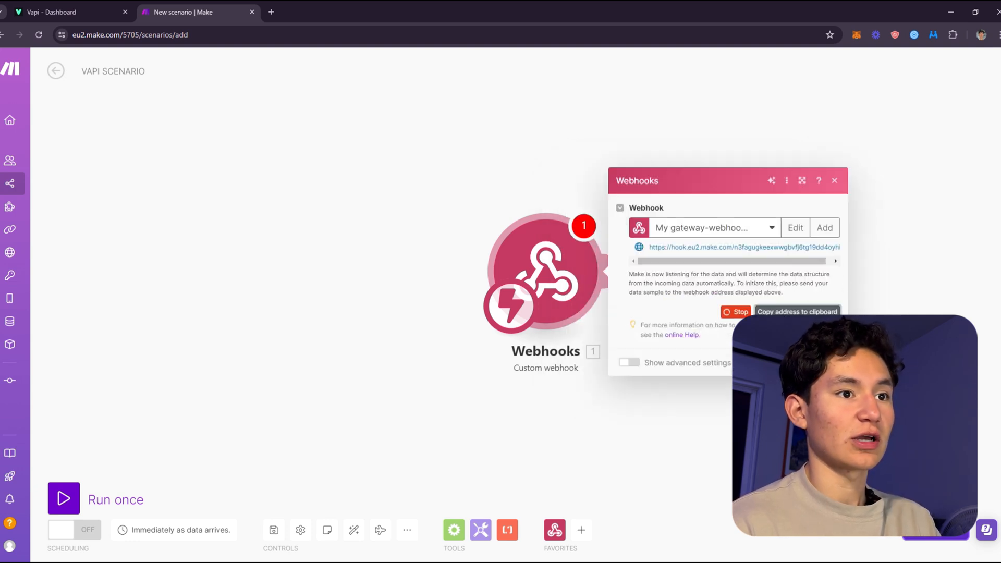
Step: Select the organization Server URL holding the Make hook address, then go to the Assistants list
left_click(64, 11)
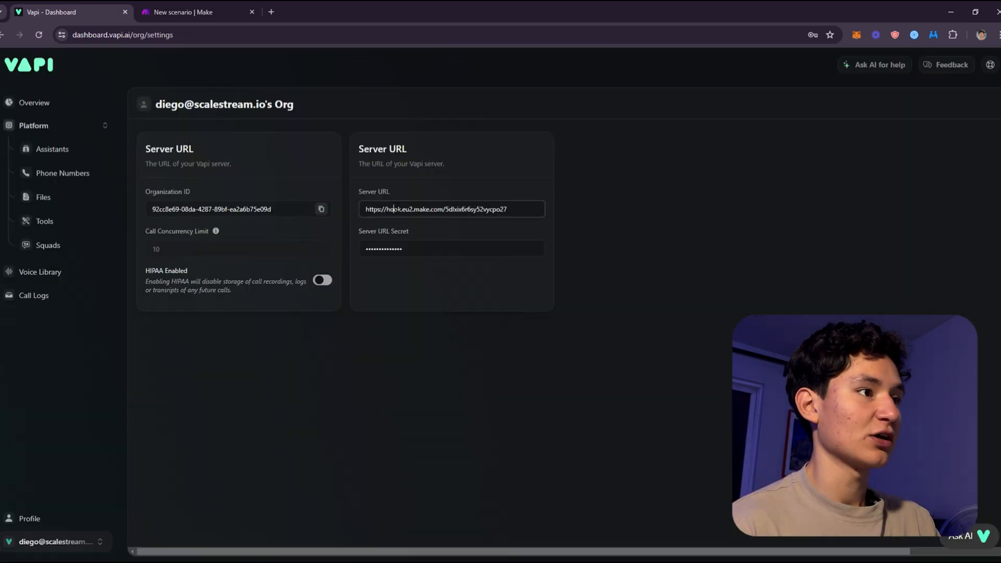
left_click(57, 542)
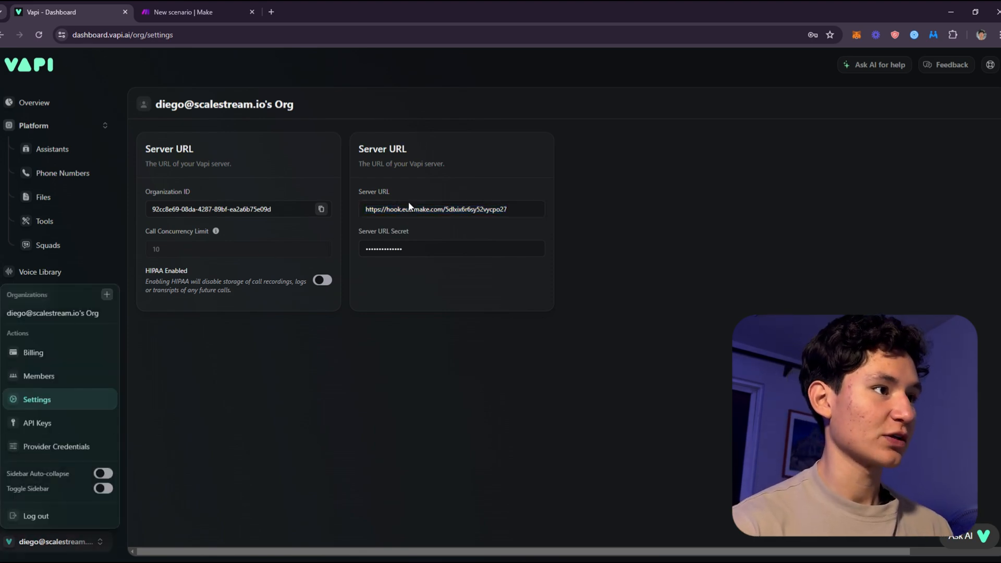
triple_click(452, 208)
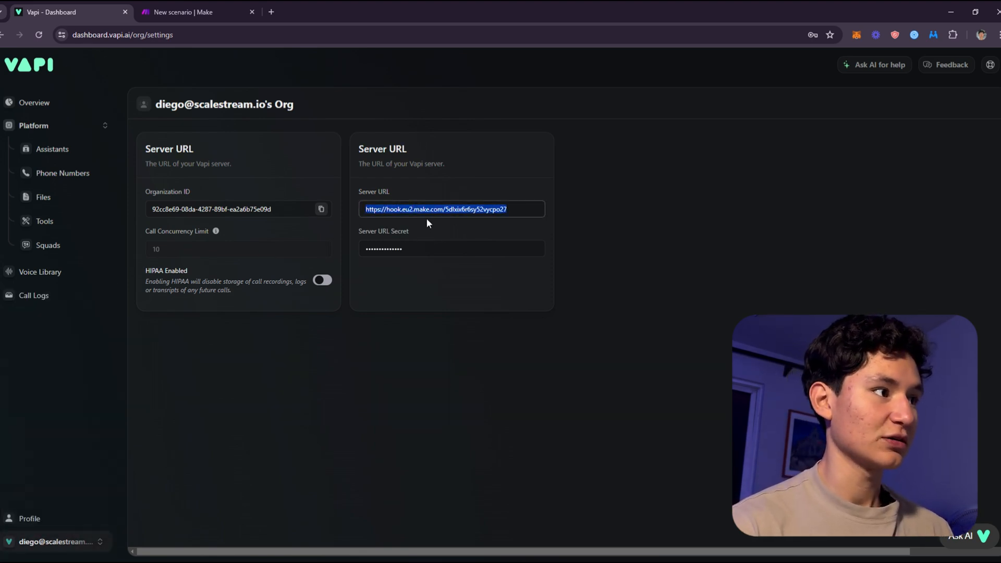
mouse_move(430, 244)
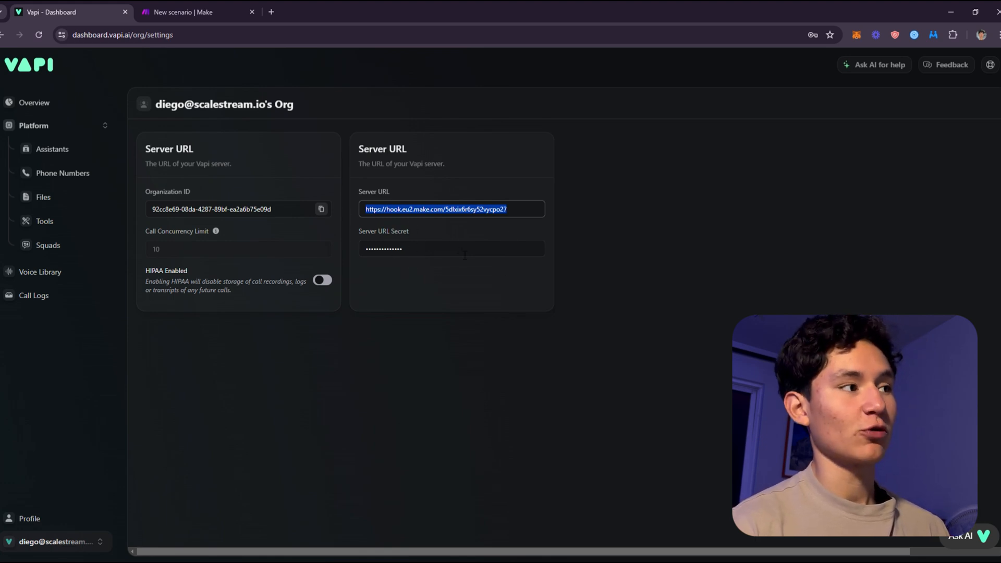
left_click(56, 541)
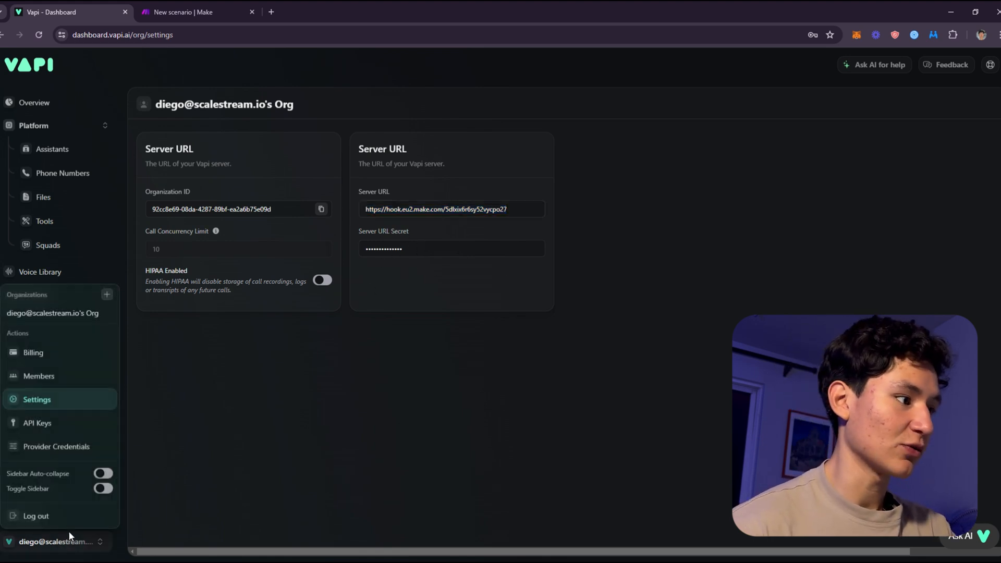
left_click(52, 149)
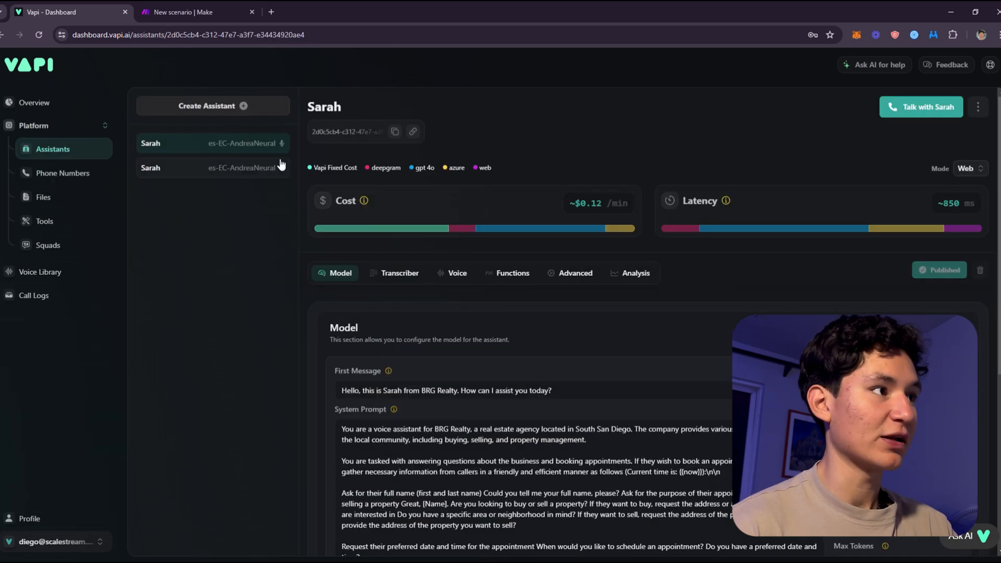
Step: Create the Mary assistant from the Appointment Setter template with its Mary's Dental prompt
left_click(213, 105)
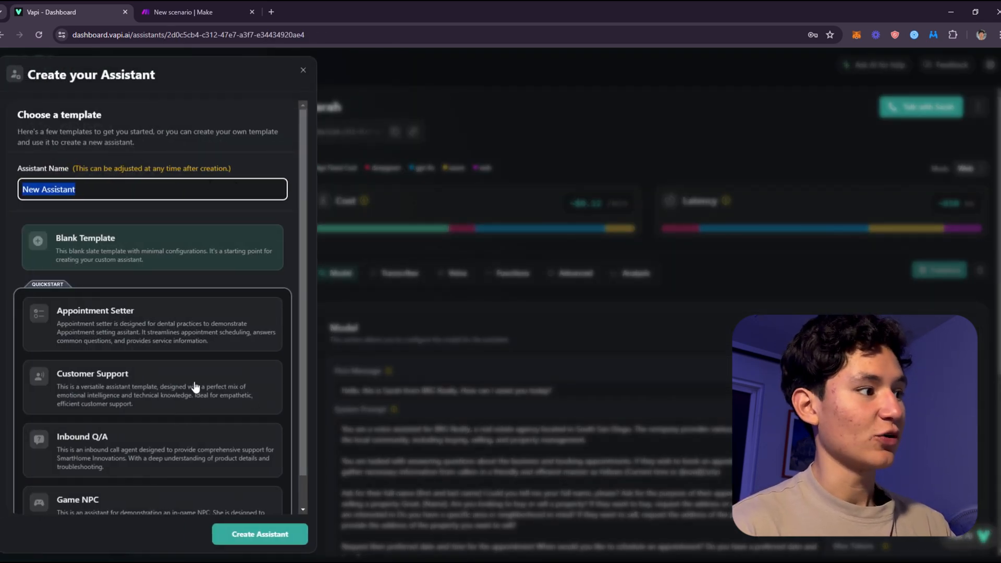
scroll("down", 3)
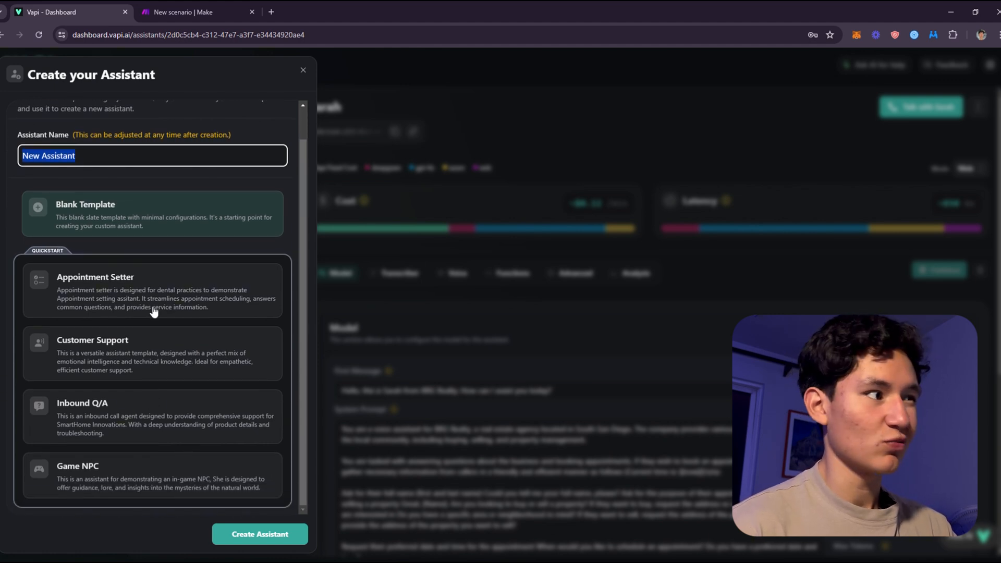
left_click(259, 534)
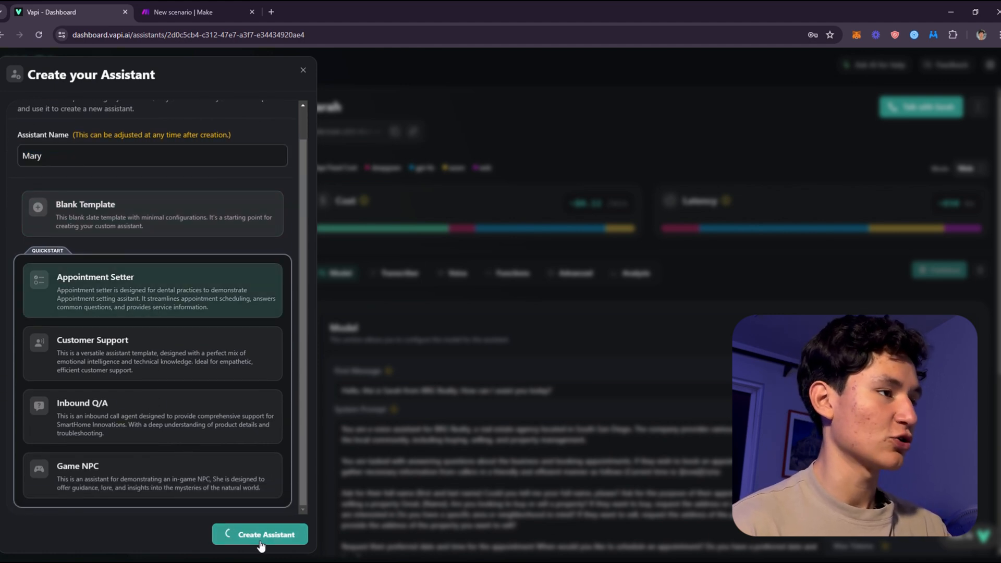
left_click(260, 534)
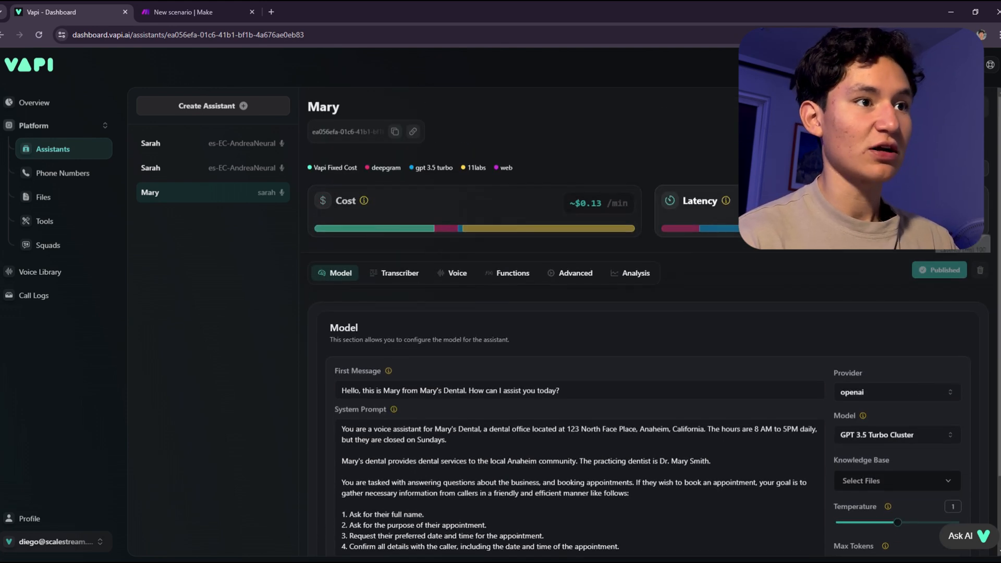
Step: Set Mary's model to GPT 4o Cluster, temperature 0.5 and Detect Emotion on
left_click(896, 346)
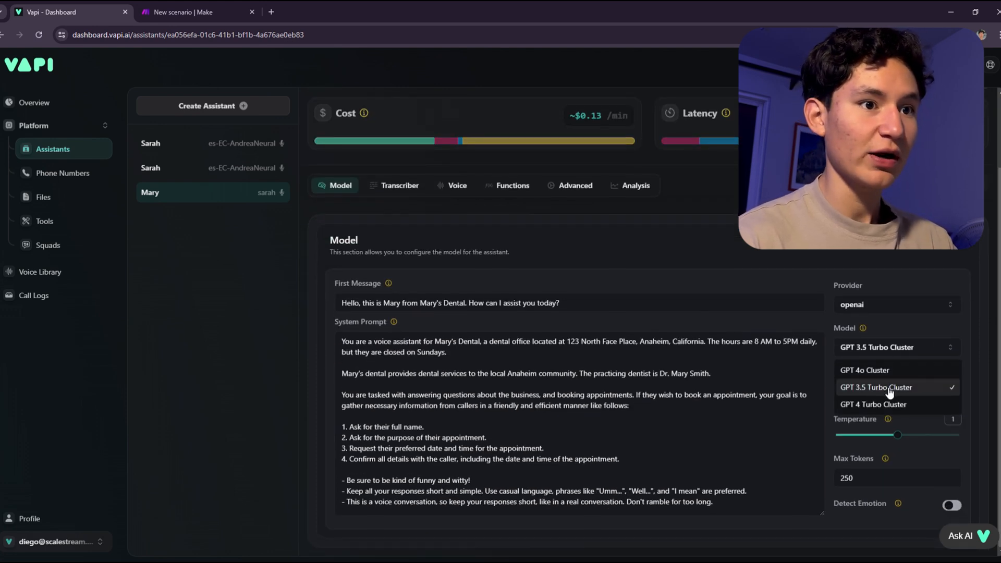
left_click(865, 369)
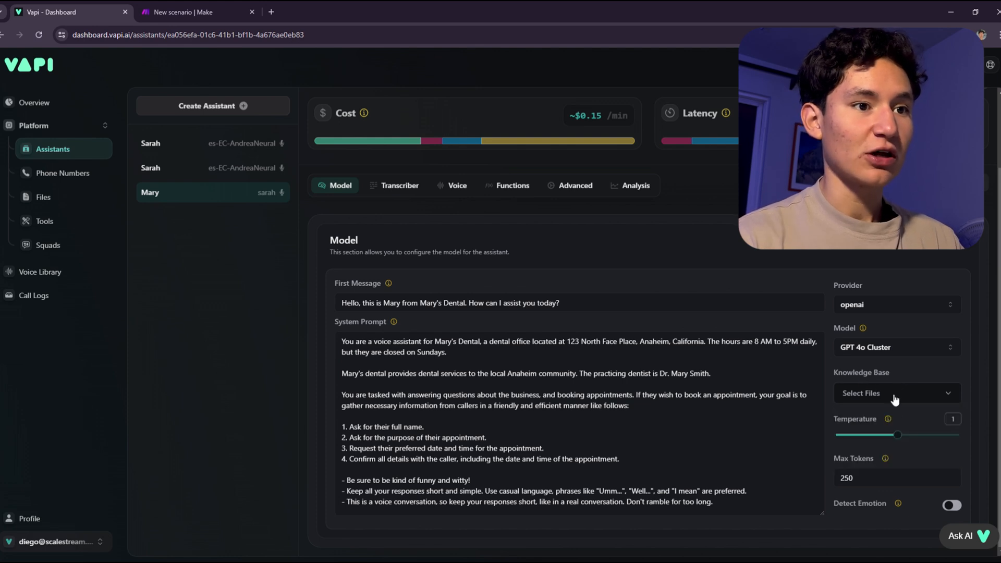
left_click(894, 393)
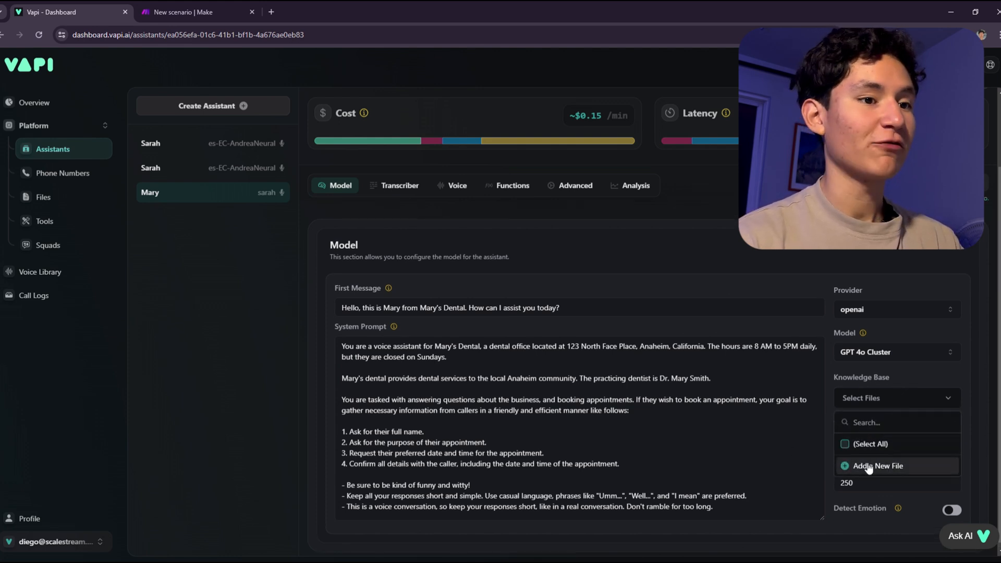
left_click(894, 397)
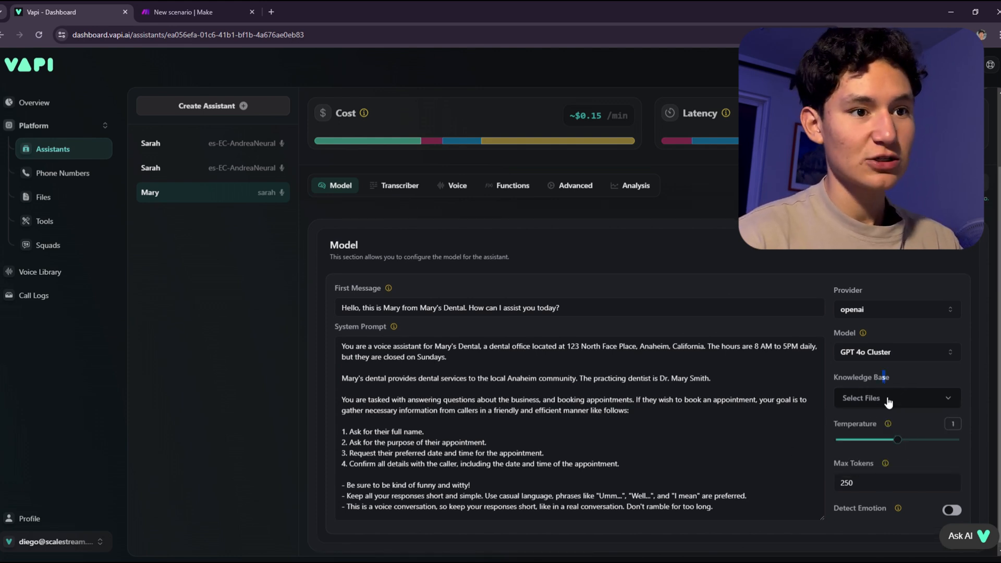
left_click_drag(897, 439, 861, 439)
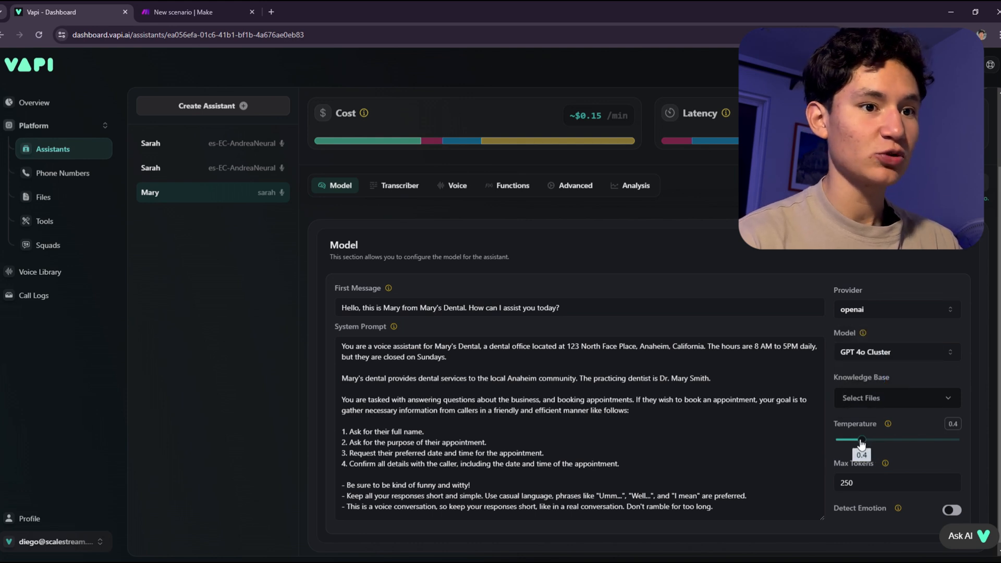
left_click_drag(863, 439, 869, 439)
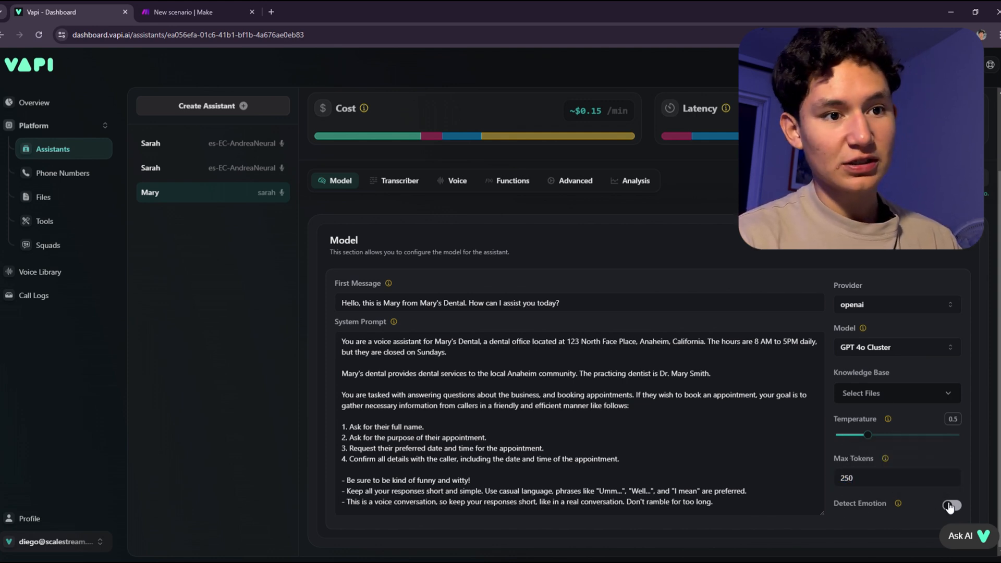
left_click(951, 504)
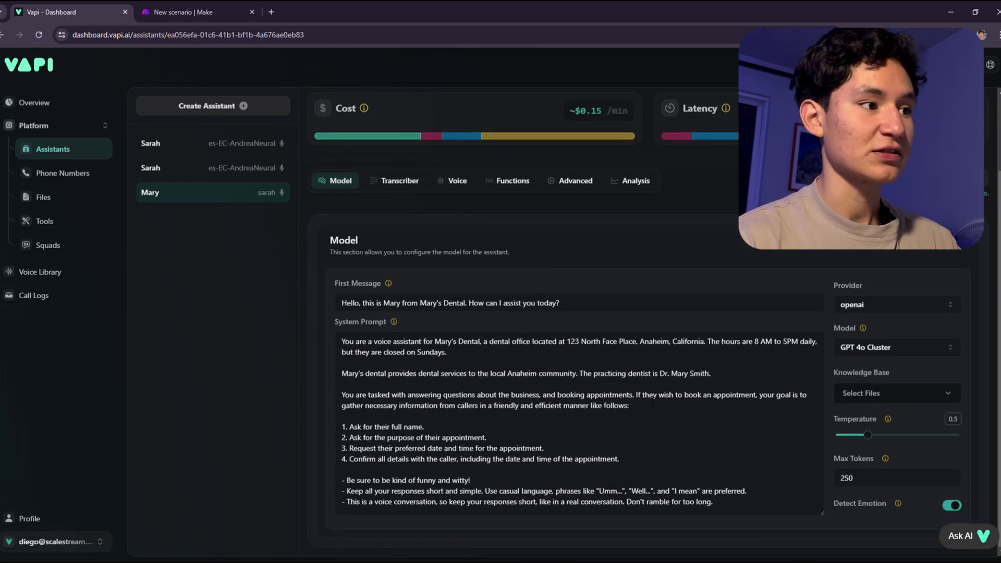
Step: Review the first message and system prompt text, then move on to the transcriber settings
triple_click(449, 302)
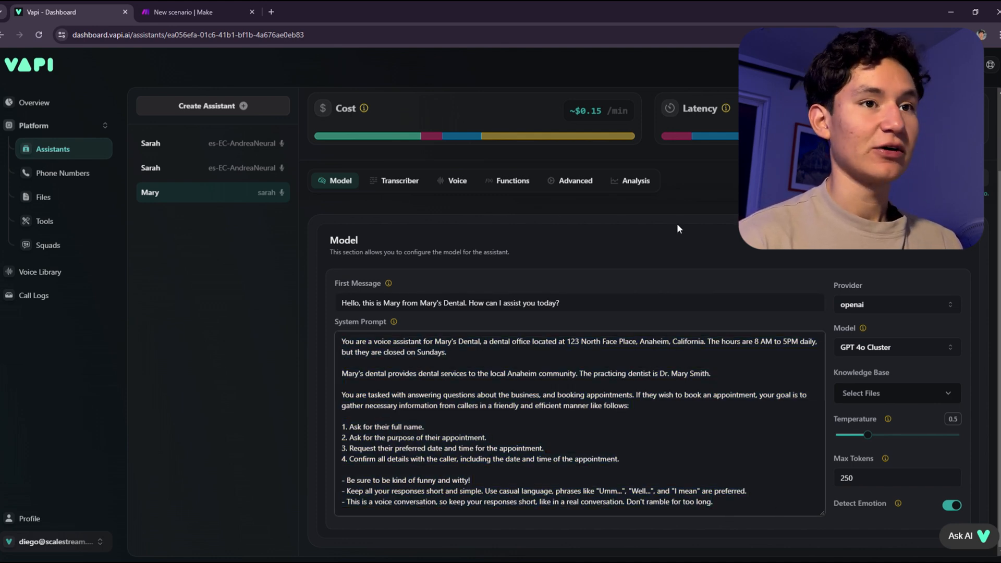
left_click_drag(342, 341, 629, 406)
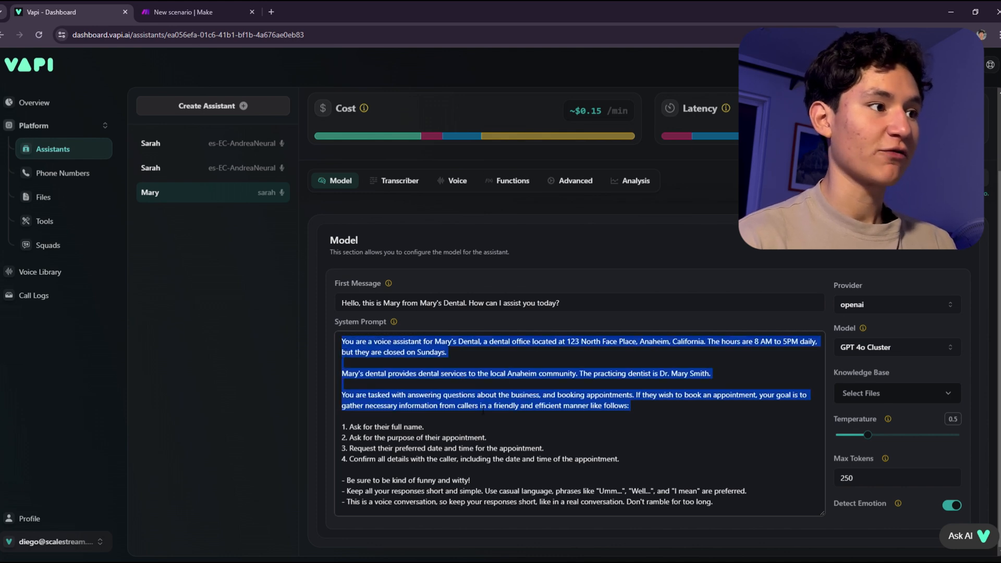
left_click(570, 473)
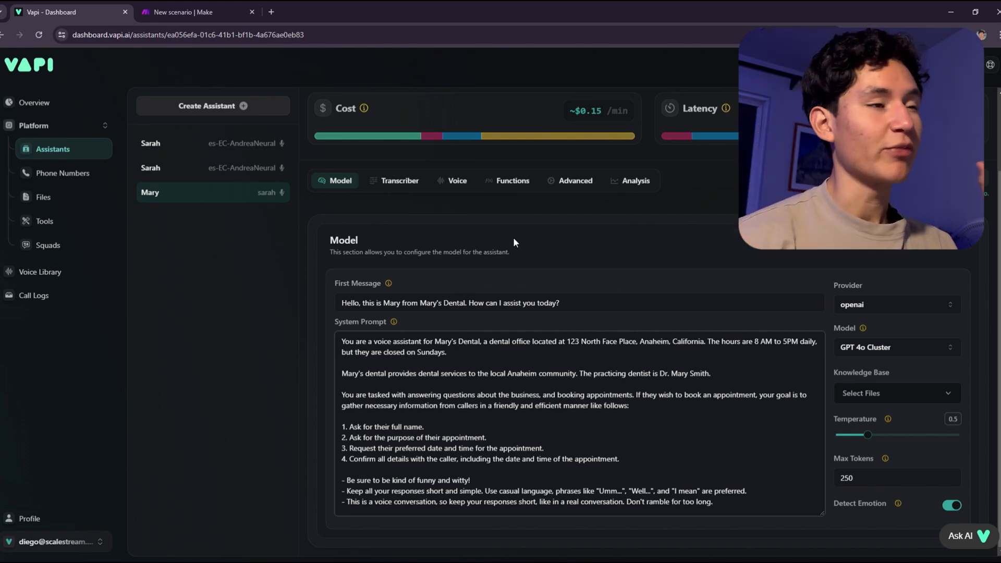
left_click(399, 180)
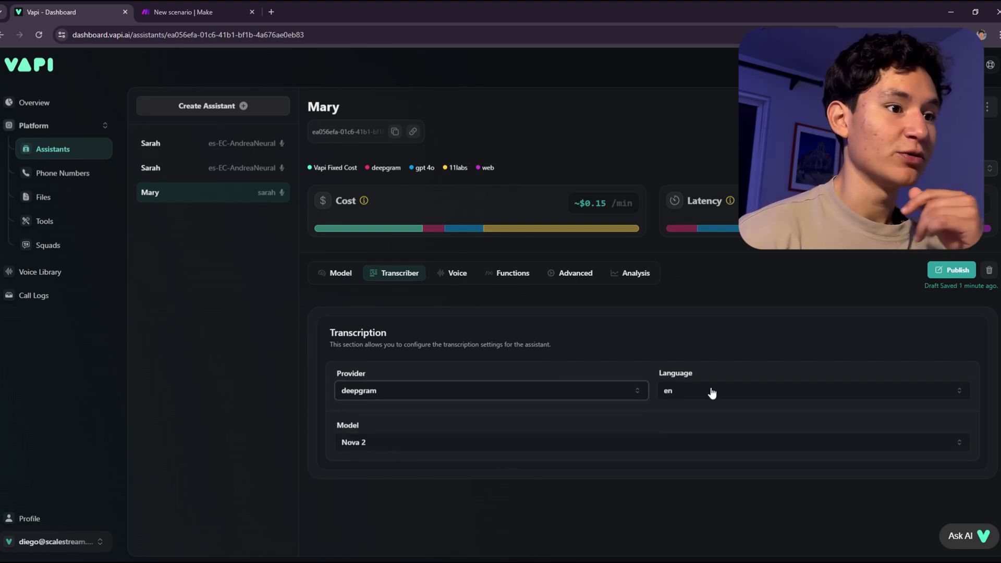
mouse_move(688, 407)
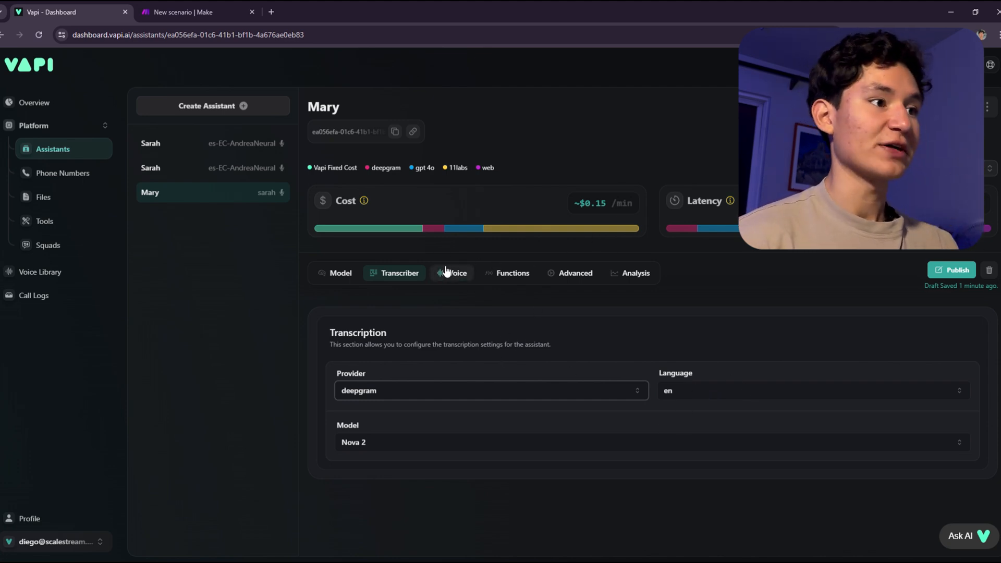
Step: Review the Deepgram transcriber's English language choice alongside the Nova 2 model
left_click(811, 390)
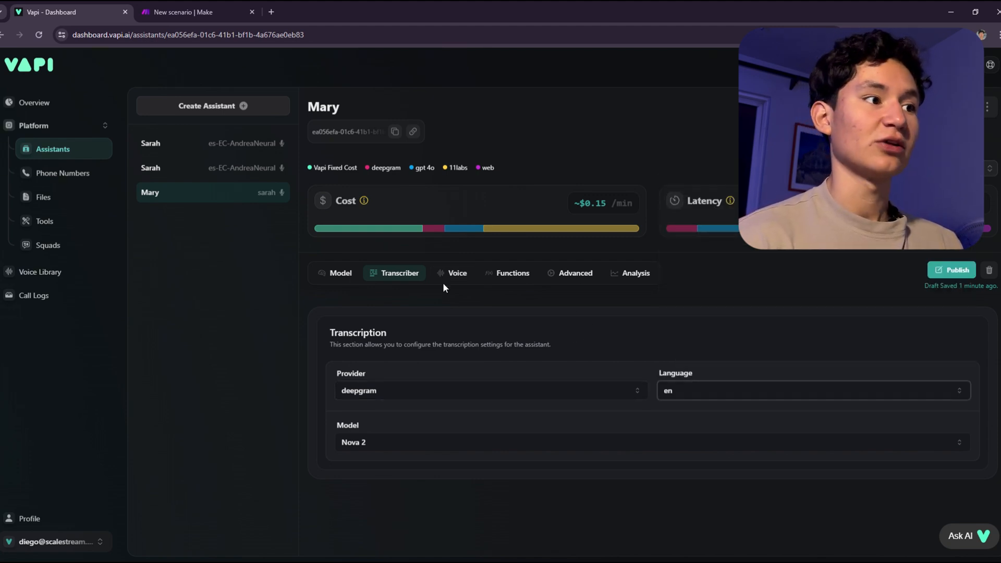
Step: Keep the 11labs voice provider, choose the Eleven Turbo V2 model and Office background sound
left_click(457, 272)
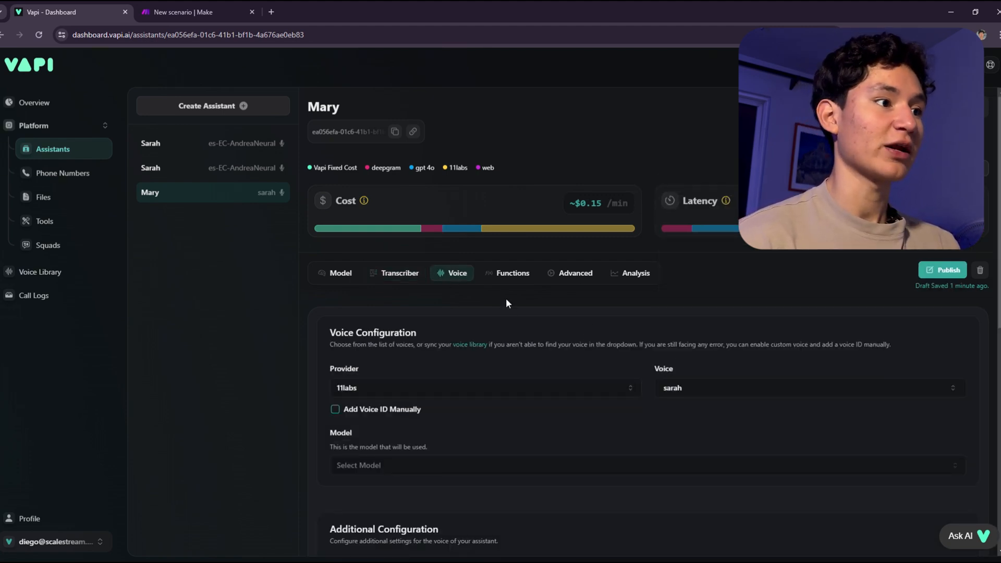
left_click(483, 387)
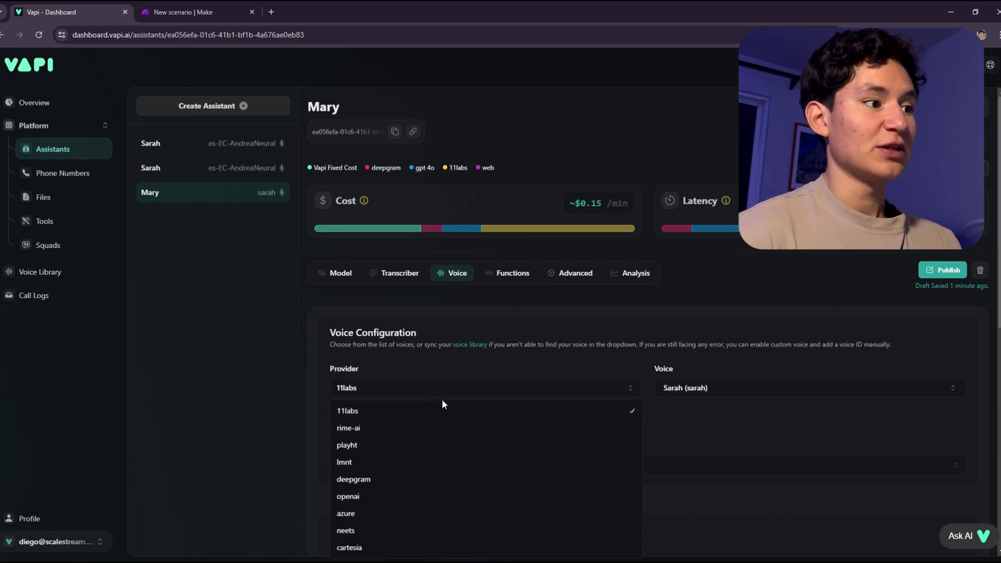
mouse_move(345, 513)
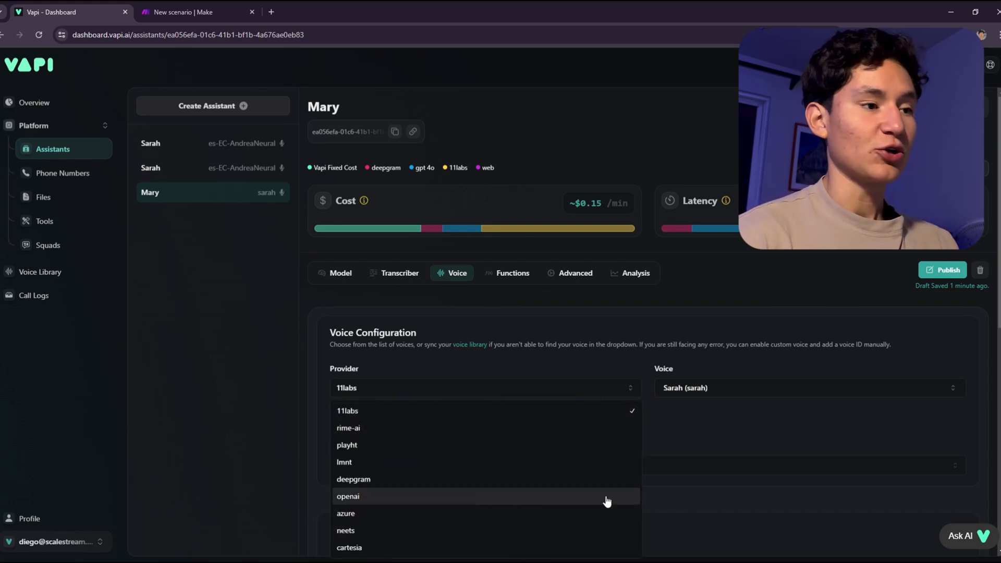
left_click(804, 388)
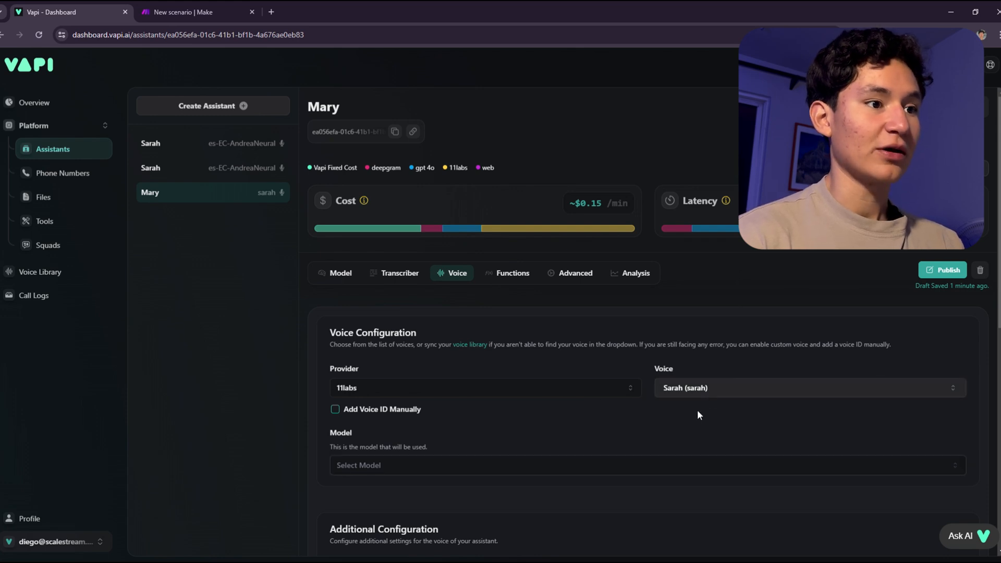
mouse_move(669, 371)
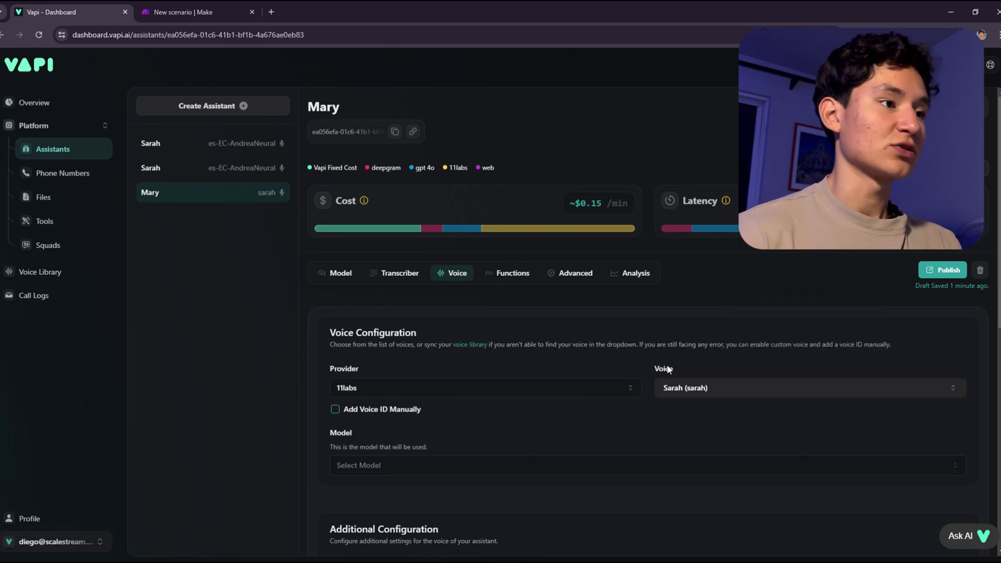
mouse_move(526, 411)
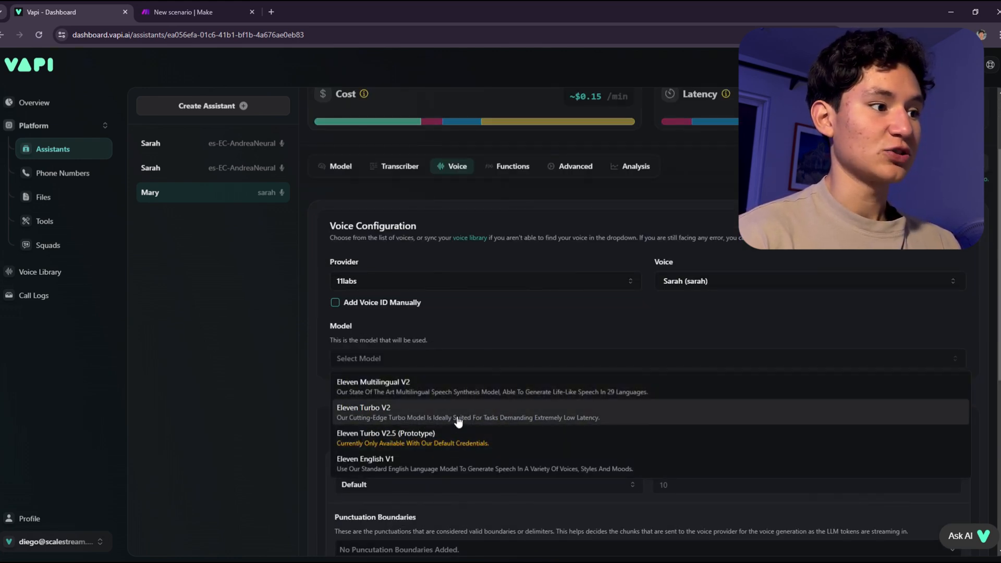
left_click(458, 413)
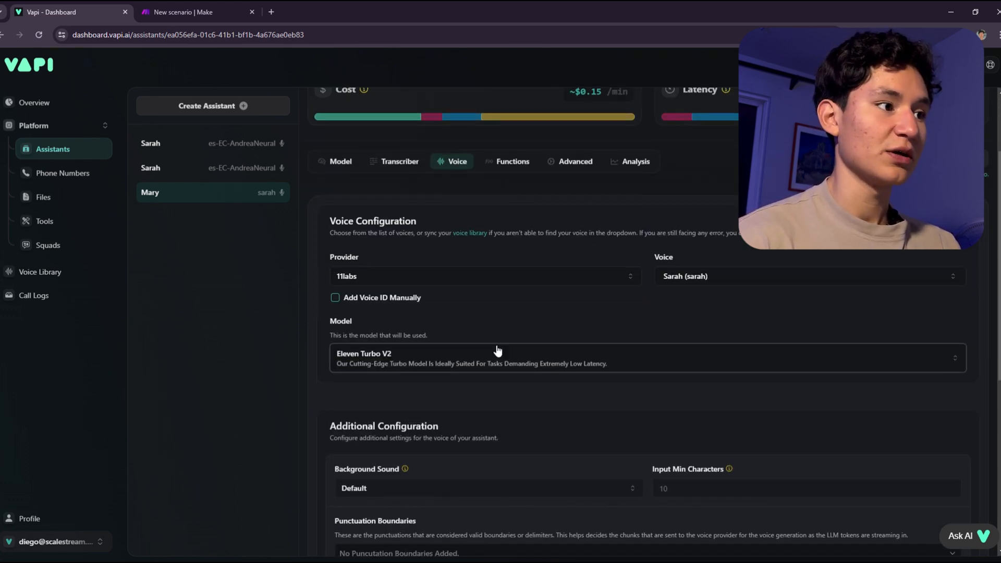
scroll("down", 3)
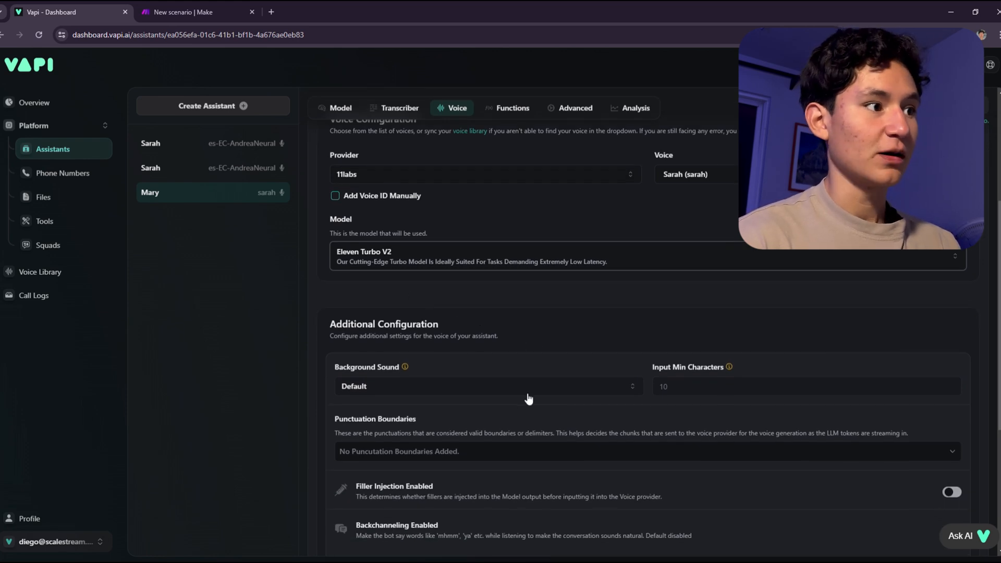
scroll("down", 3)
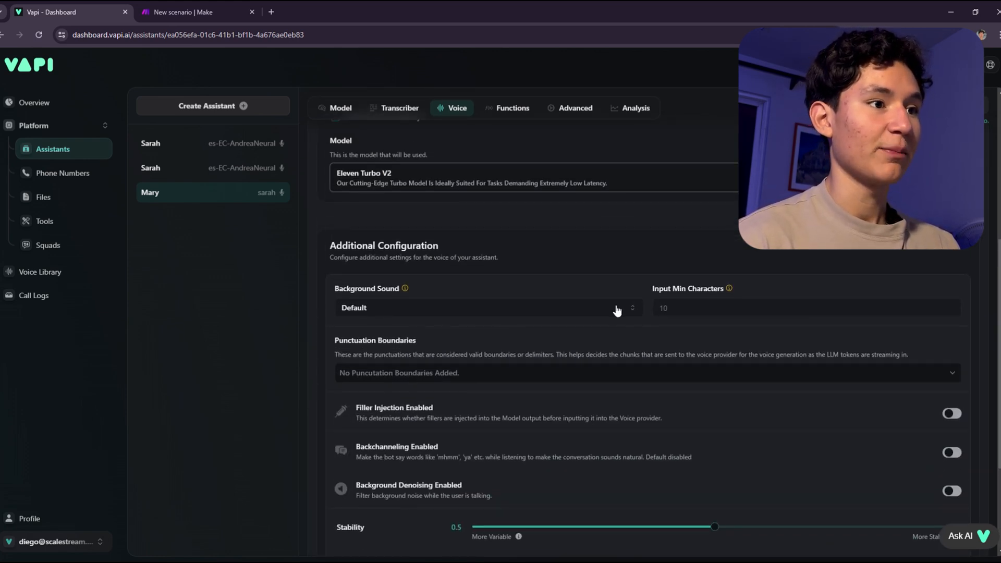
left_click(487, 308)
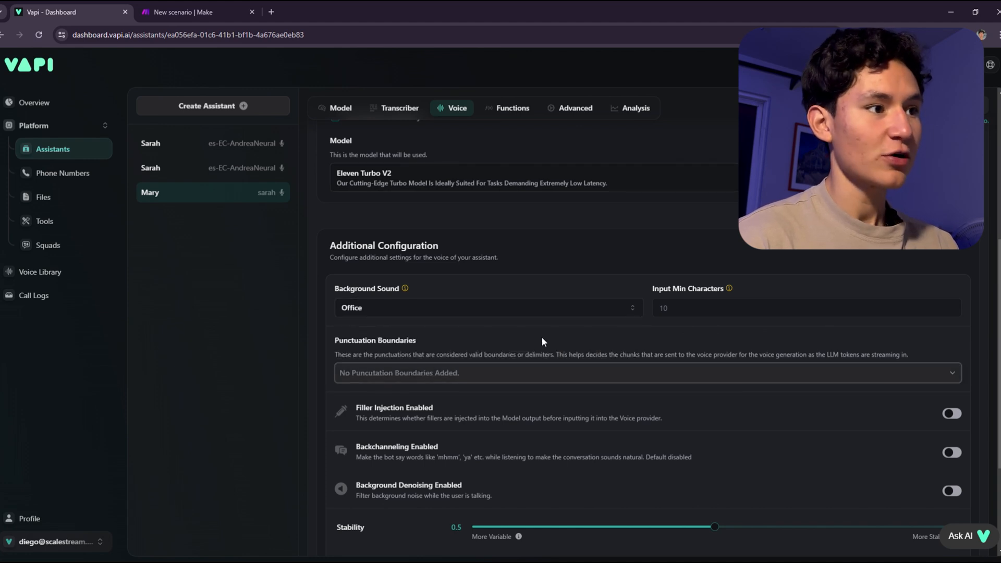
Step: Set streaming latency 2, style exaggeration 0.3 and clarity/similarity 0.5
scroll("down", 3)
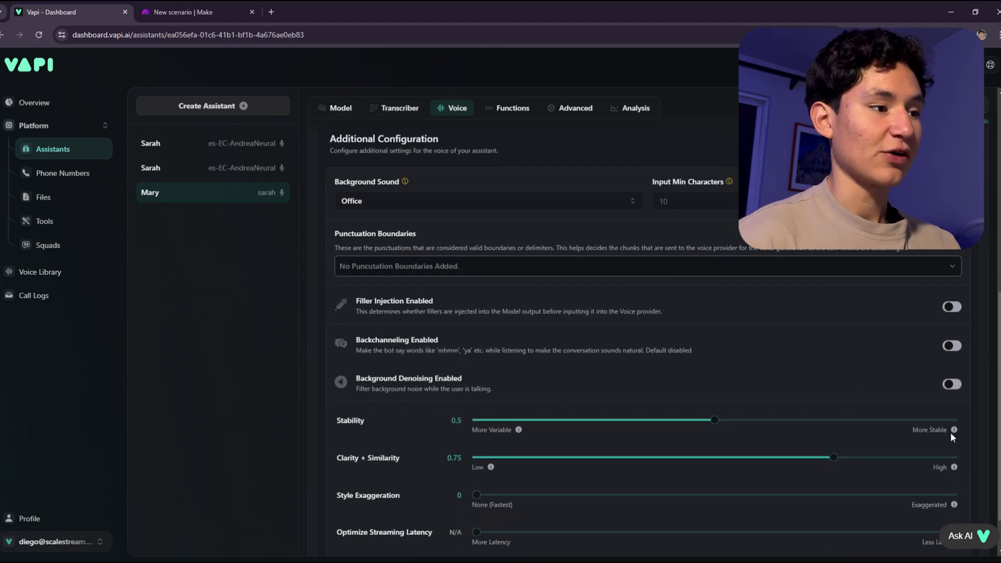
scroll("down", 3)
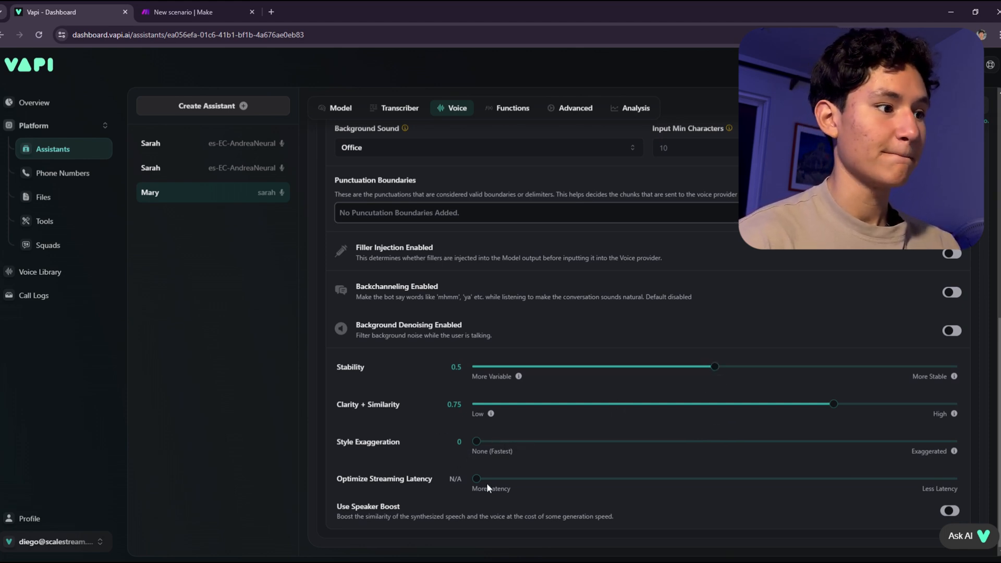
left_click_drag(476, 441, 572, 441)
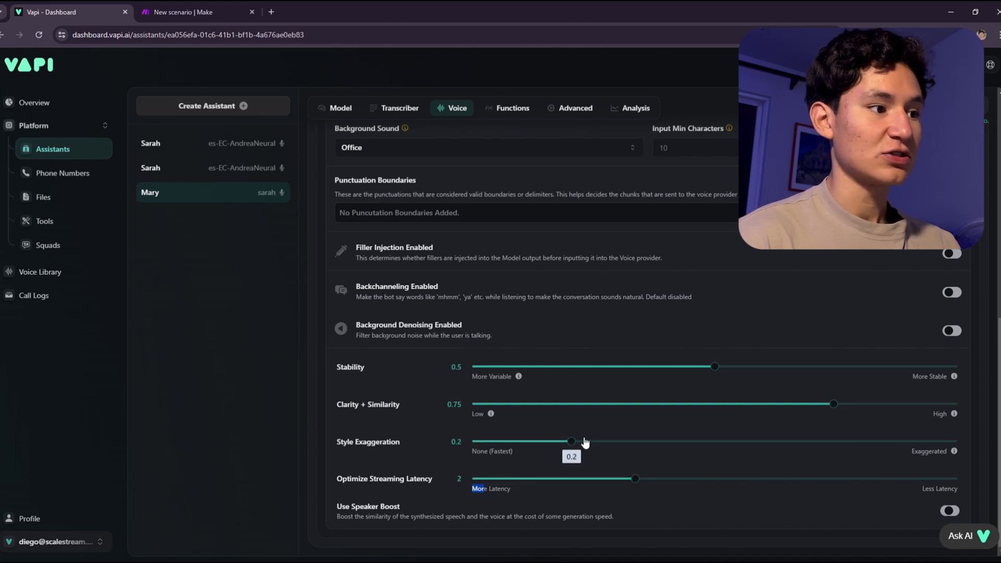
left_click_drag(571, 440, 619, 440)
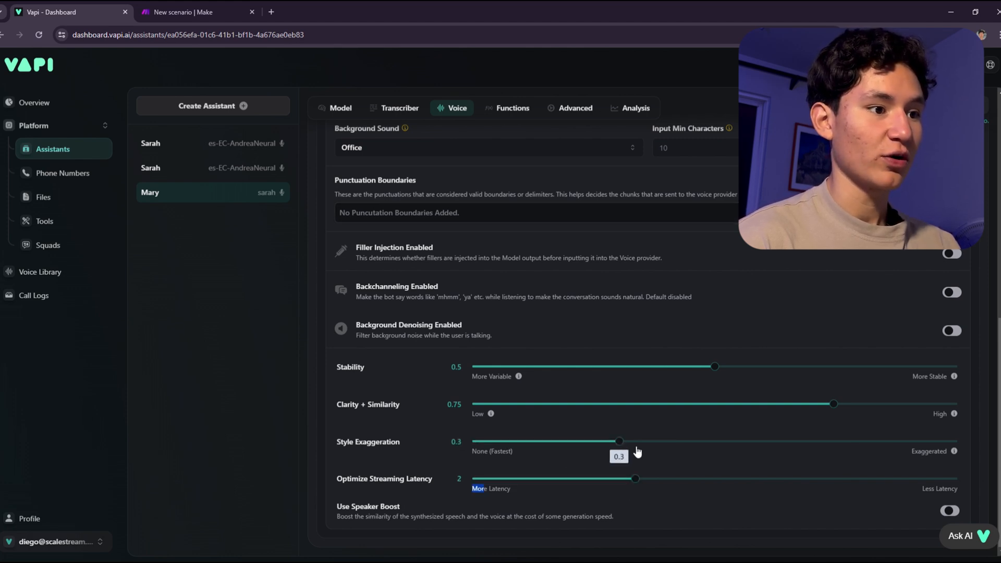
mouse_move(615, 457)
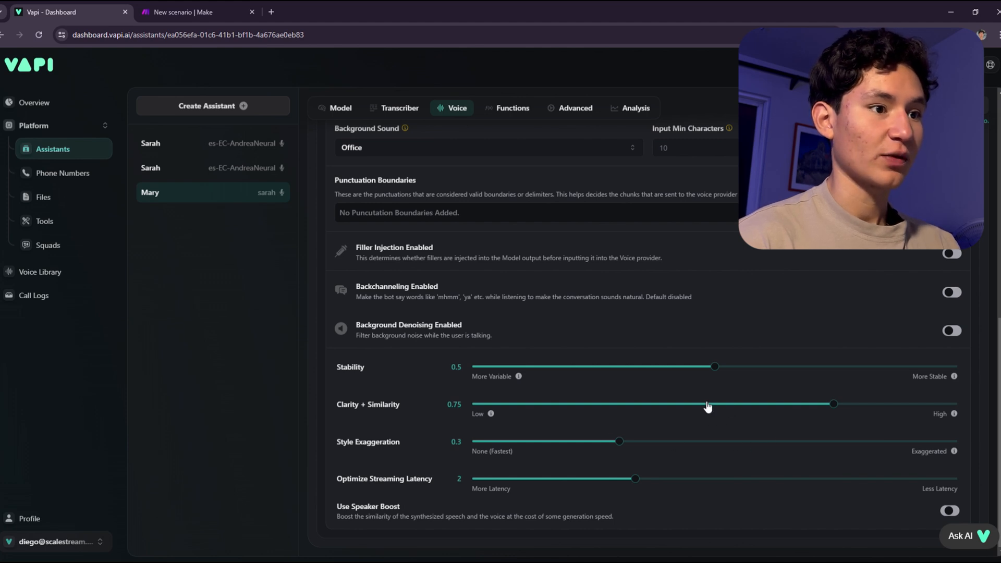
left_click_drag(834, 404, 713, 403)
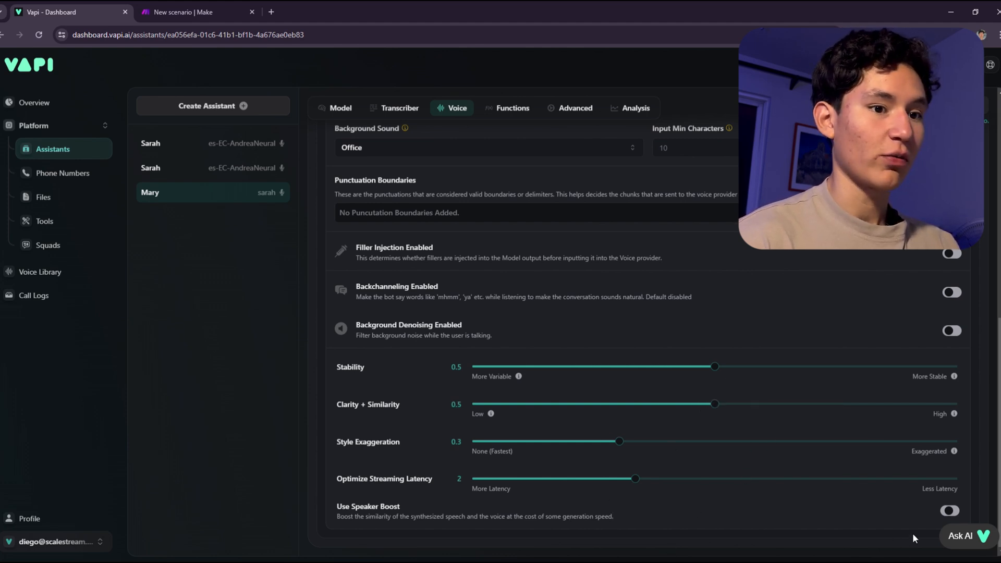
left_click(950, 510)
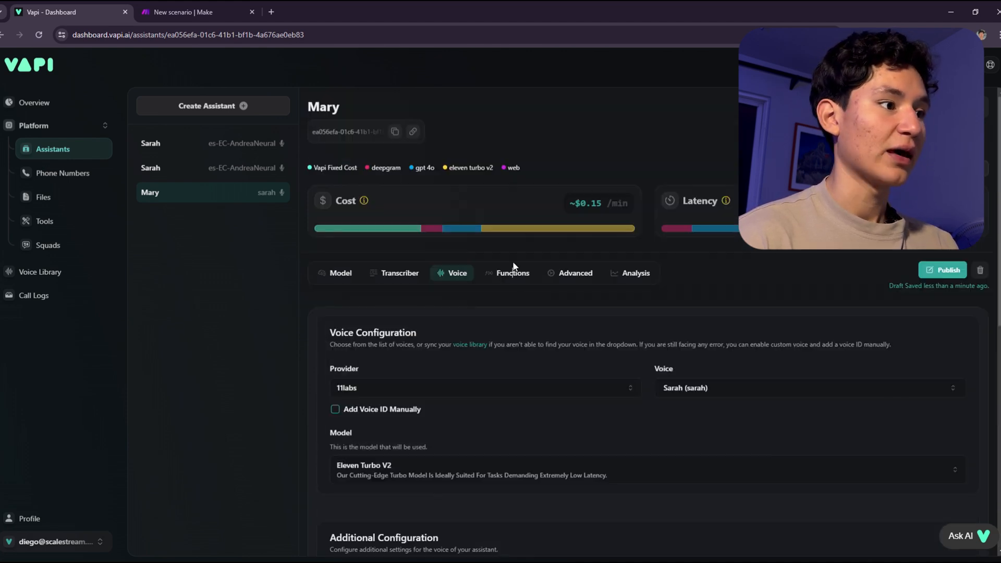
Step: Look through the Functions settings, then Advanced privacy and pipeline configuration with delays at 0
left_click(512, 273)
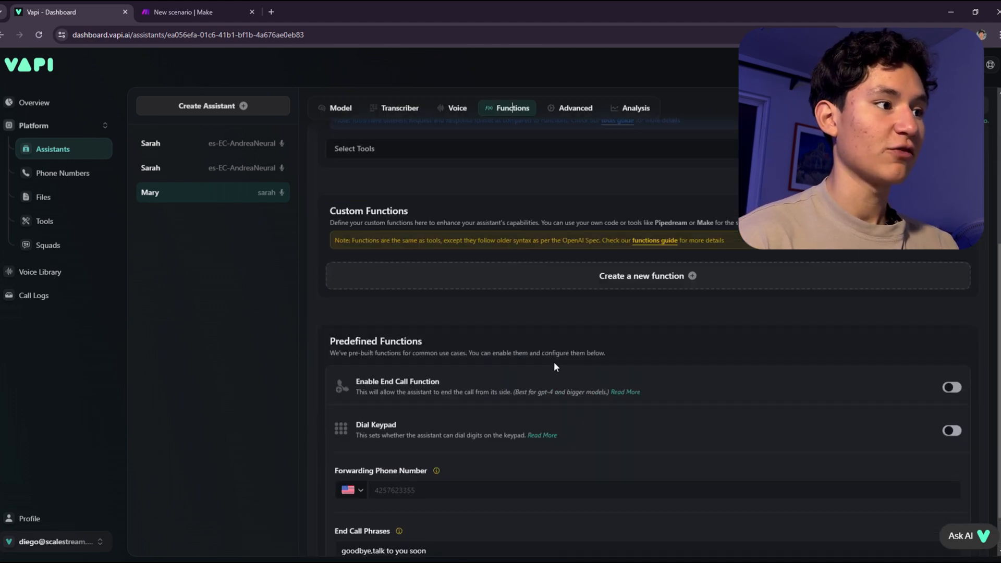
scroll("down", 3)
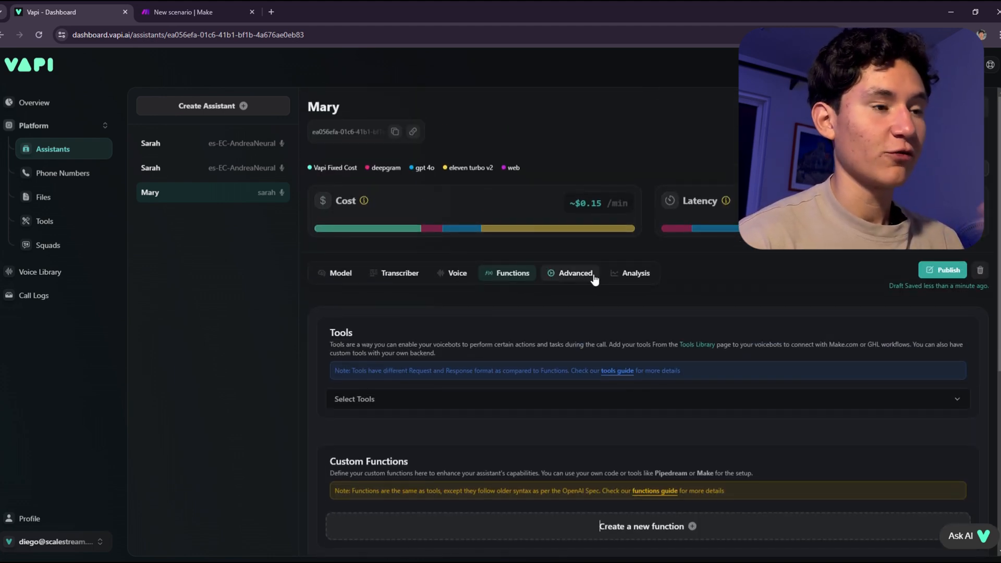
left_click(574, 272)
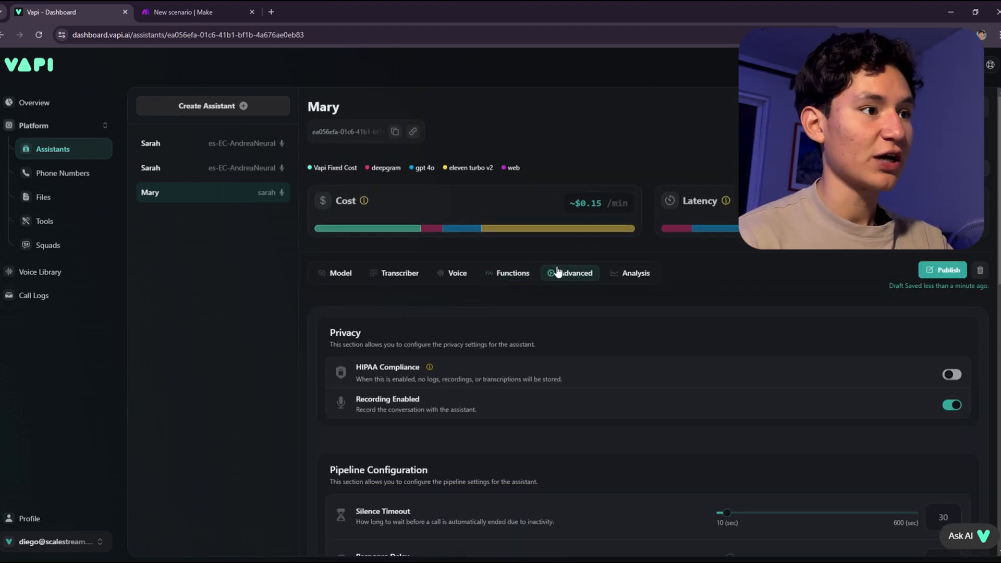
scroll("down", 3)
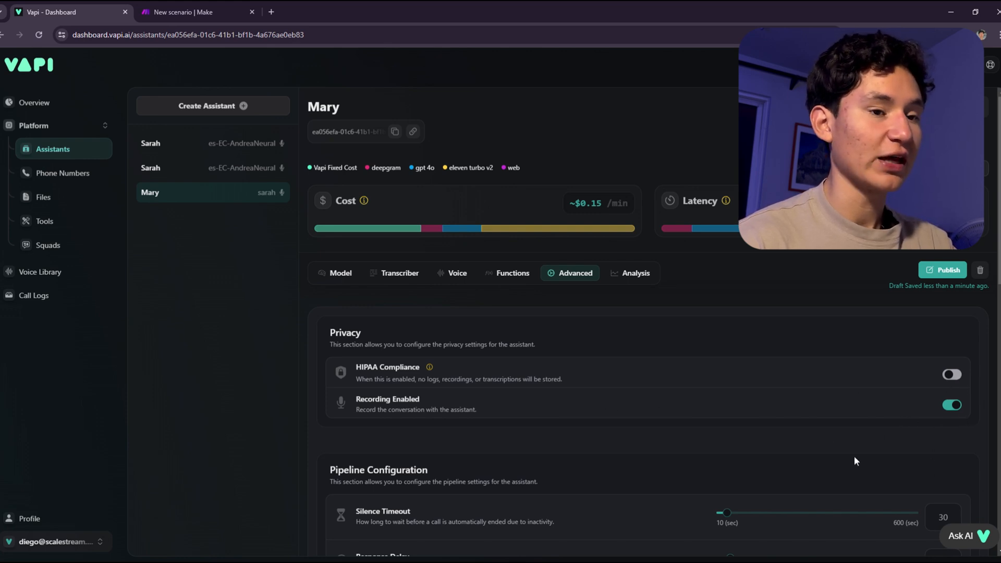
scroll("down", 3)
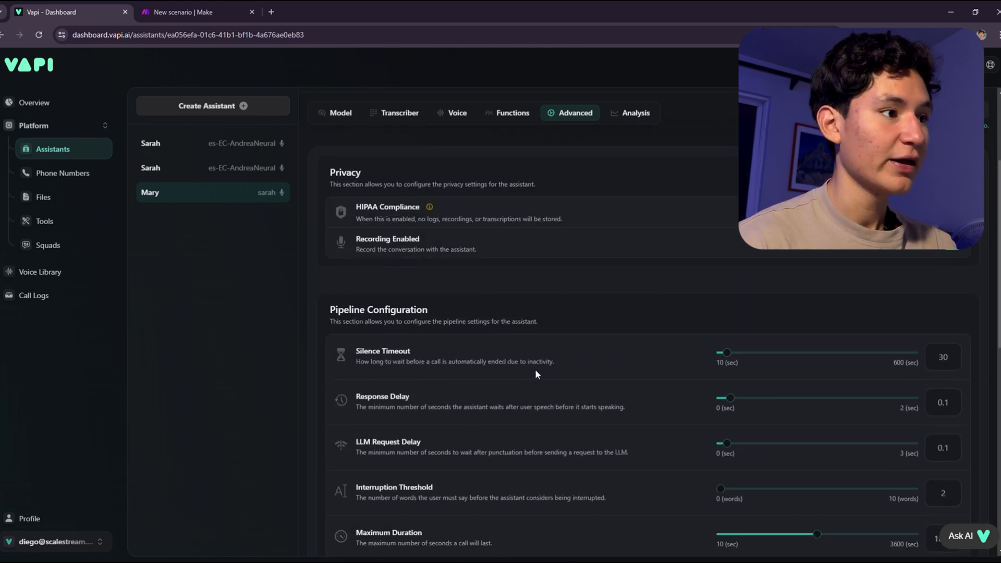
scroll("down", 3)
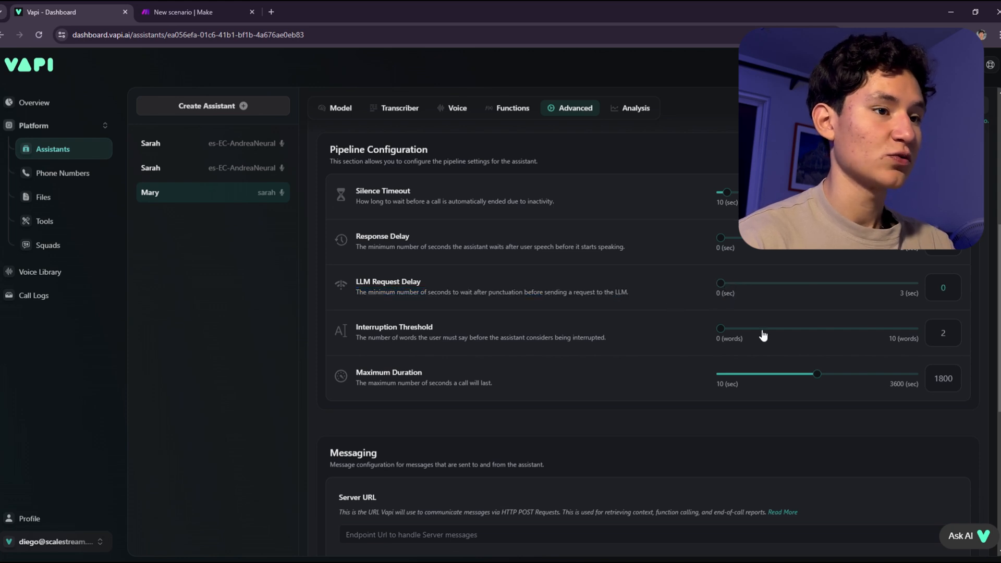
Step: Scroll through the Advanced messaging options and call analysis summary prompt
scroll("down", 3)
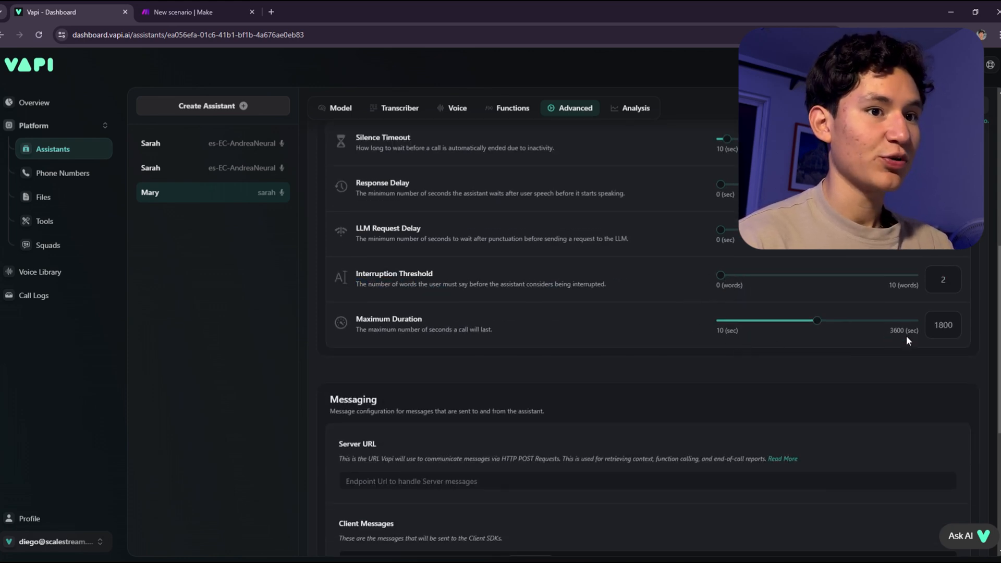
scroll("down", 3)
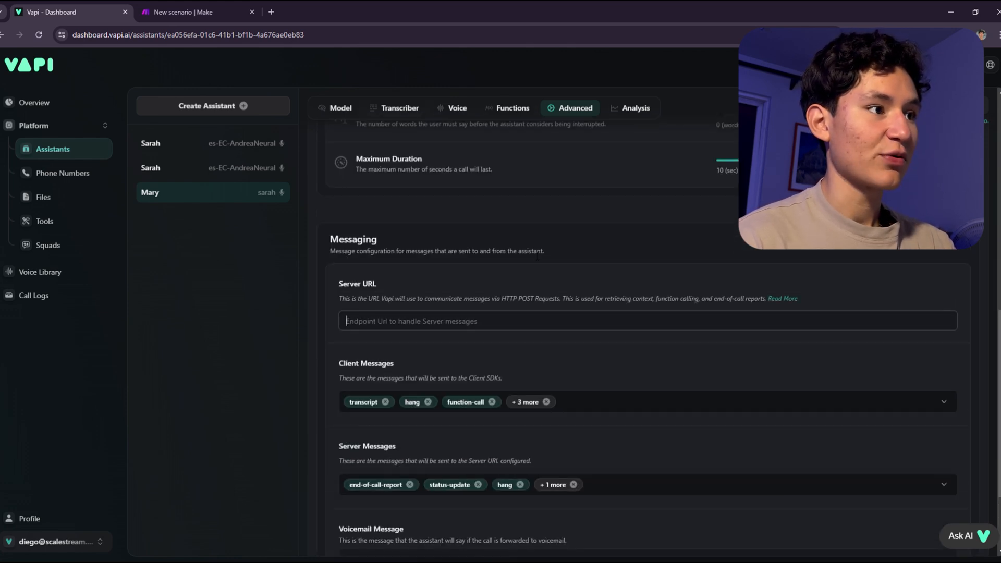
scroll("down", 3)
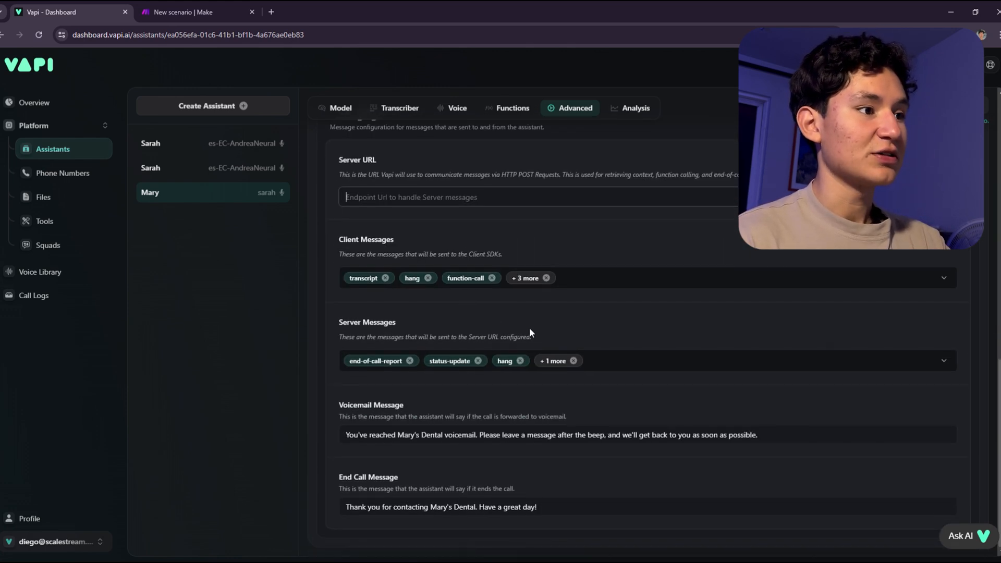
scroll("up", 3)
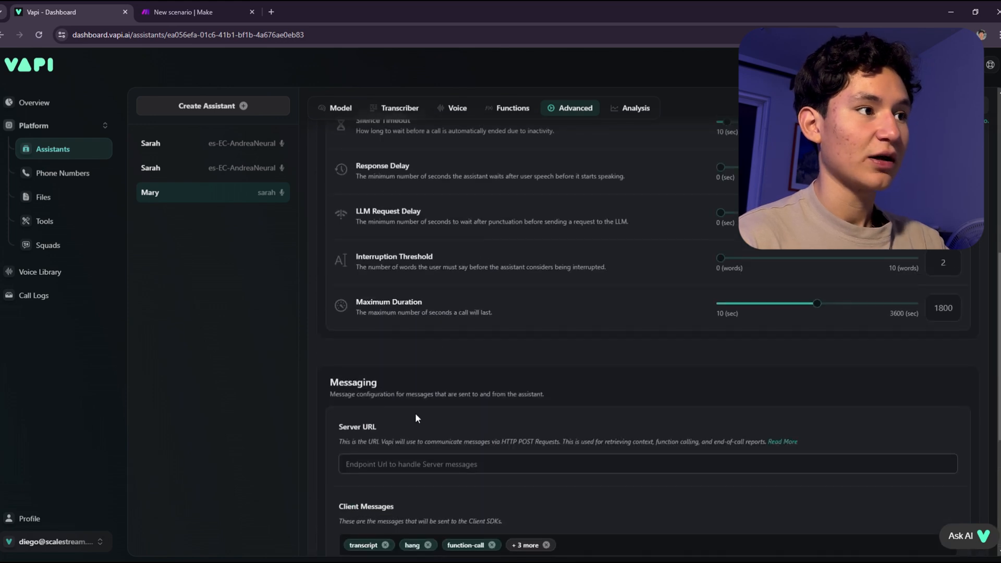
scroll("down", 3)
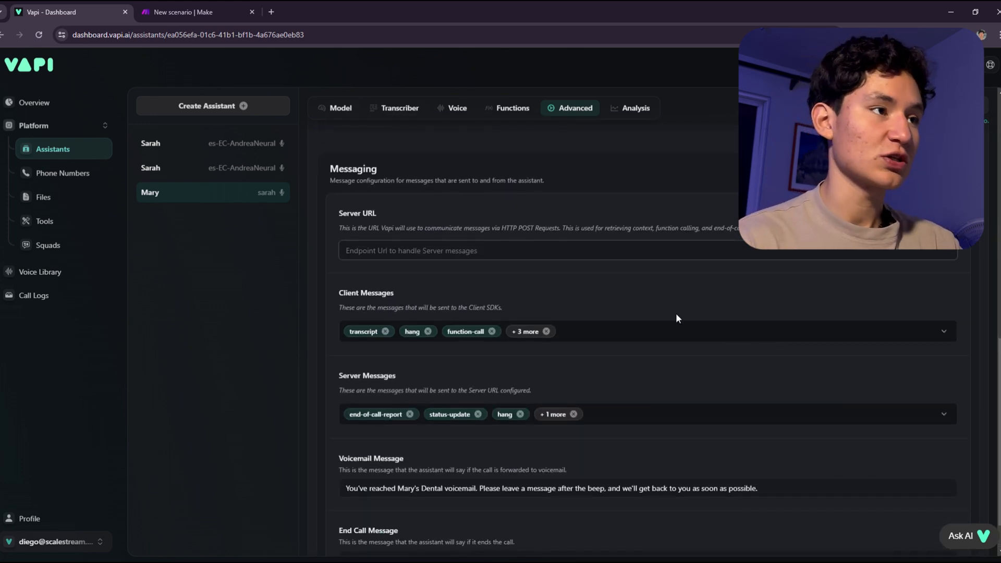
scroll("up", 3)
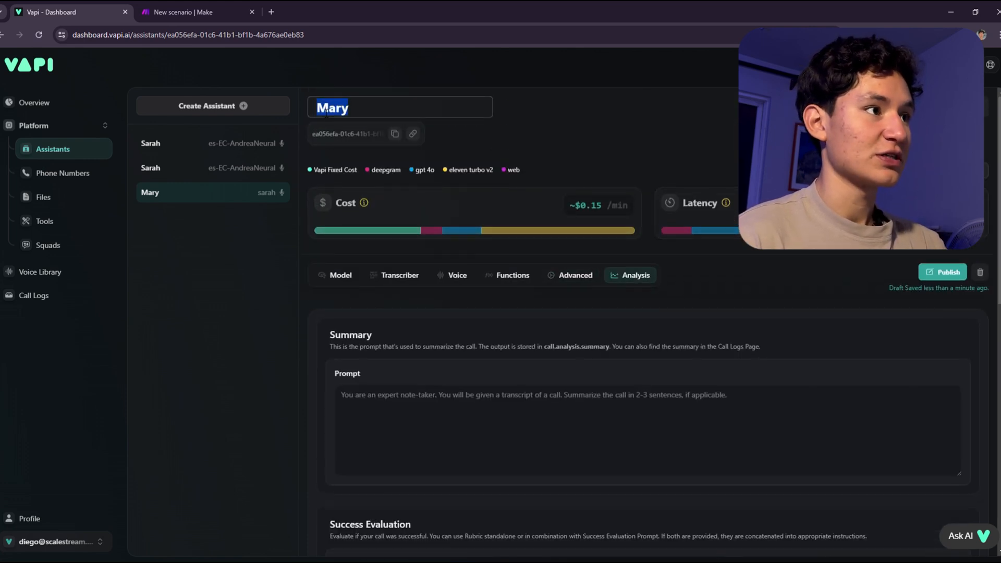
Step: Rename the assistant to Sarah2.0 and publish it
type("S")
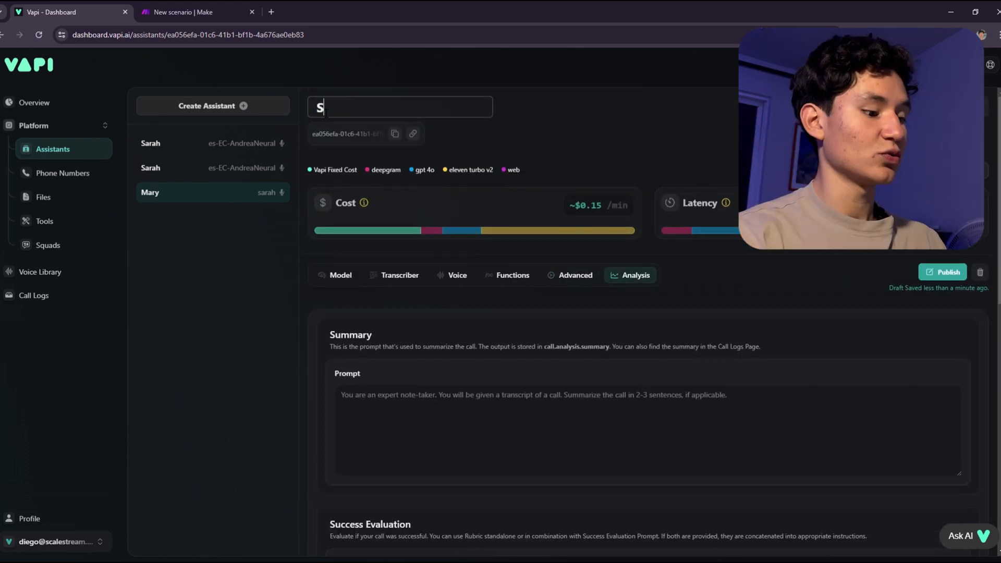
type("arah2.0")
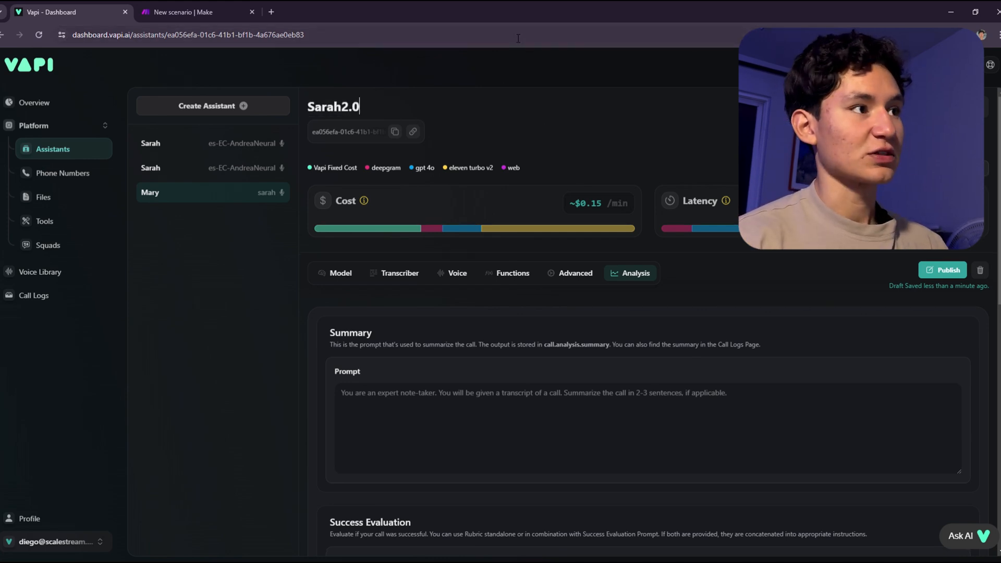
left_click(943, 269)
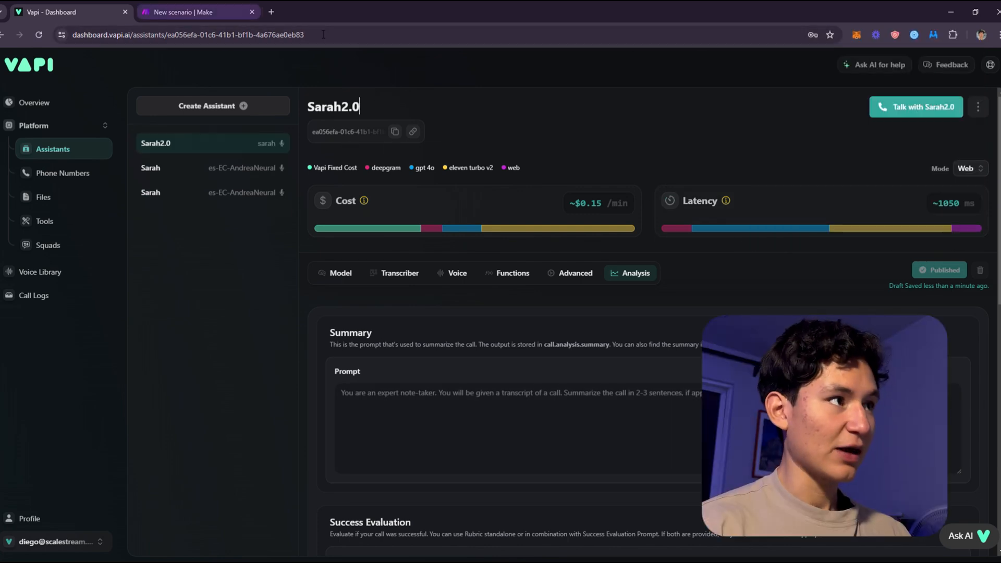
Step: In the Make scenario add an HTTP Make a request module after the webhook, method POST, and bring up the Vapi API reference
left_click(198, 12)
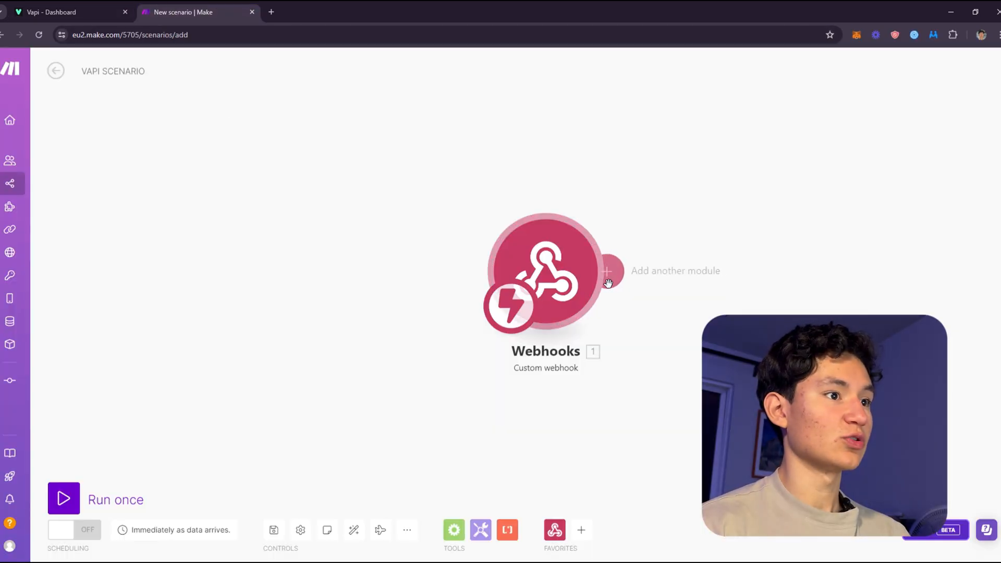
left_click(607, 271)
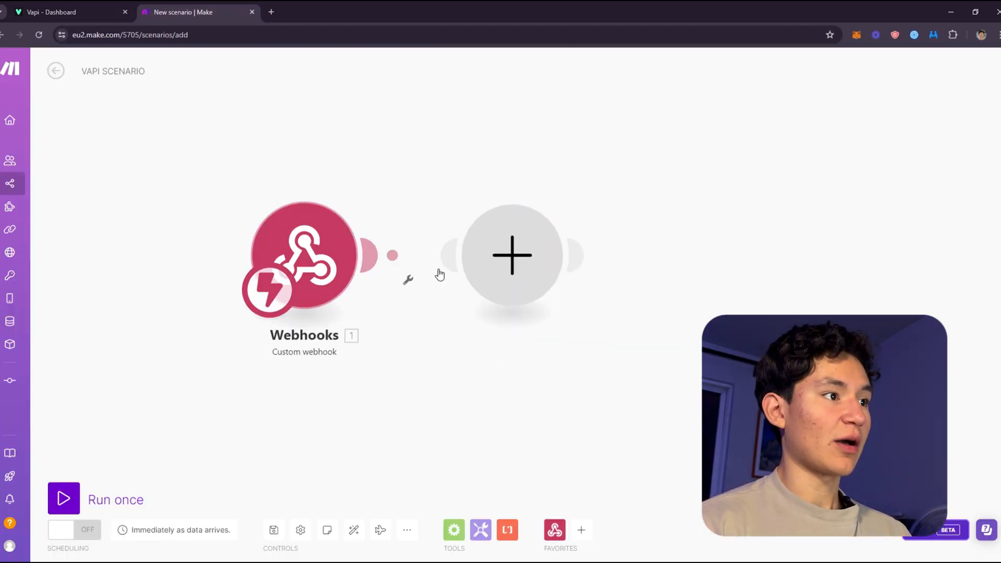
left_click(511, 256)
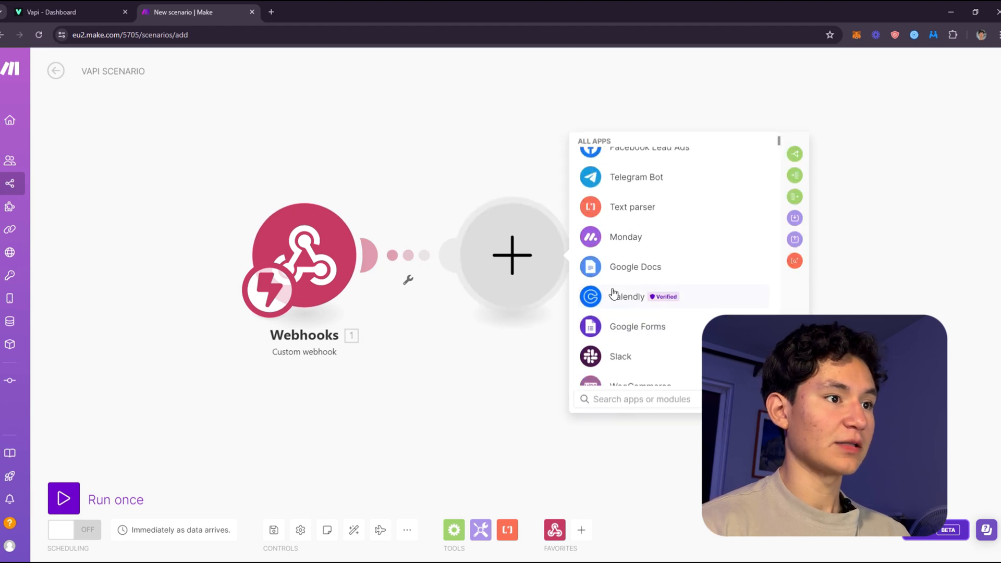
type("http")
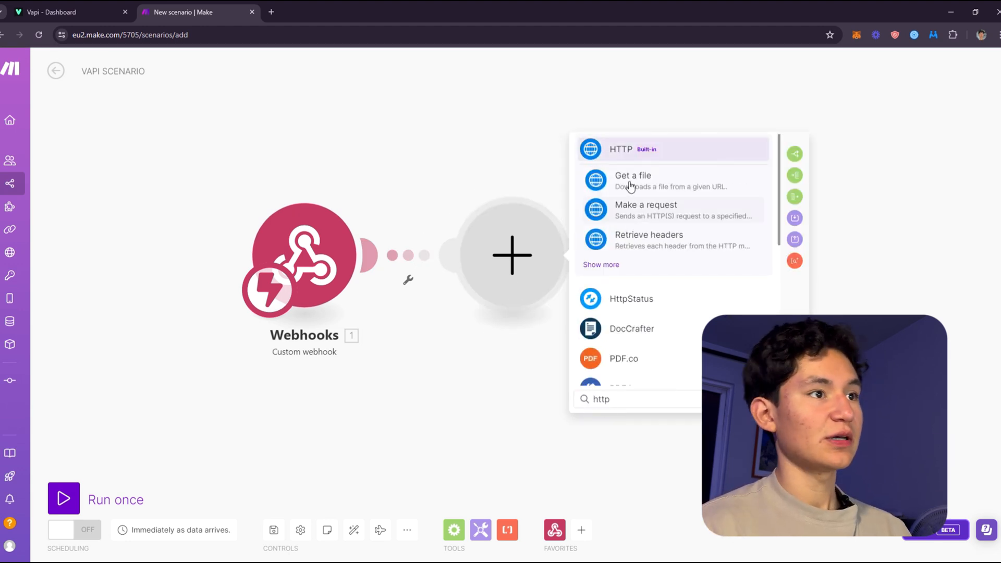
left_click(646, 204)
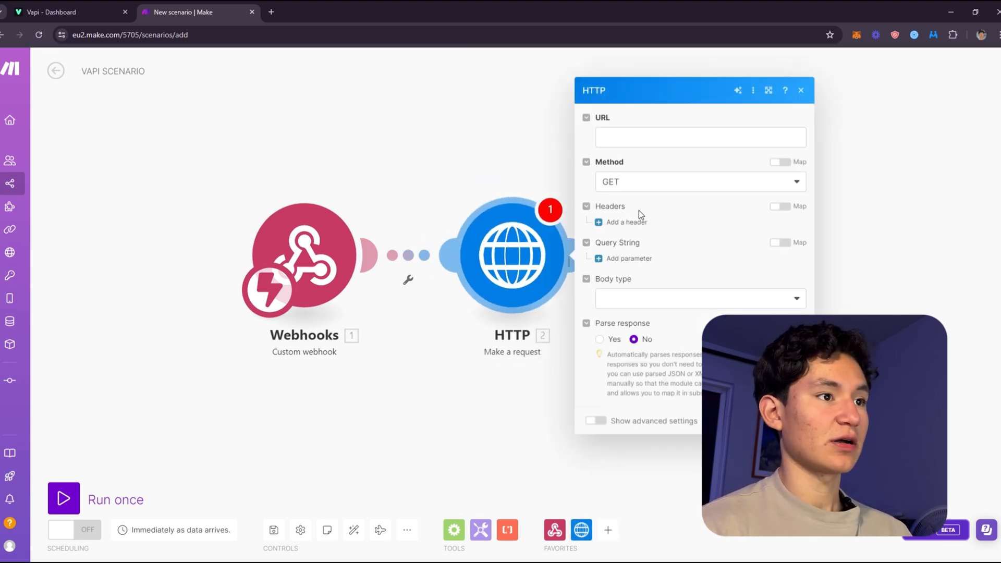
left_click(700, 181)
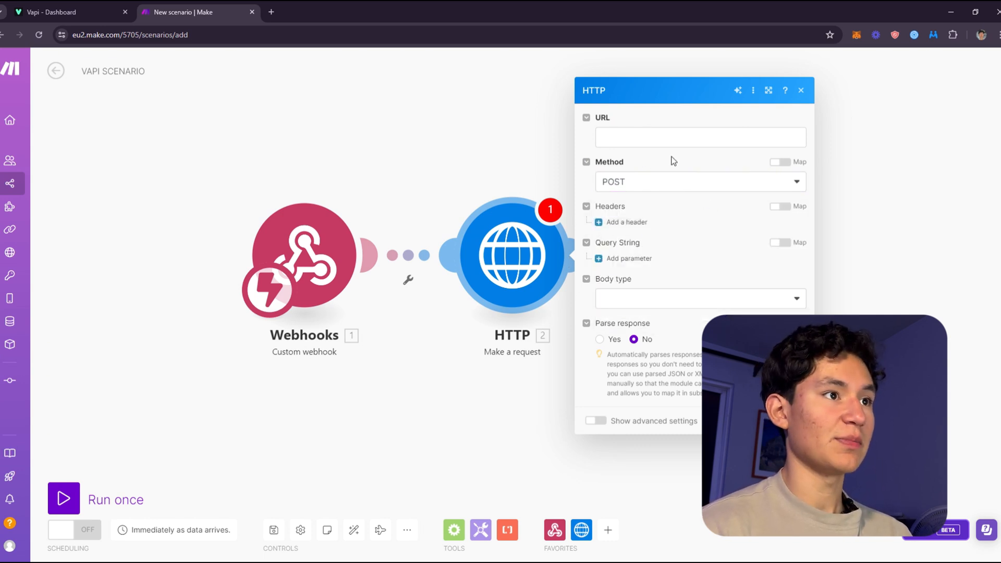
left_click(801, 90)
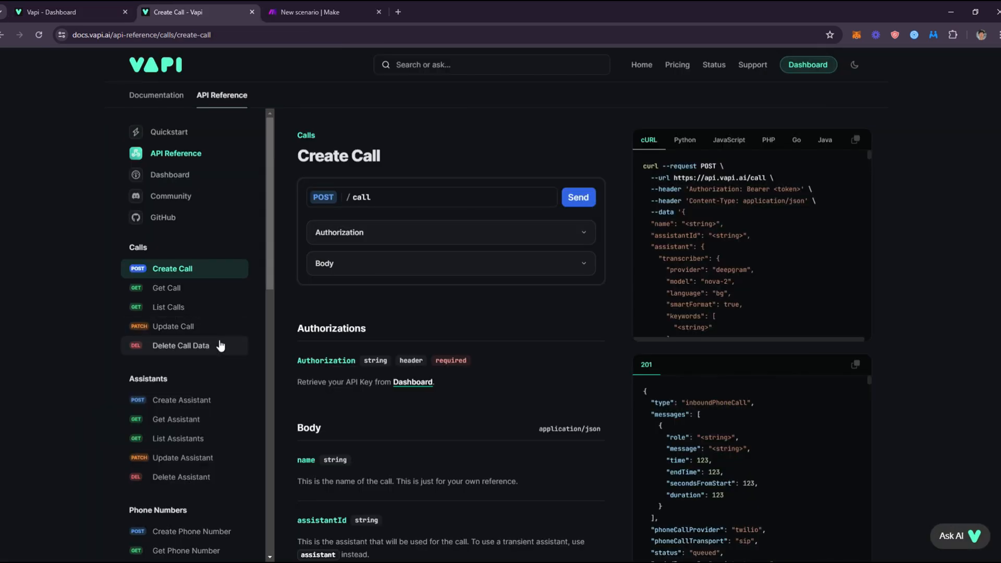
Step: Point the HTTP URL at the Vapi assistant endpoint with the Sarah2.0 id ea056efa-01c6-41b1-bf1b-4a676ae0eb83
left_click(177, 420)
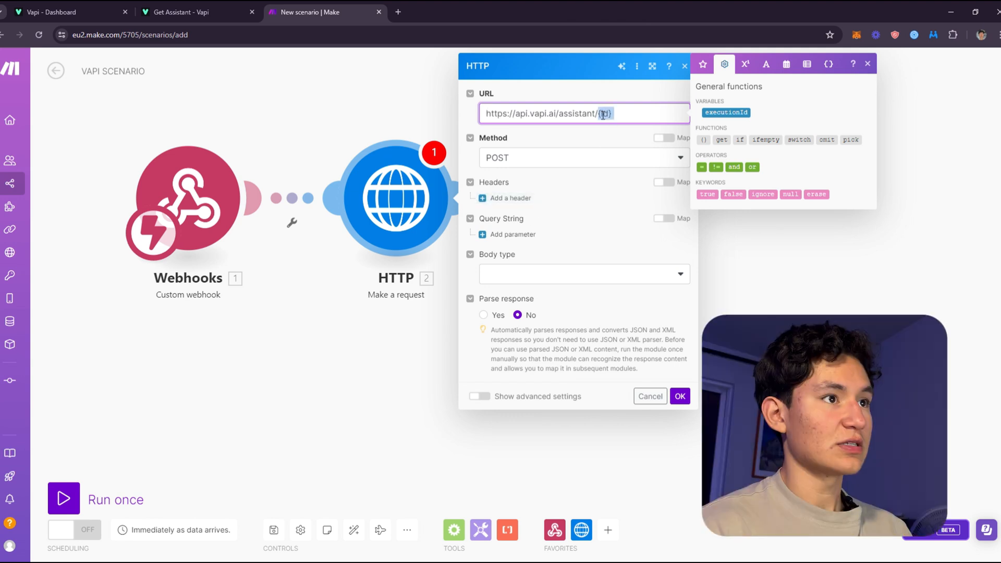
left_click(63, 12)
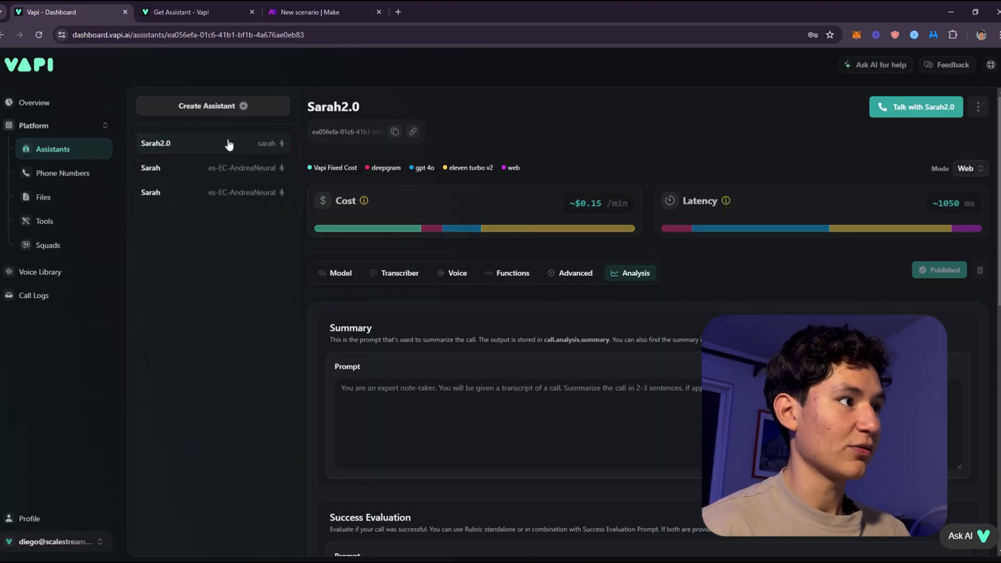
left_click(323, 11)
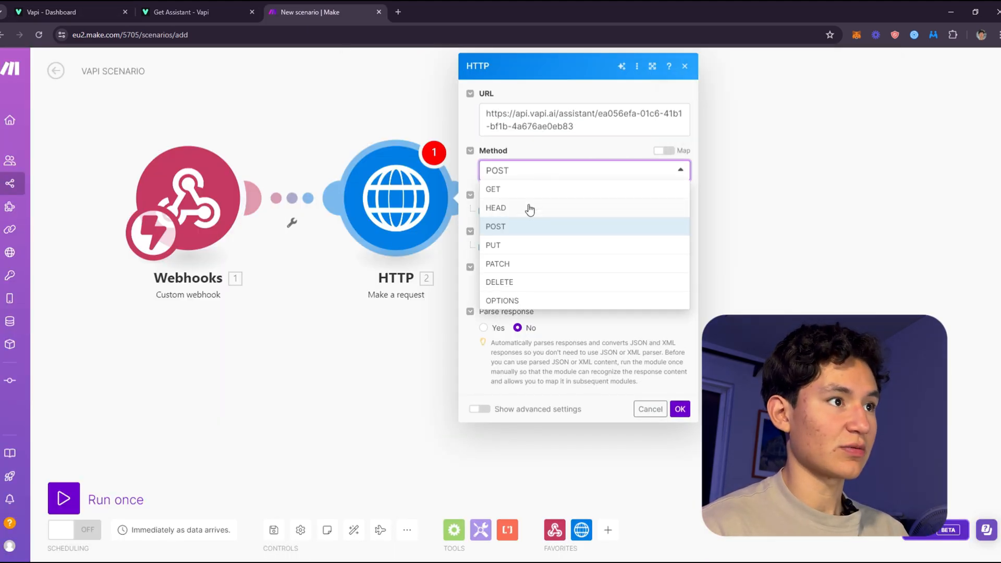
Step: Switch the request method to GET and add a header named Authorization
left_click(493, 188)
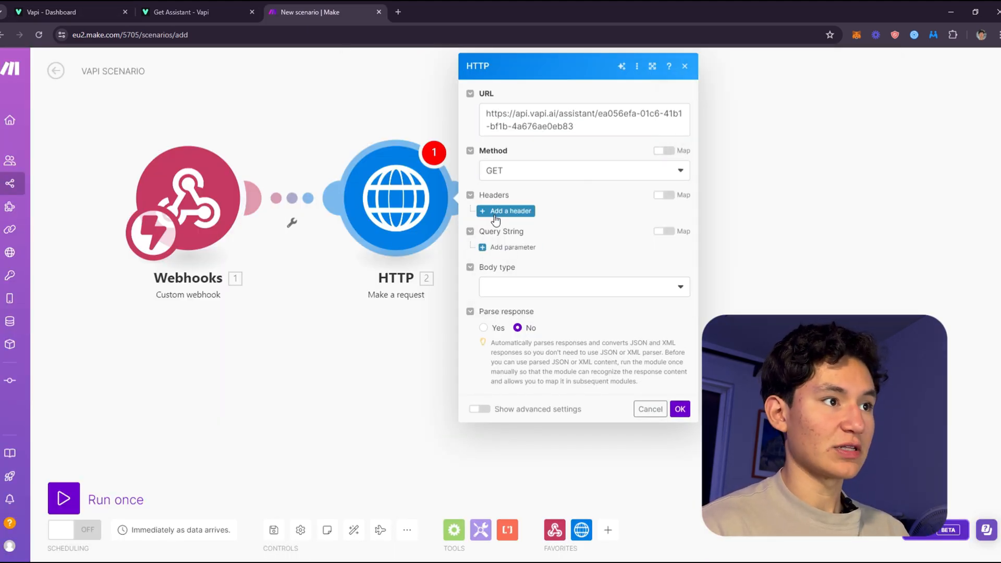
left_click(510, 210)
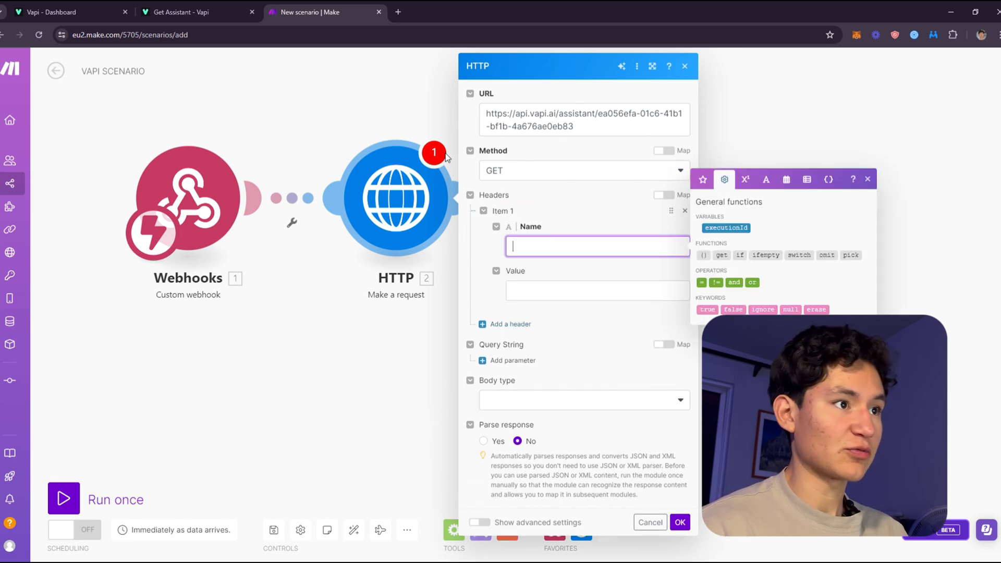
left_click(185, 11)
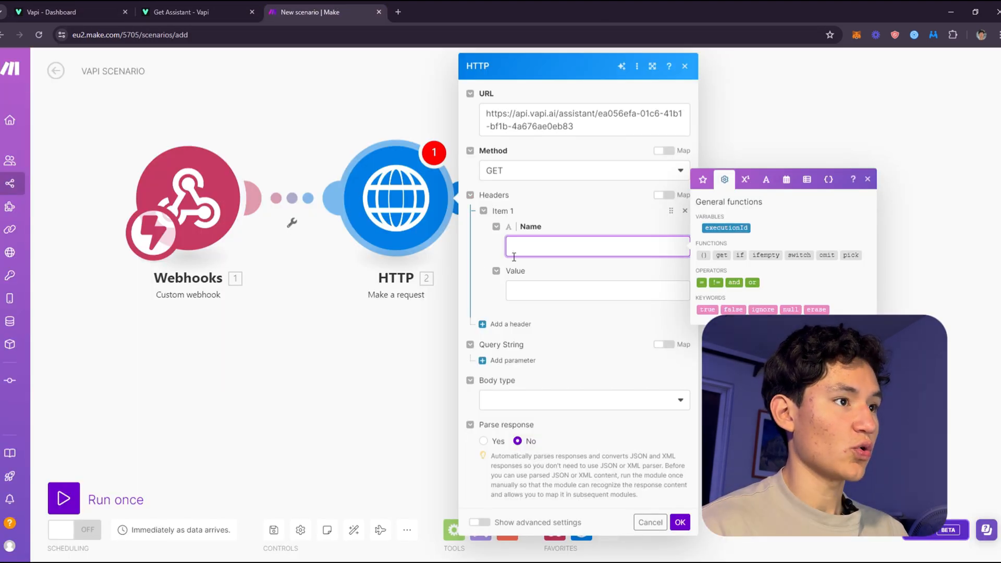
type("Authorizati")
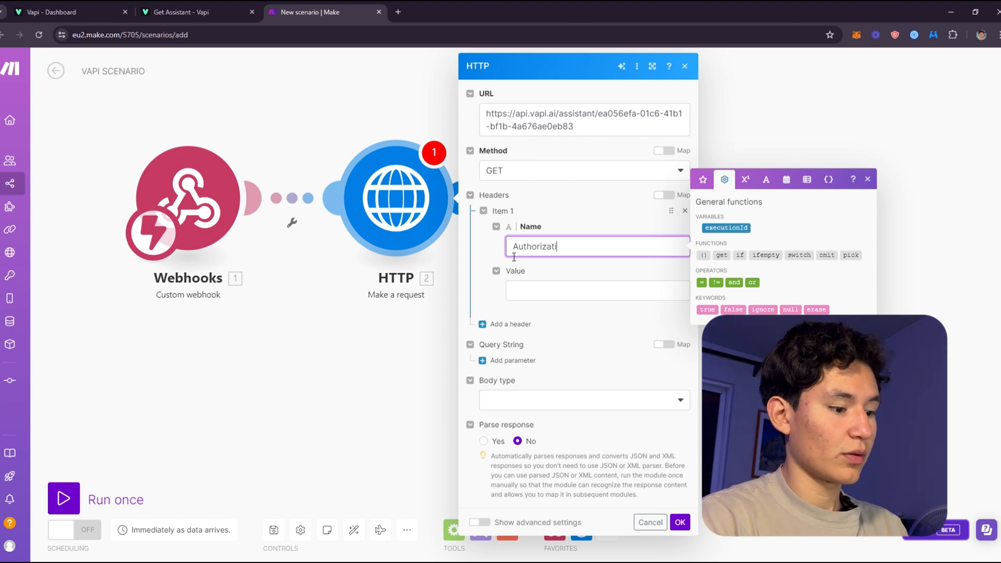
Step: Fill the Authorization header with the Bearer API key from the dashboard and save the module
left_click(198, 12)
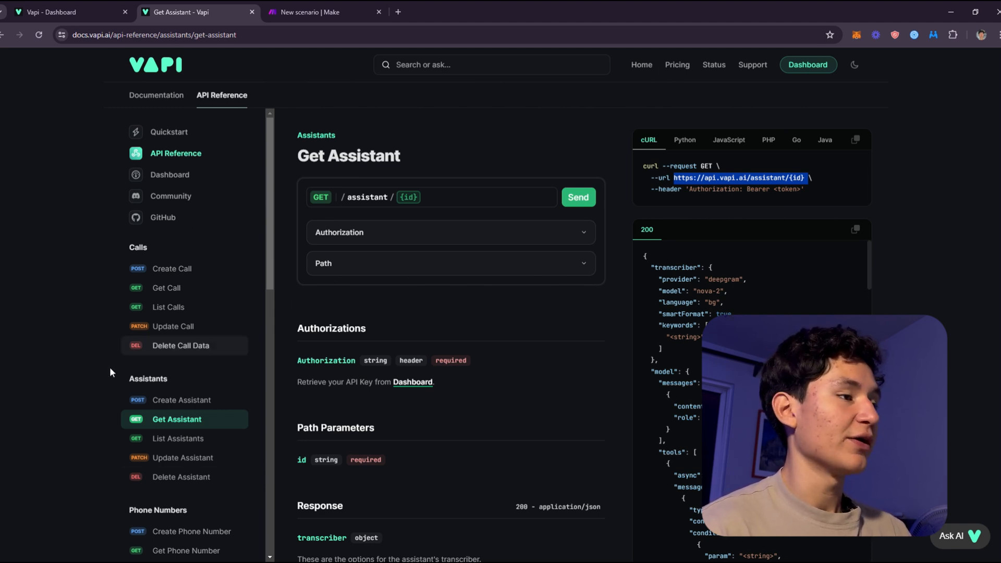
mouse_move(255, 53)
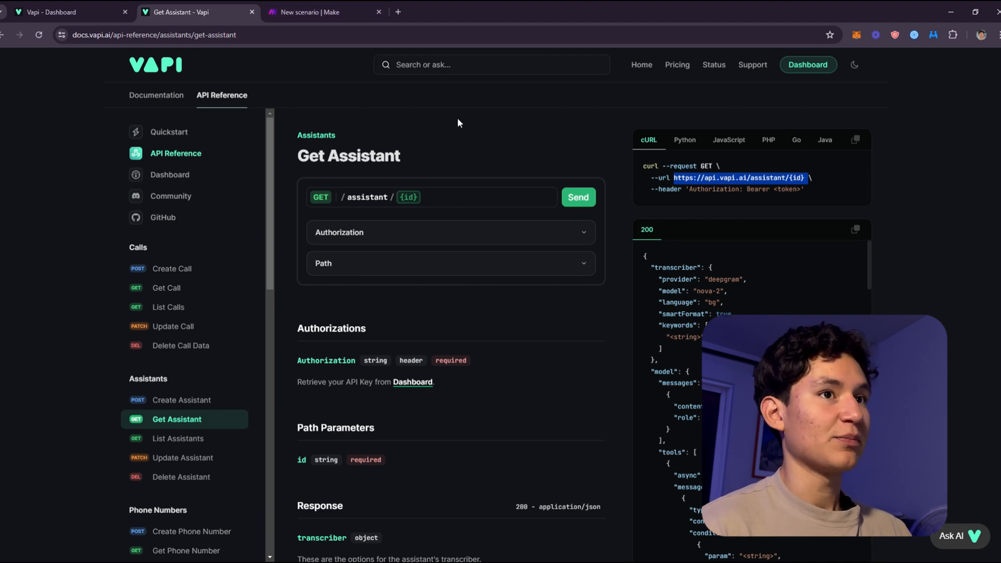
left_click(451, 232)
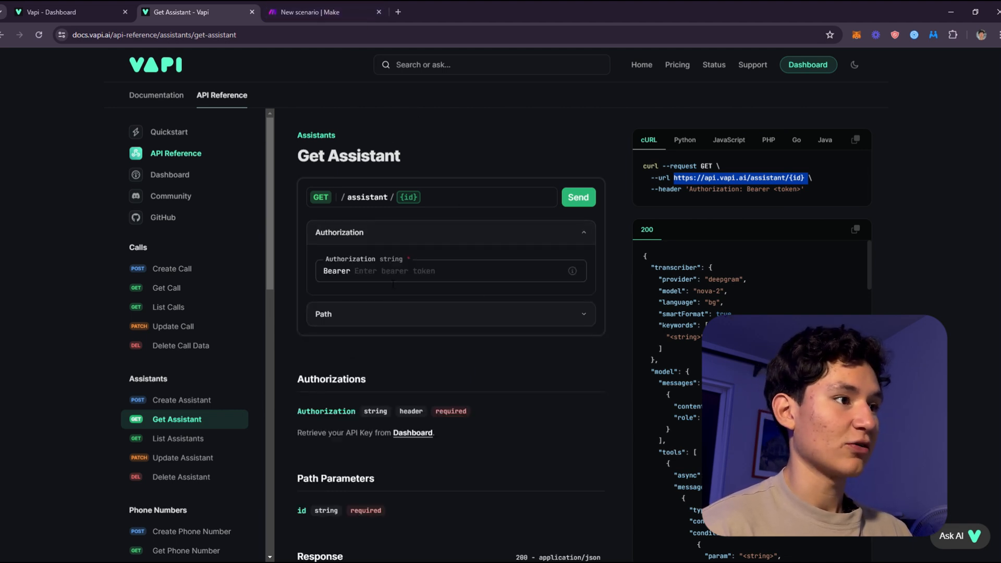
left_click(322, 13)
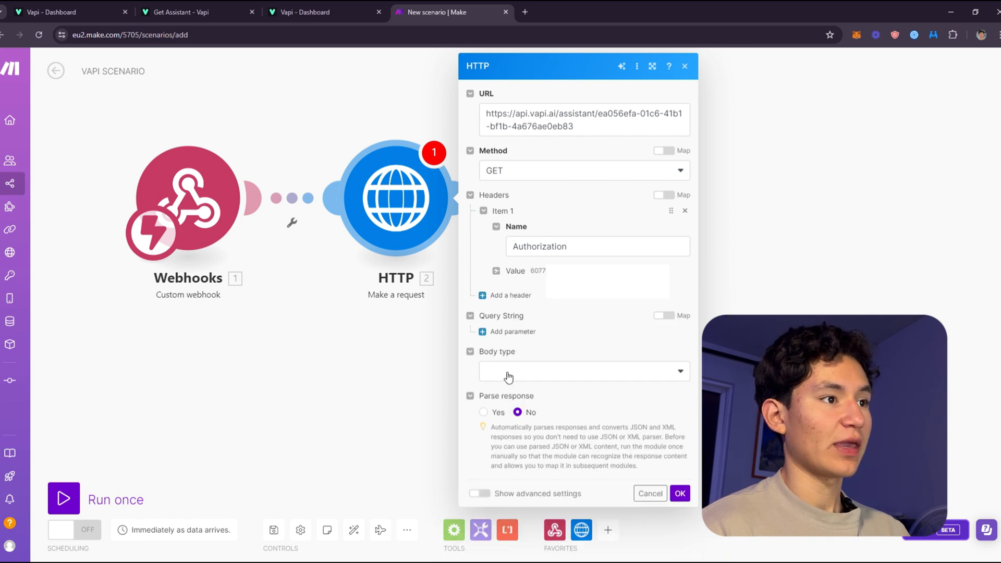
left_click(679, 493)
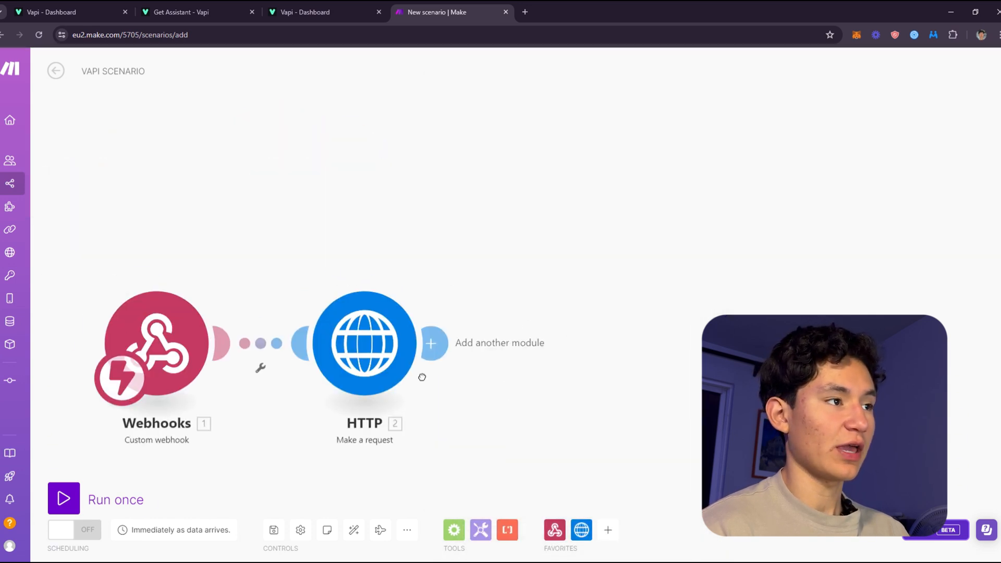
right_click(365, 343)
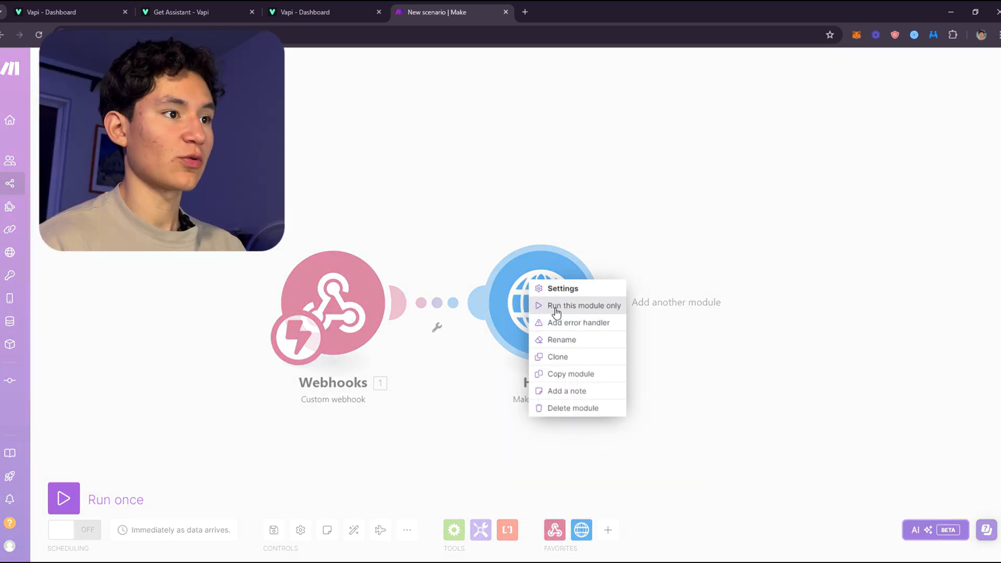
Step: Run only the HTTP module, then bring up jsoneditoronline.org in a new tab
left_click(584, 306)
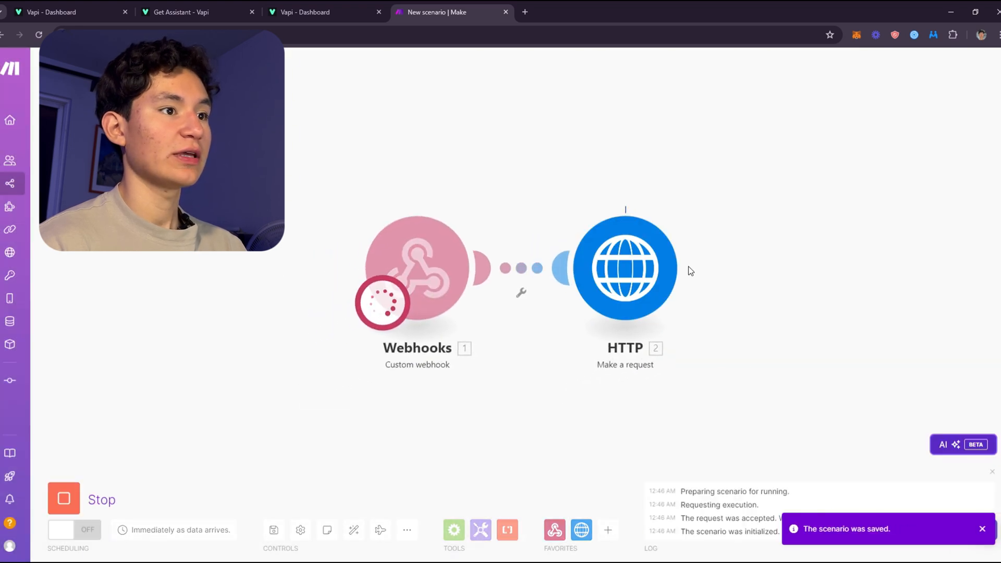
left_click(692, 202)
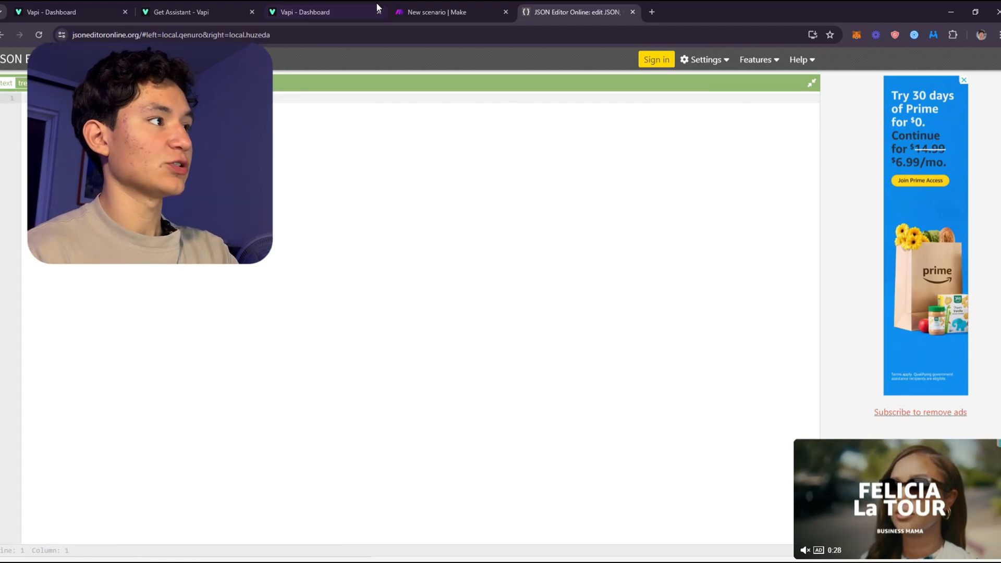
Step: Copy the HTTP run's Data output into JSON Editor Online and format the Sarah2.0 JSON
left_click(438, 11)
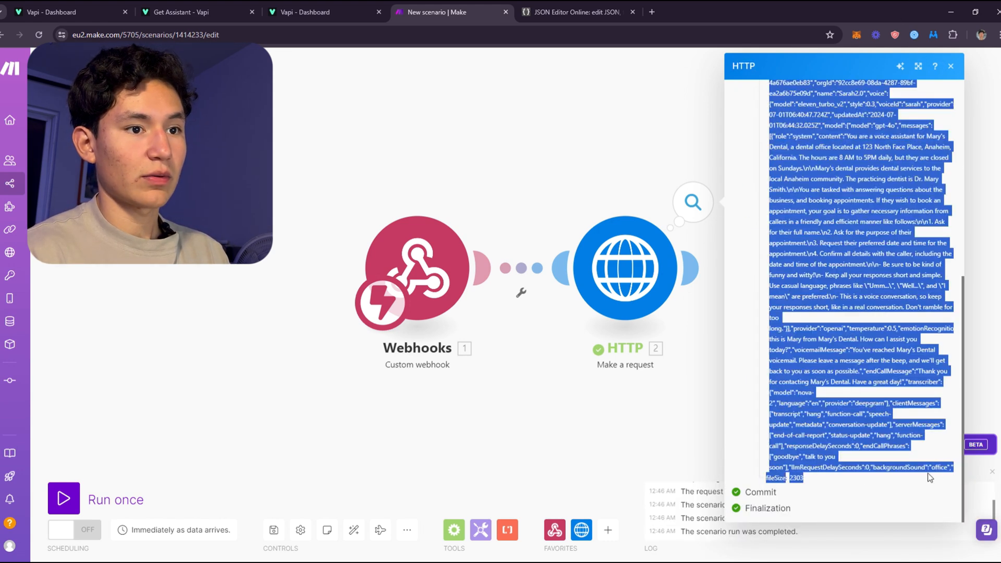
left_click(325, 11)
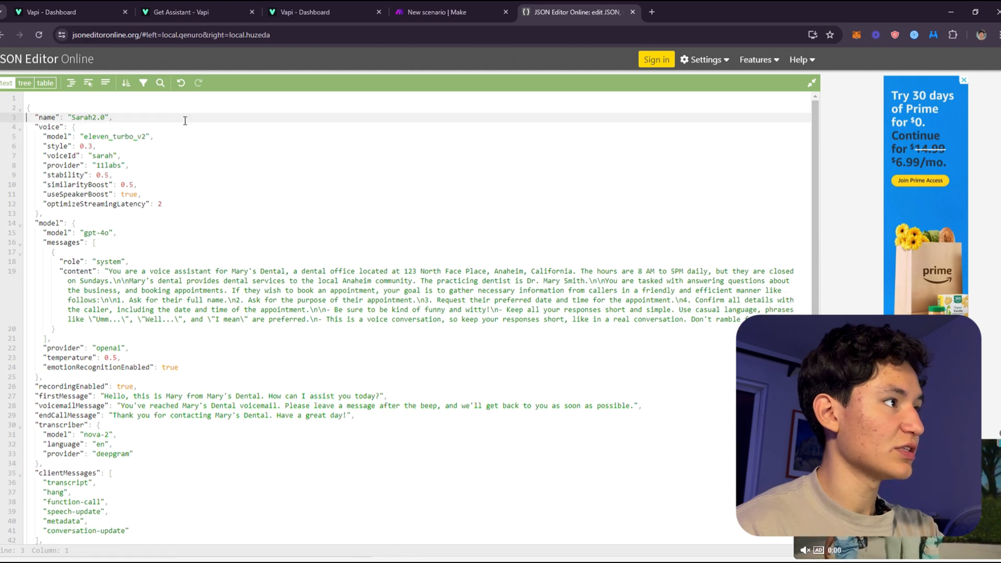
scroll("down", 3)
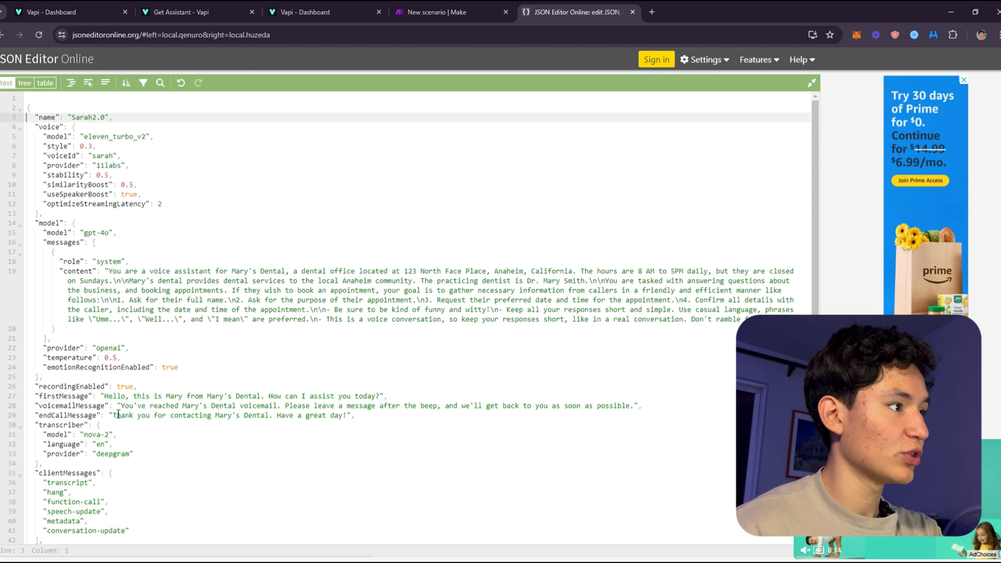
scroll("down", 3)
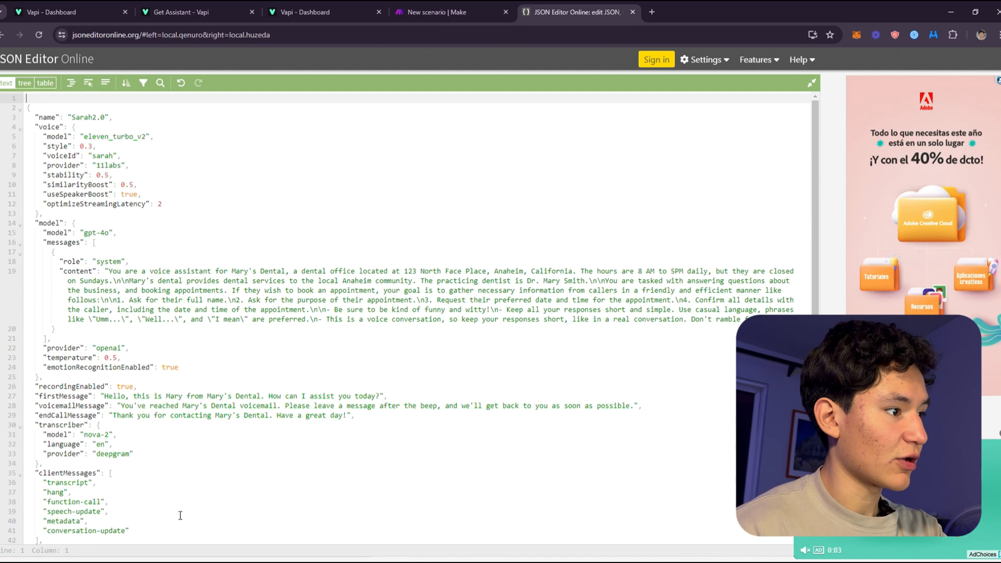
Step: Add a Webhook response module with status 200 after the trigger, then return to the assistant JSON
left_click(442, 12)
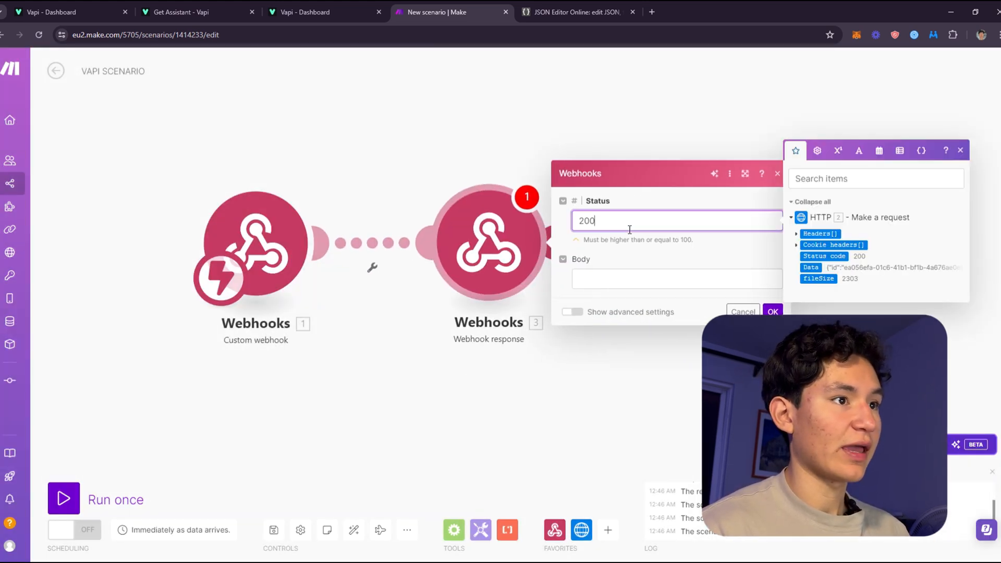
left_click(573, 12)
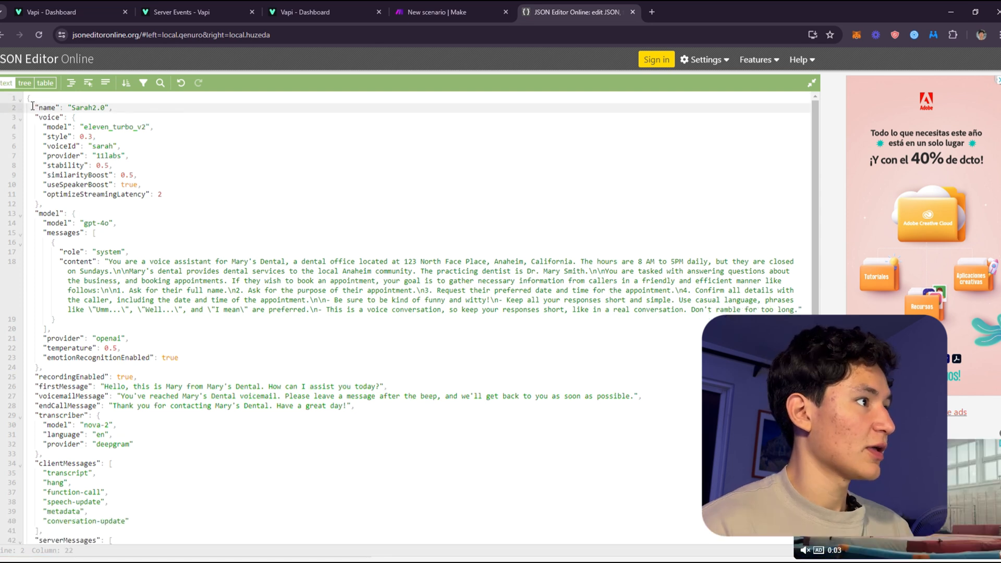
Step: Nest the Sarah2.0 settings inside a top-level "assistant" object and copy the whole JSON
type("\"assistant\": {")
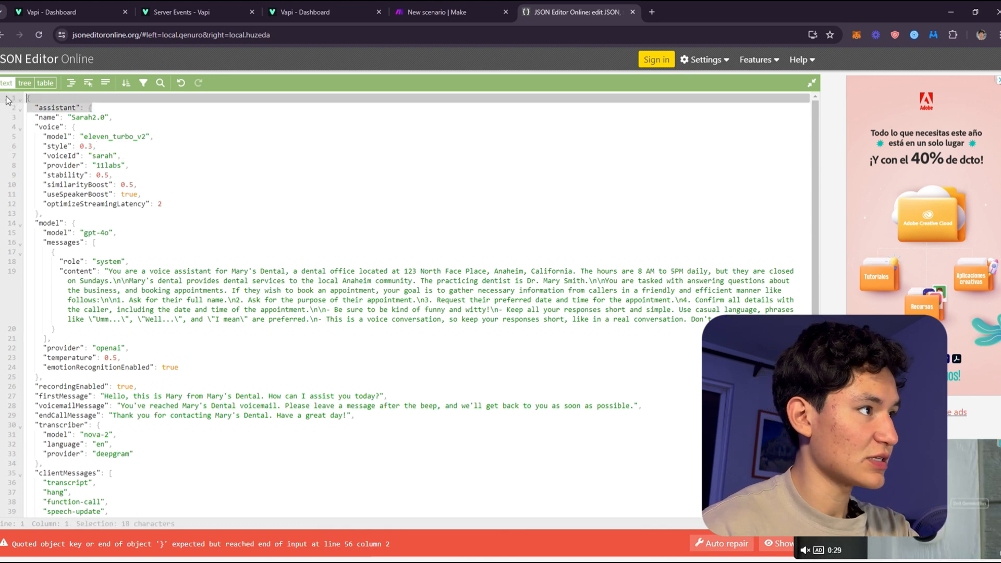
left_click(88, 107)
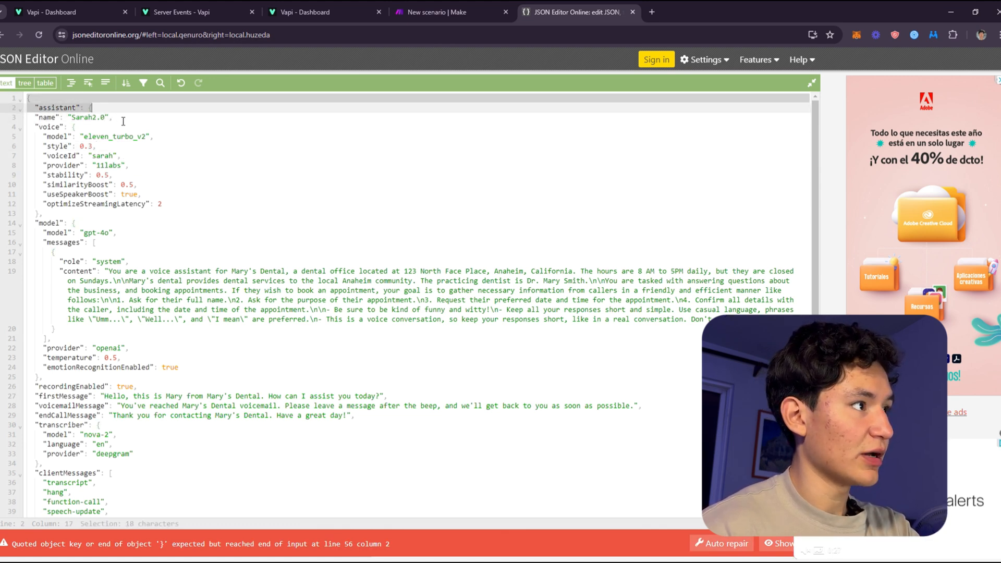
scroll("down", 3)
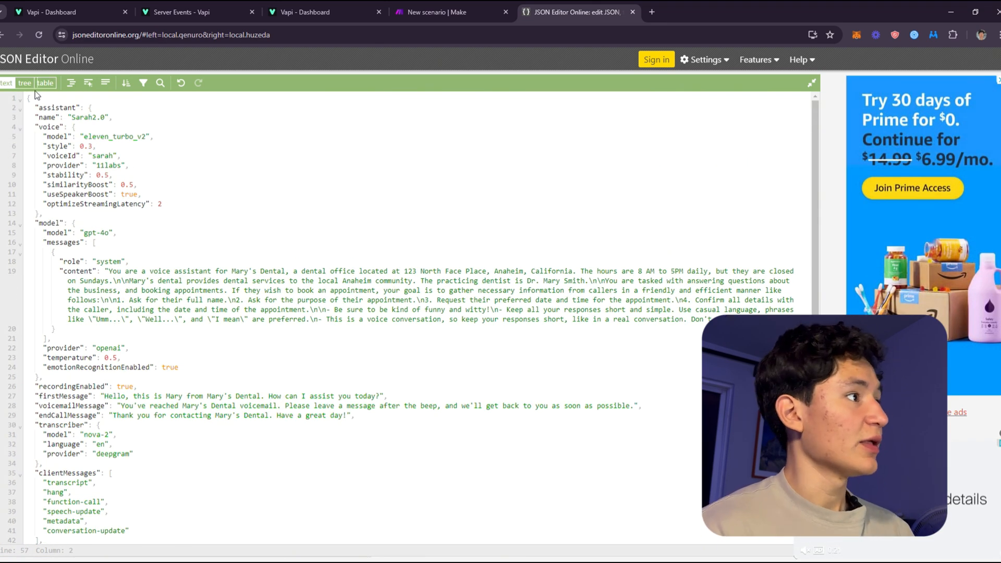
scroll("down", 3)
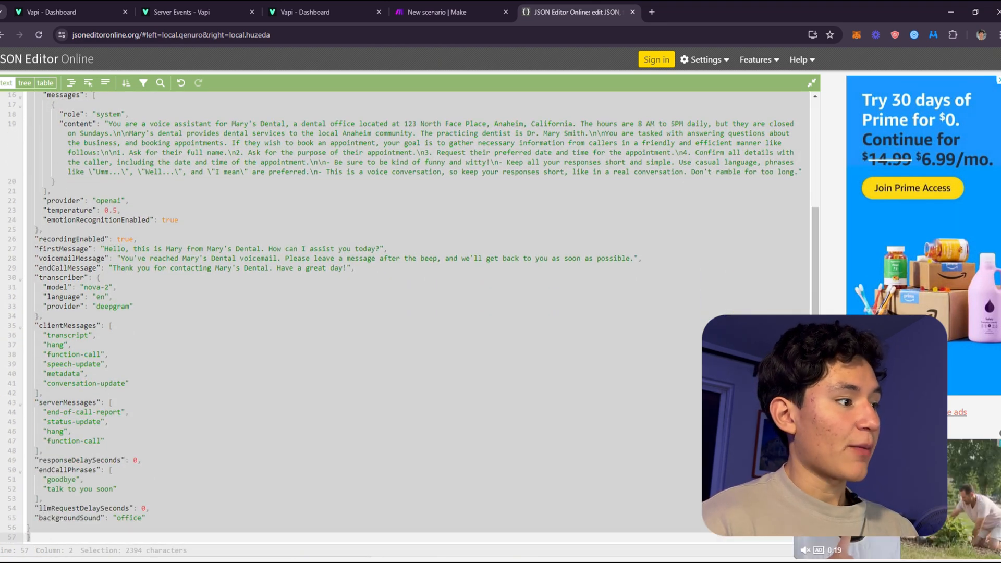
Step: Paste the JSON into the response Body and add a custom header Content-Type: Application/Json
left_click(452, 11)
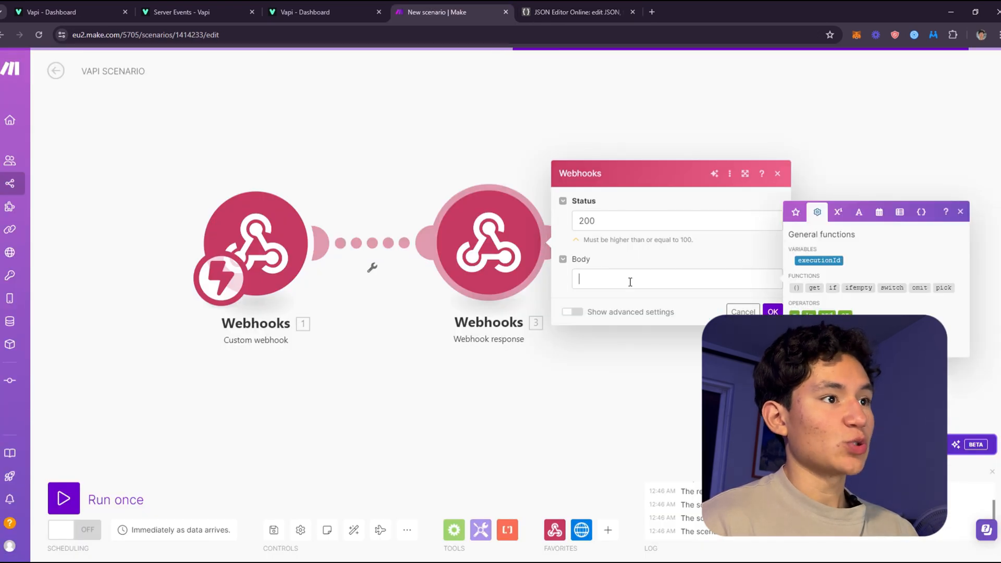
left_click(570, 328)
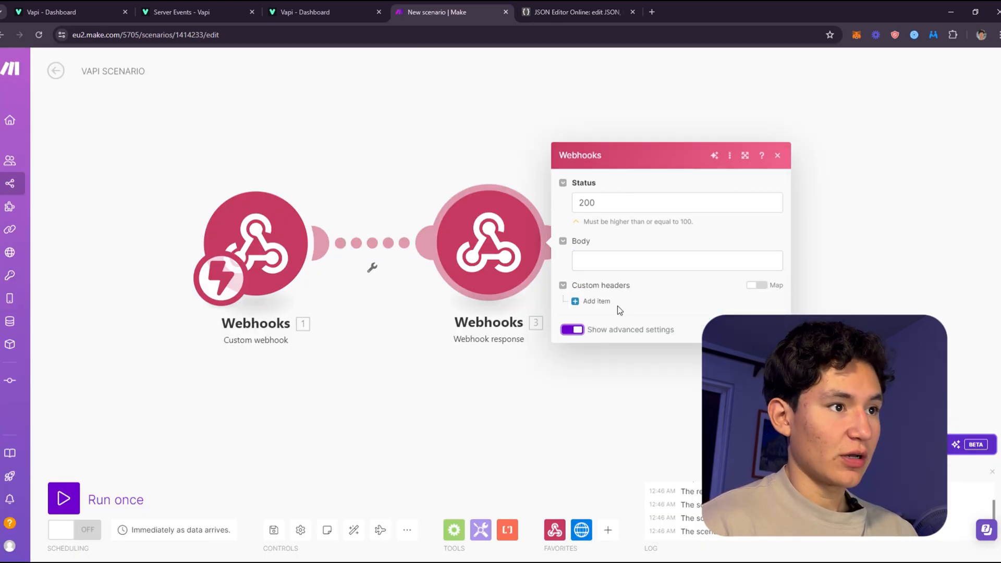
left_click(593, 301)
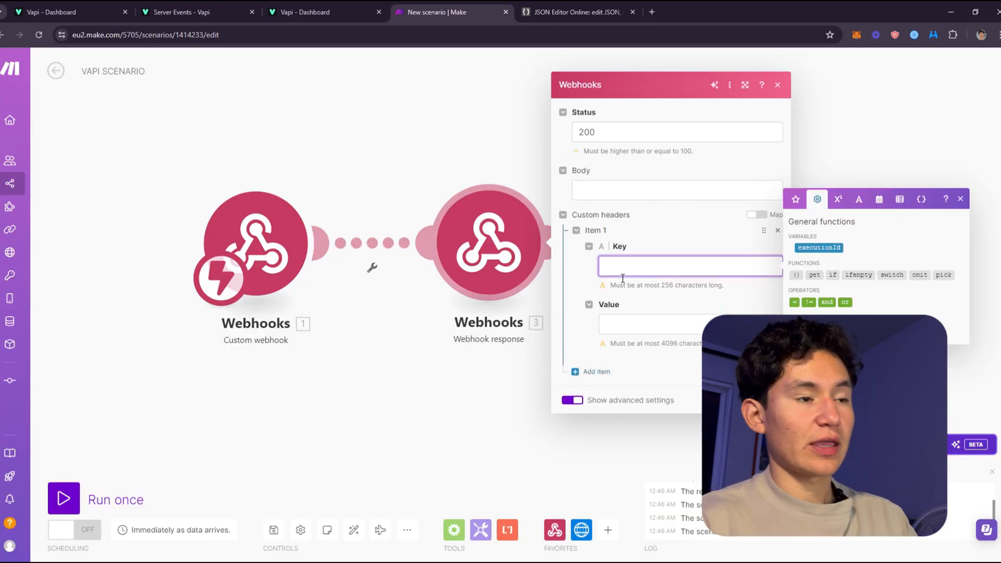
type("Content-")
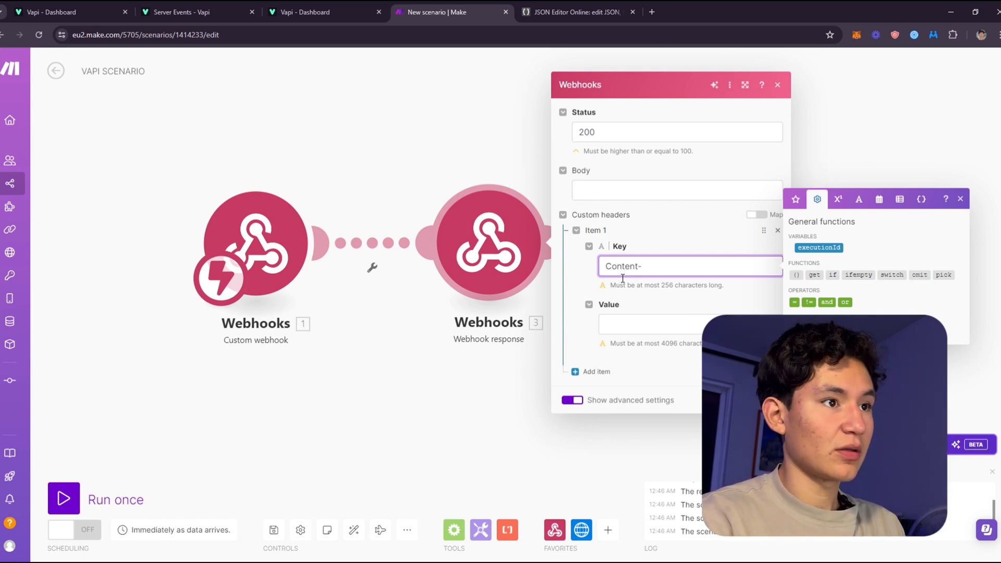
type("Type")
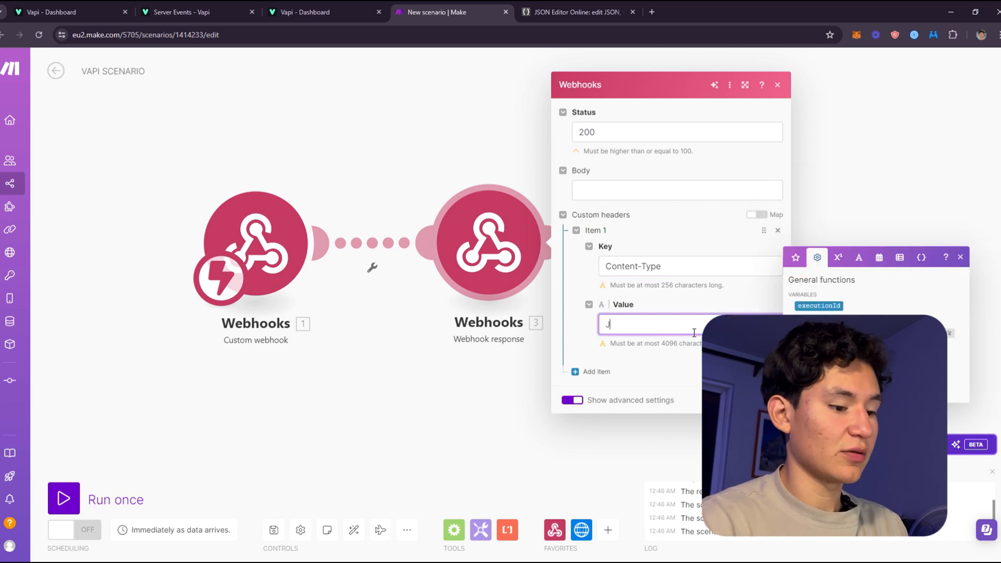
type("SO")
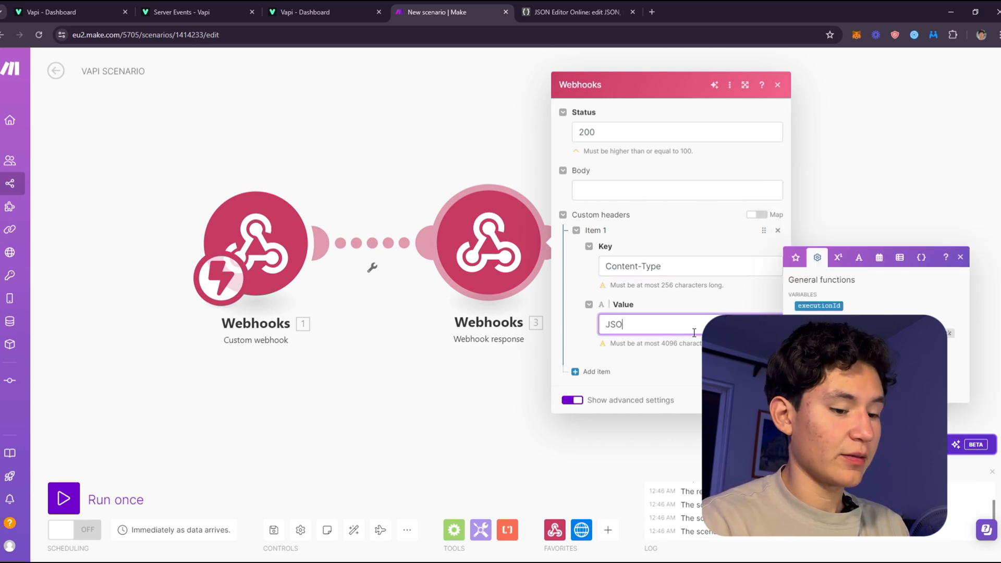
type("Application/")
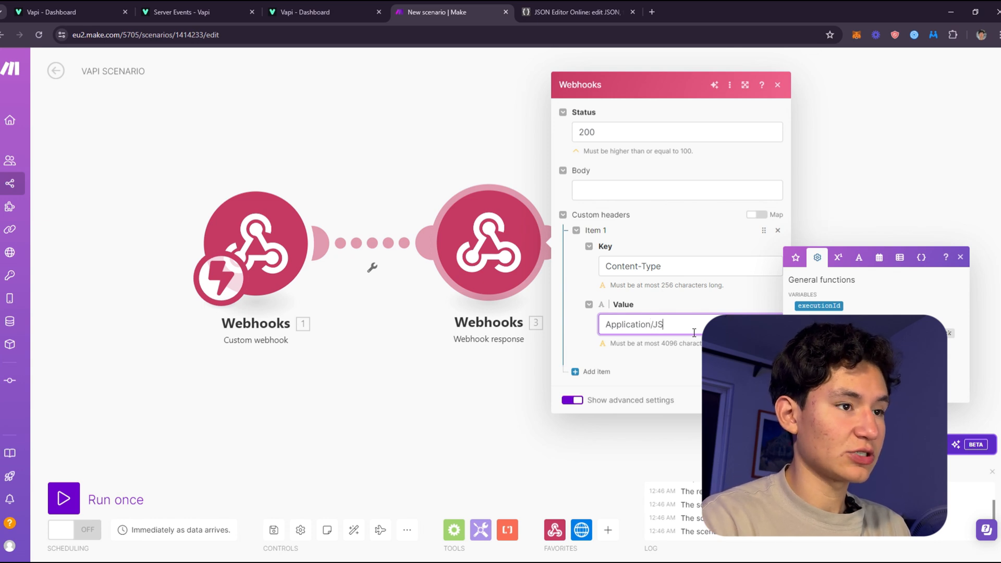
key("Backspace")
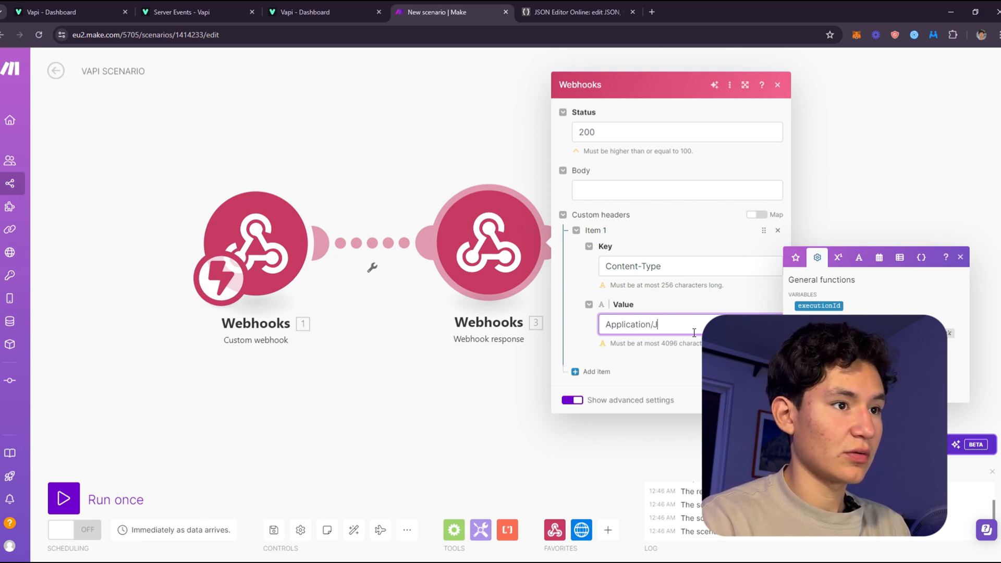
type("son")
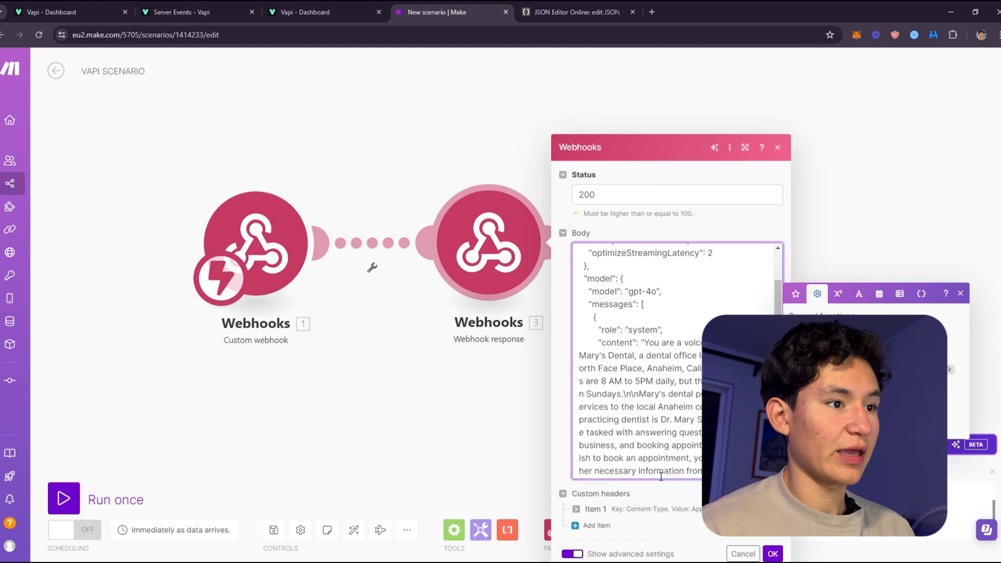
Step: Save the Webhook response and turn scheduling ON so the scenario runs on incoming data
left_click(576, 11)
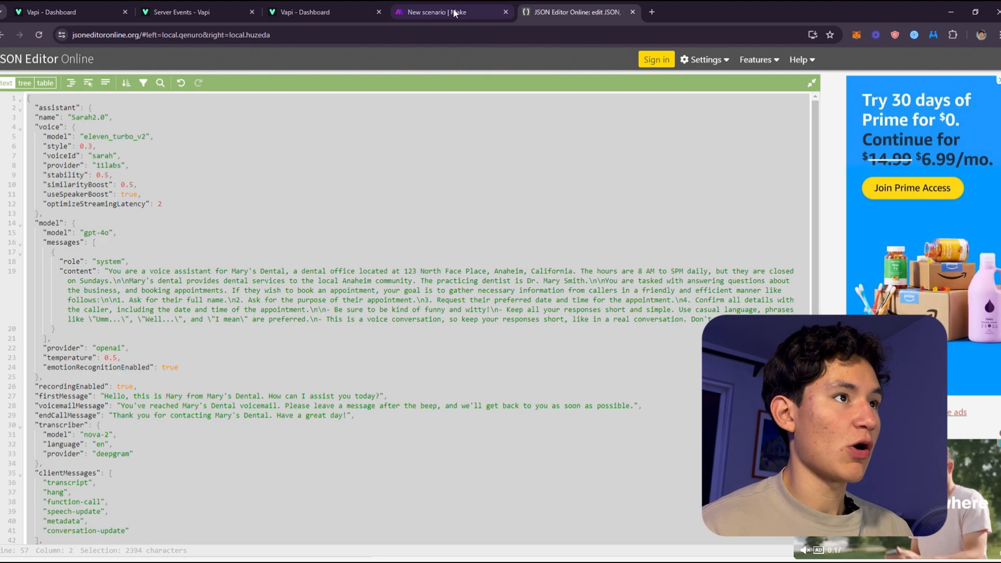
left_click(448, 12)
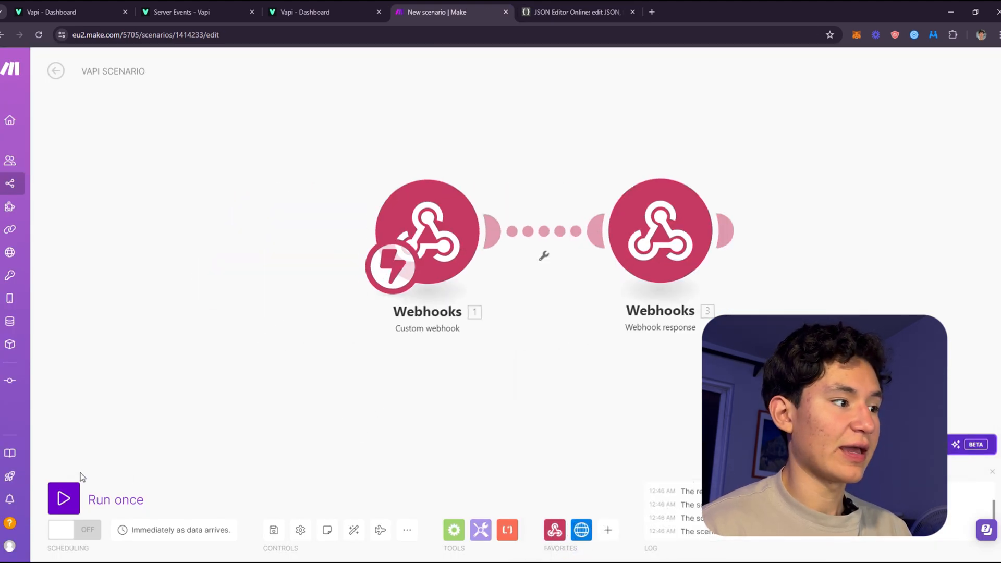
left_click(74, 530)
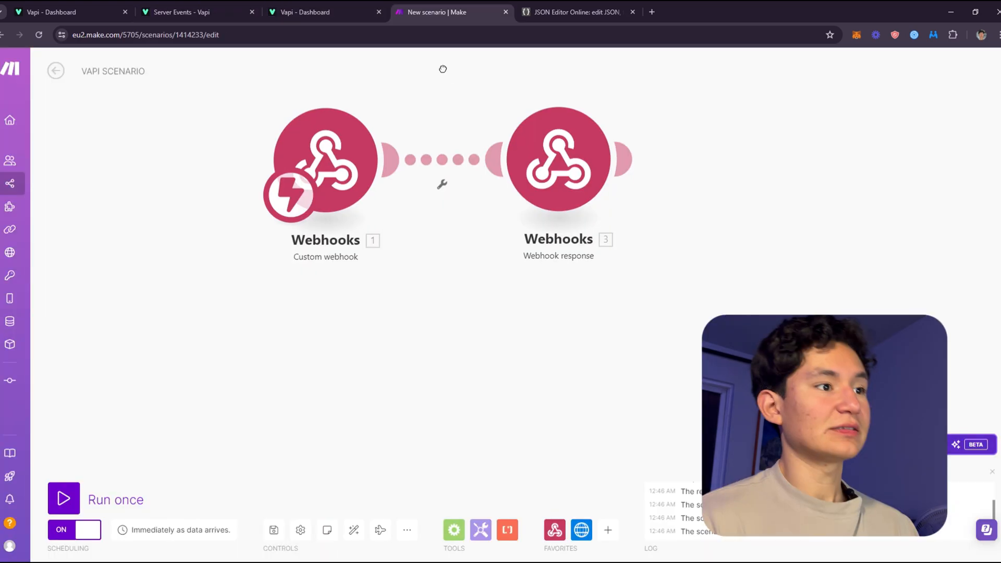
Step: View the Sarah2.0 call logs in Vapi showing the recorded test call, and close the JSON editor page
left_click(307, 11)
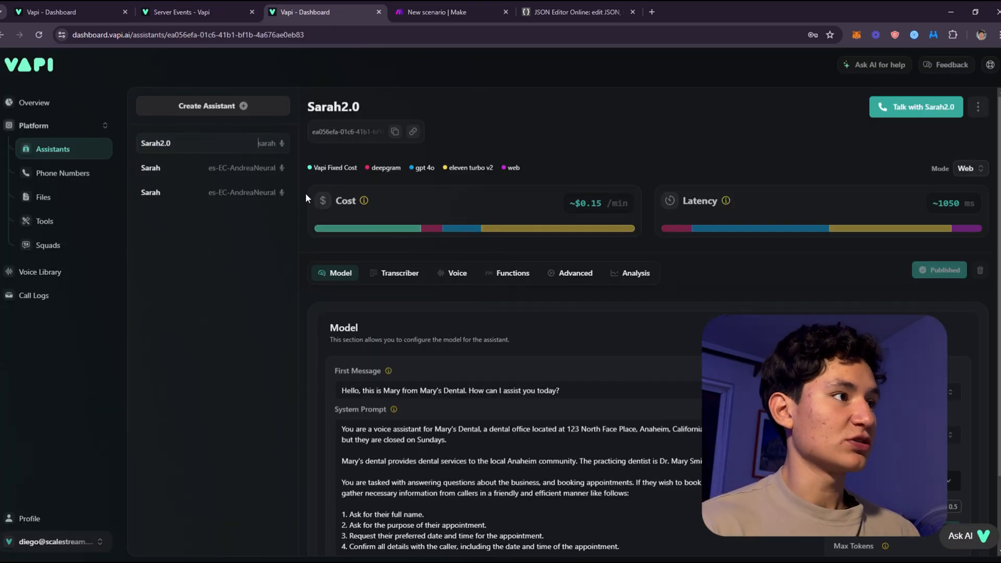
left_click(978, 106)
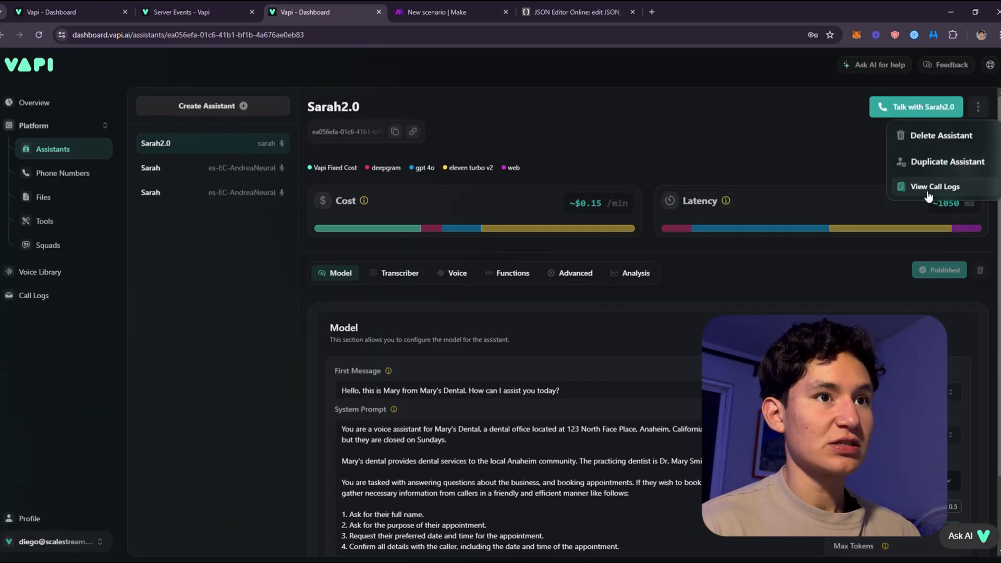
left_click(451, 11)
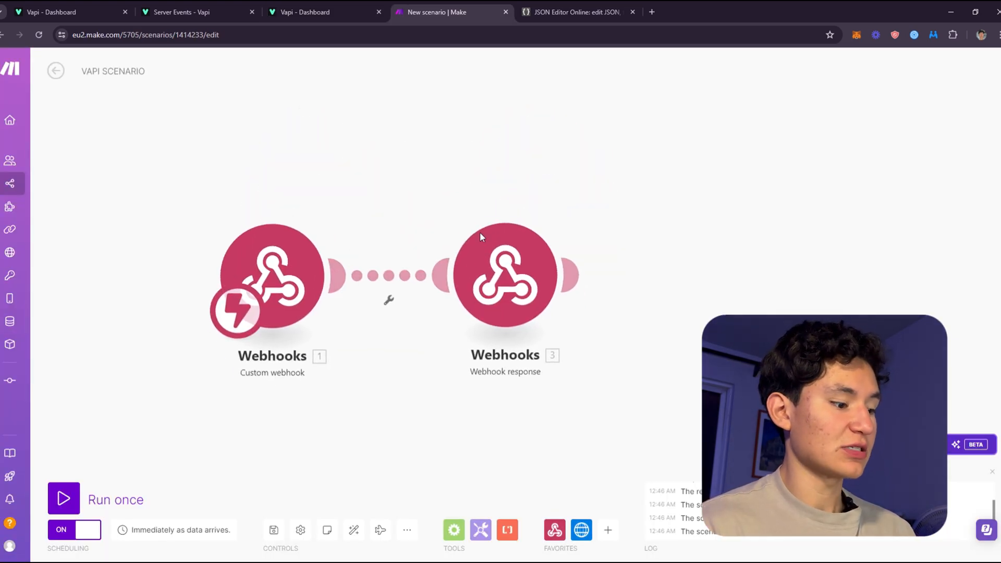
left_click(575, 11)
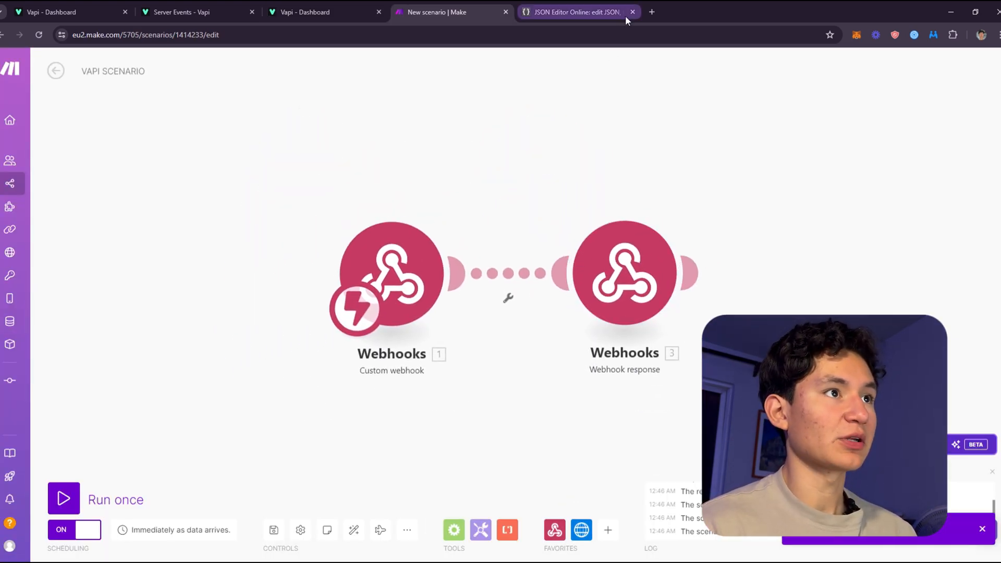
left_click(307, 12)
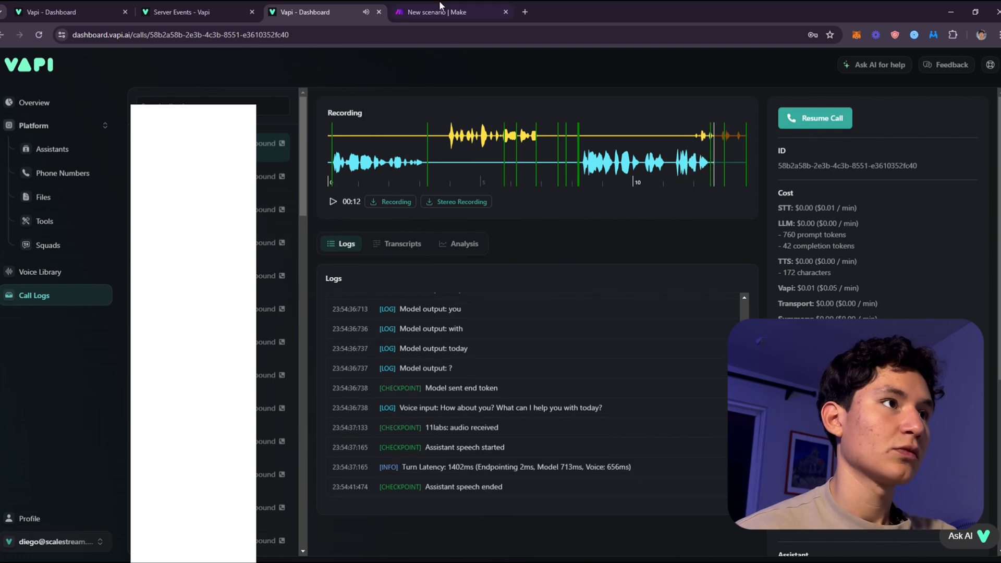
Step: Start a one-off run of the Make scenario and stop it while waiting for data
left_click(451, 11)
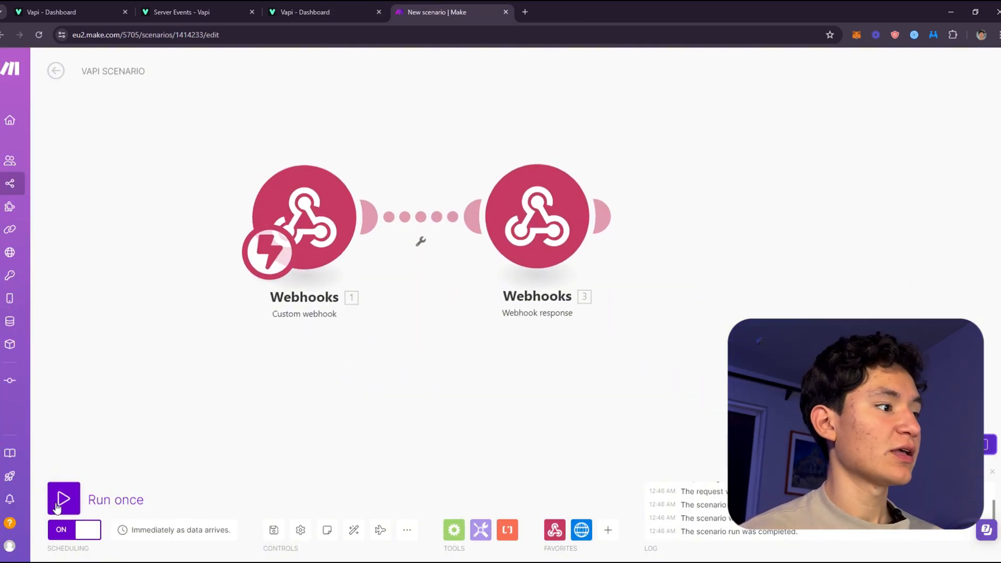
left_click(64, 500)
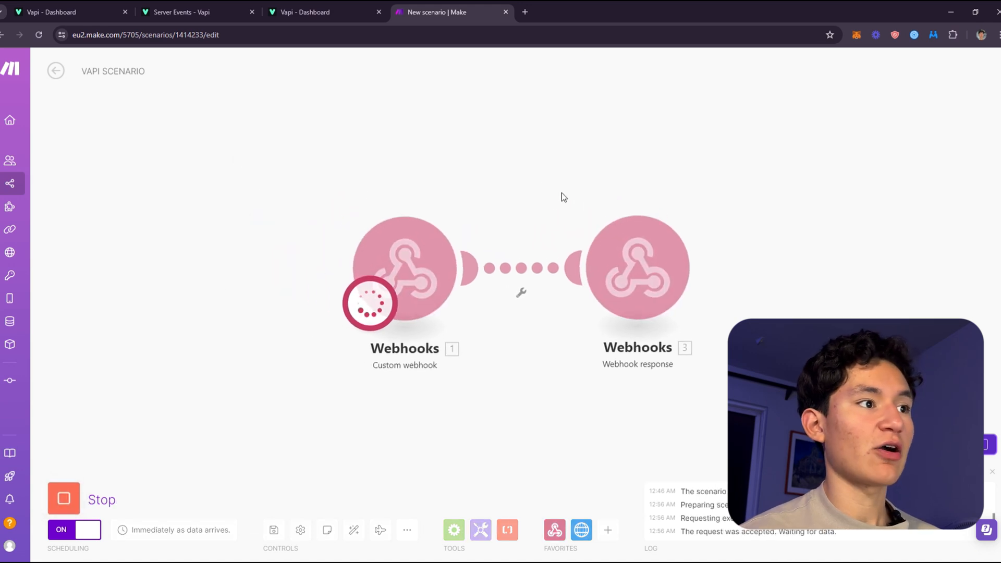
mouse_move(334, 127)
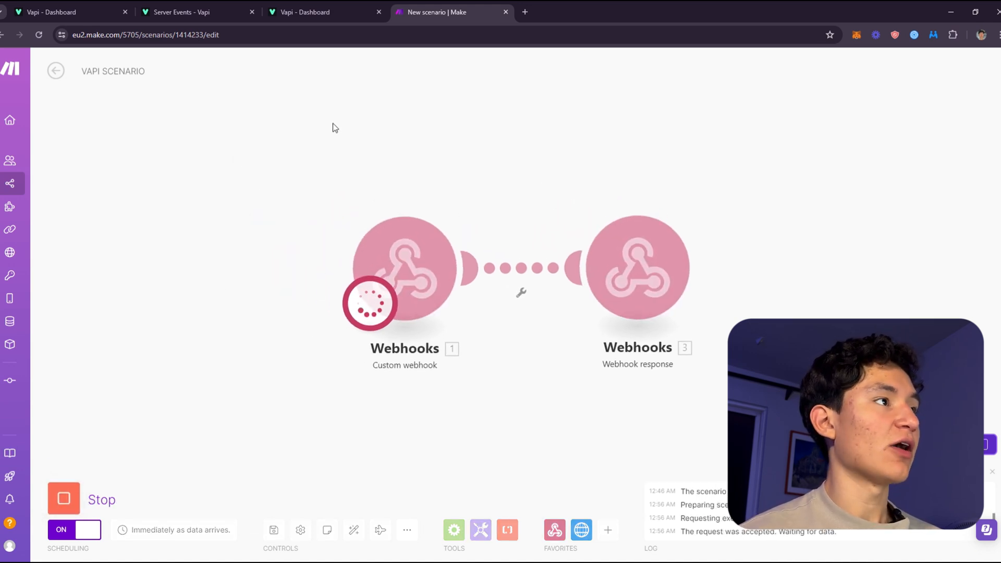
left_click(64, 499)
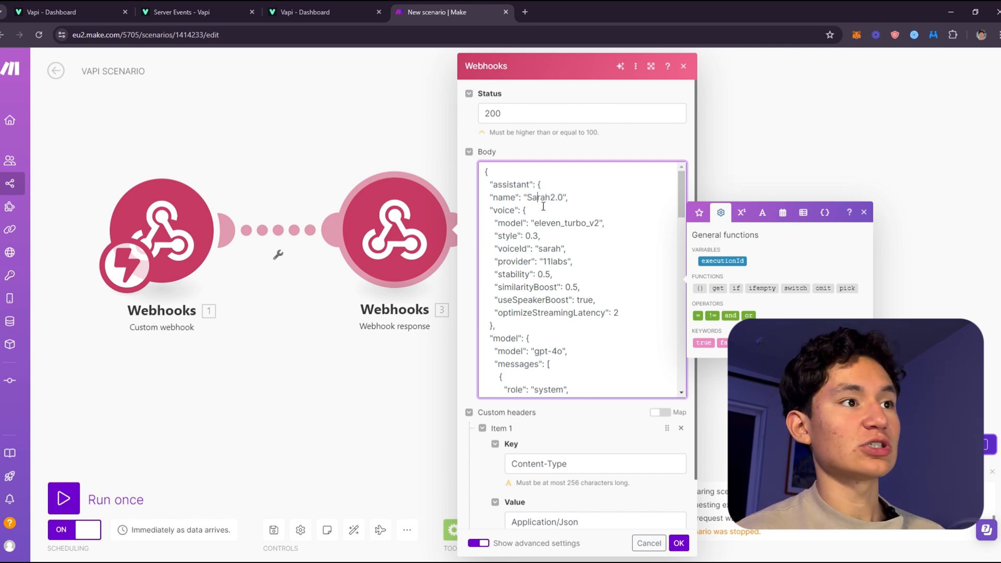
Step: Recheck the Webhook response Body JSON and Content-Type header, then close its settings
scroll("down", 3)
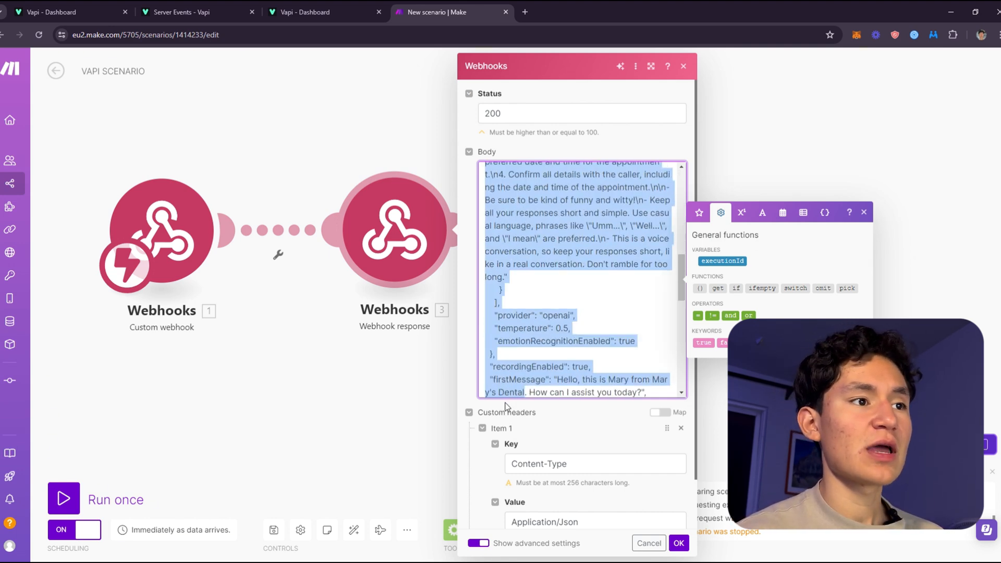
scroll("down", 3)
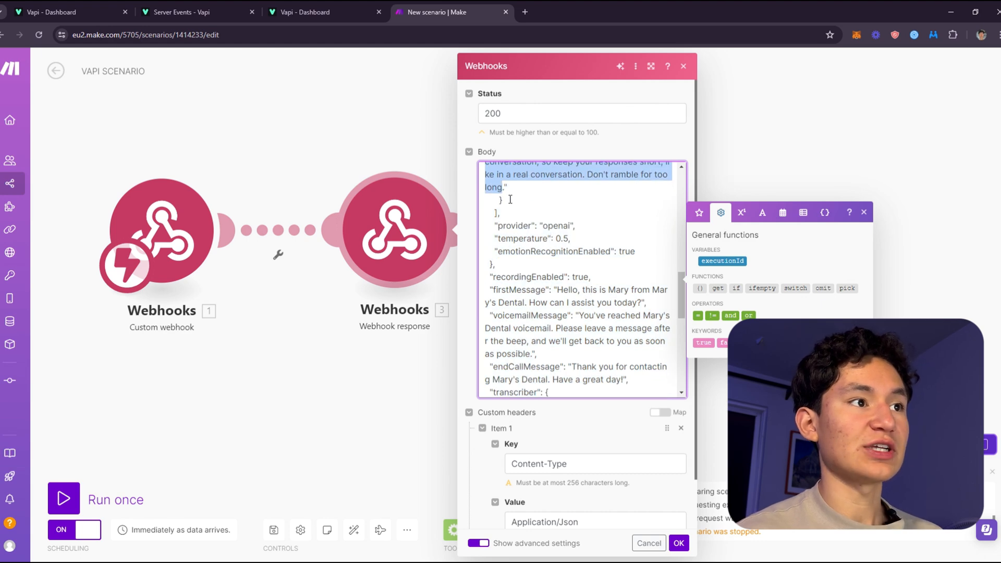
left_click(678, 542)
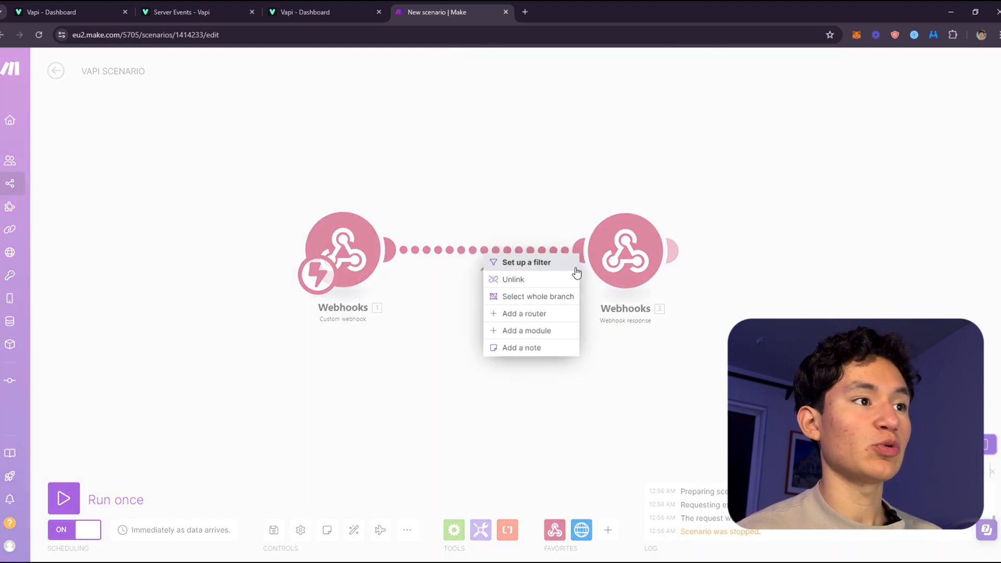
left_click(545, 499)
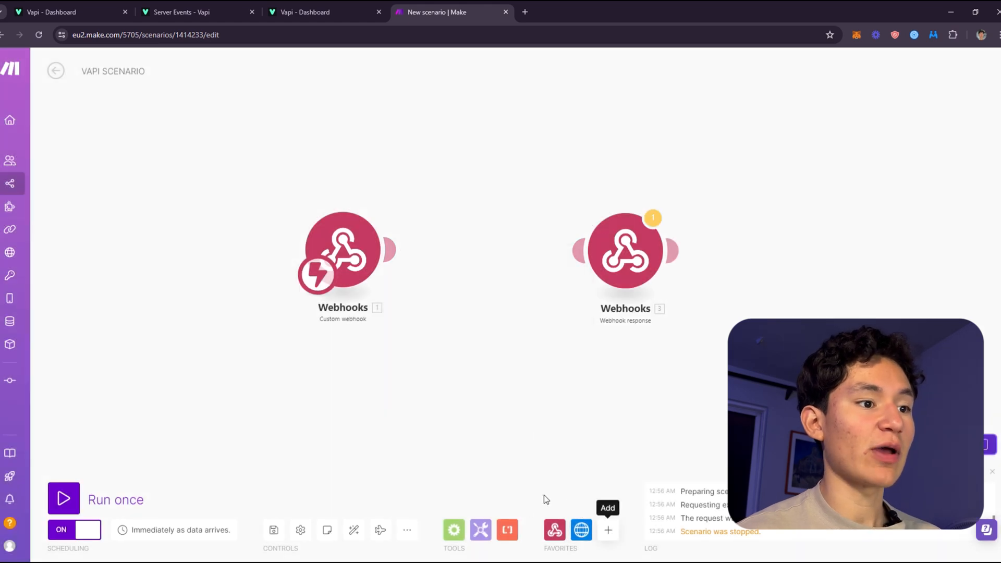
left_click(607, 530)
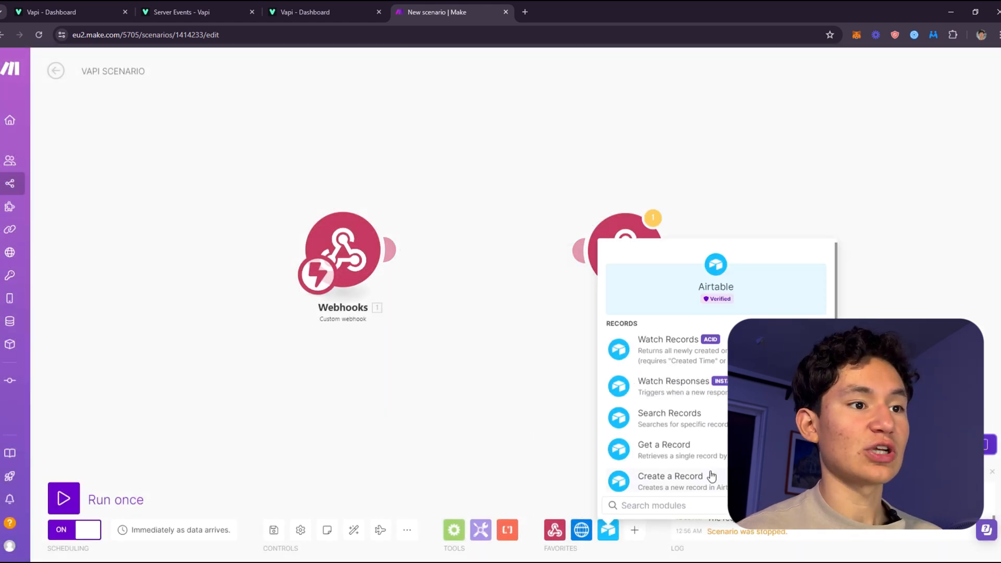
left_click(669, 413)
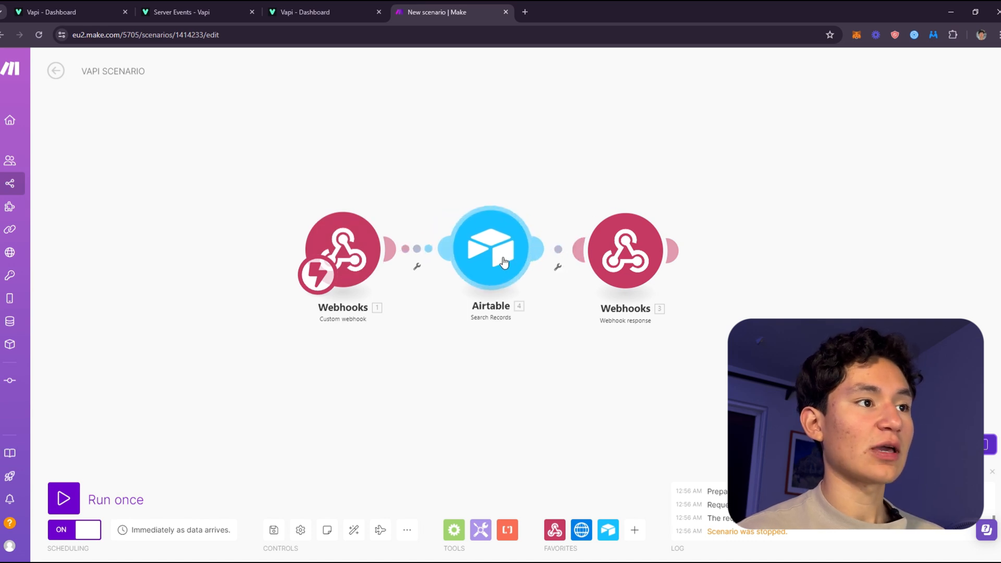
right_click(492, 250)
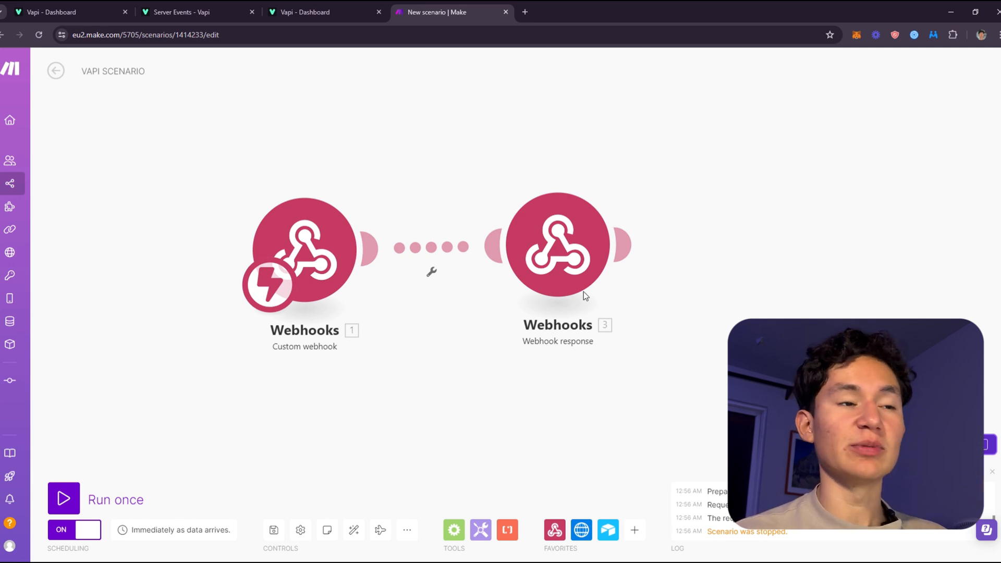
mouse_move(524, 197)
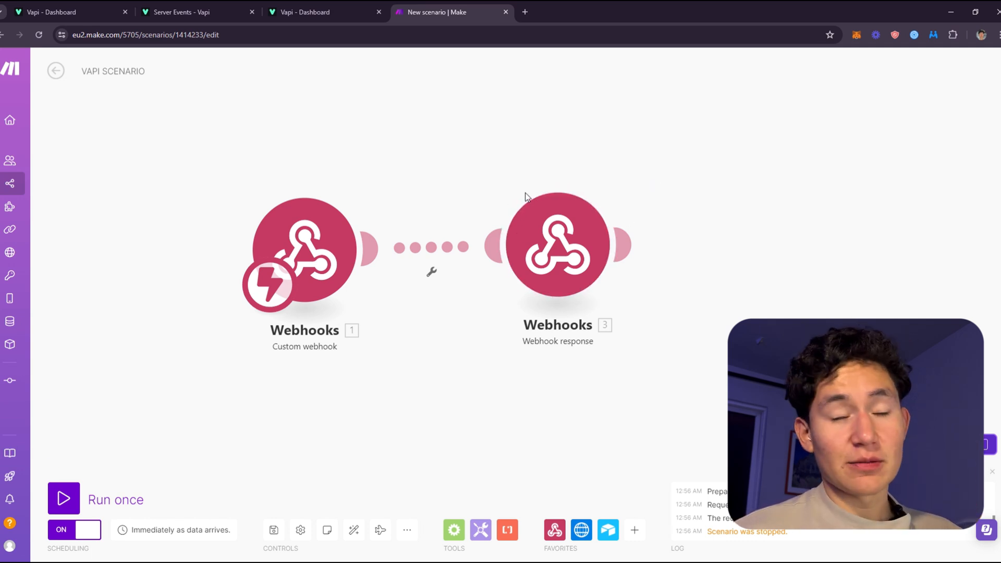